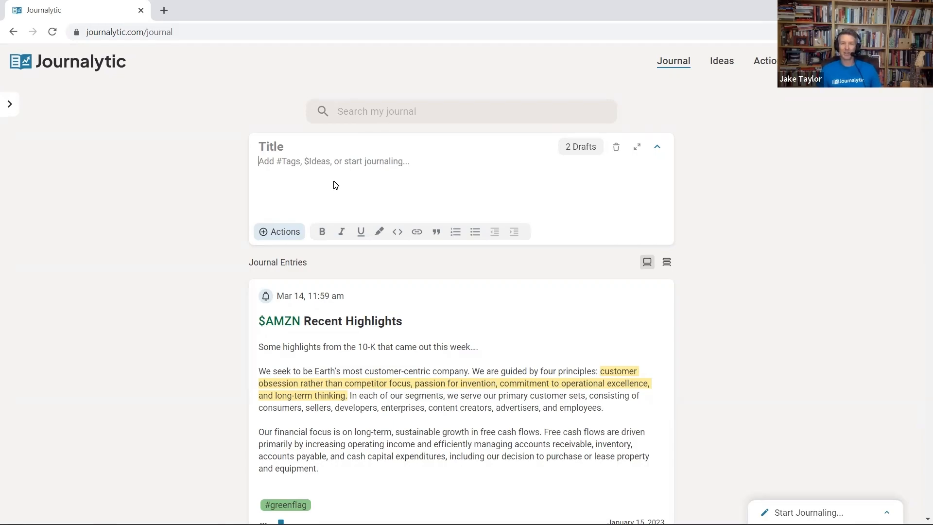
{"action": "mouse_move", "coordinate": [288, 202]}
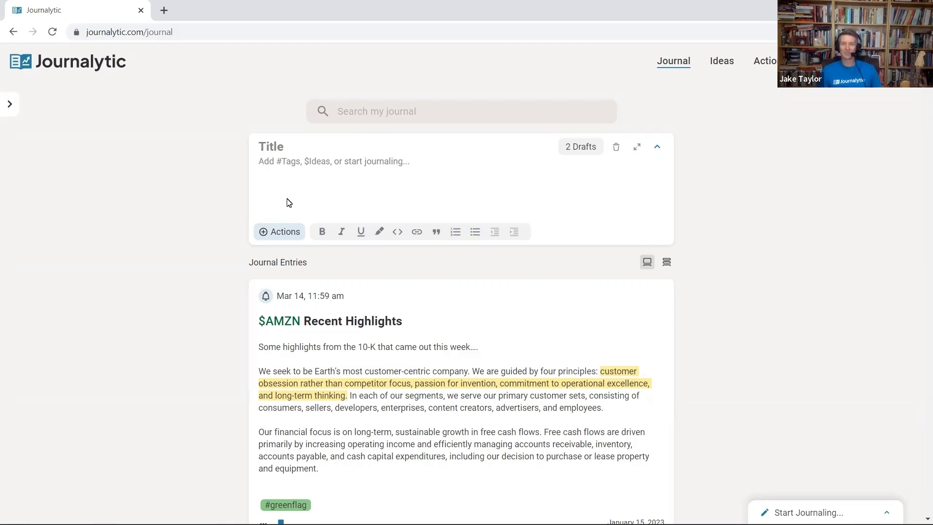
Step: Title the entry '$AAPL 10-k Review' using the $AAPL - Apple Inc idea, then start a $ mention in the body
{"action": "type", "text": "$"}
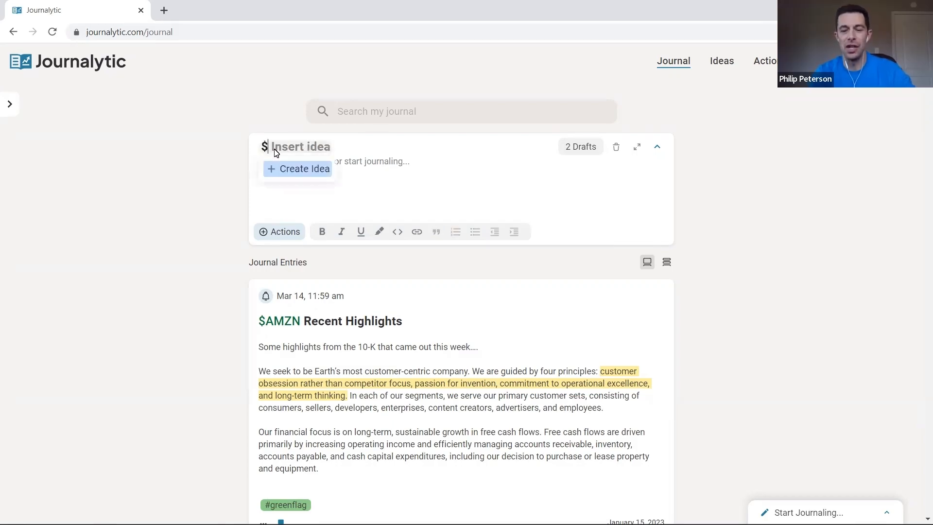
{"action": "type", "text": "aapl"}
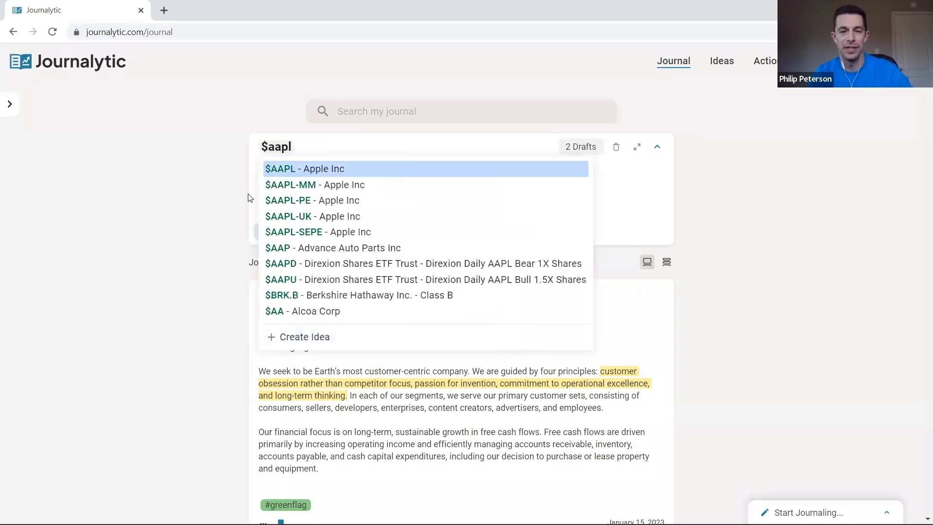
{"action": "left_click", "coordinate": [305, 168]}
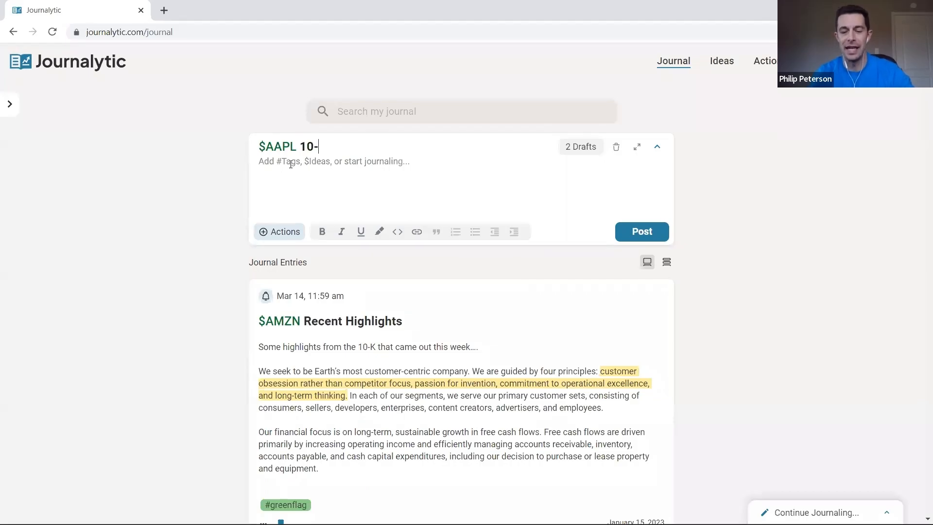
{"action": "type", "text": "k Review"}
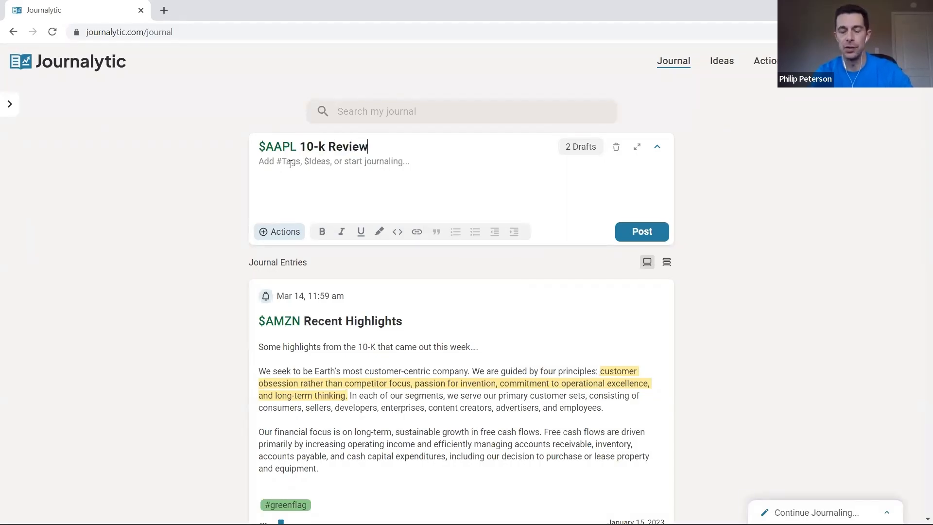
{"action": "type", "text": "$"}
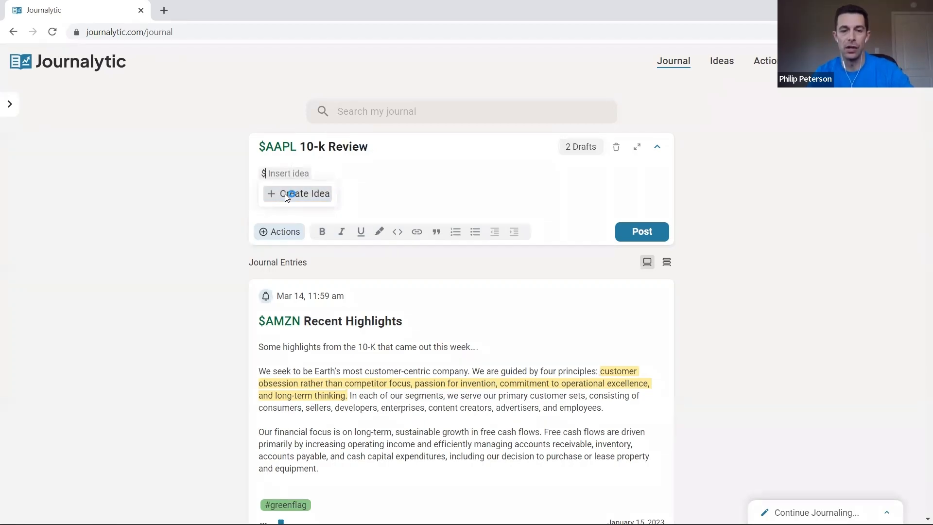
Step: Create the Private Equity idea 'Chick Fil A' ($CHICKFILA) and insert it into the body
{"action": "left_click", "coordinate": [297, 194]}
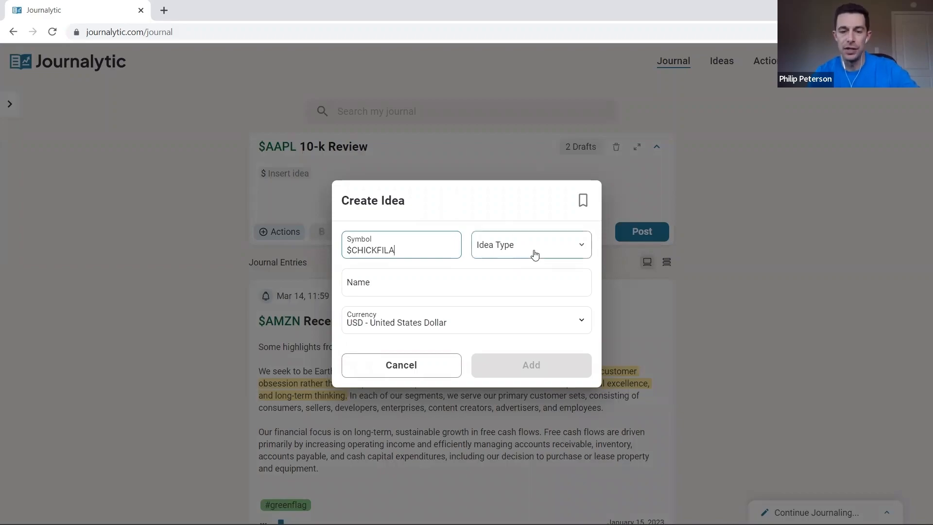
{"action": "left_click", "coordinate": [531, 245]}
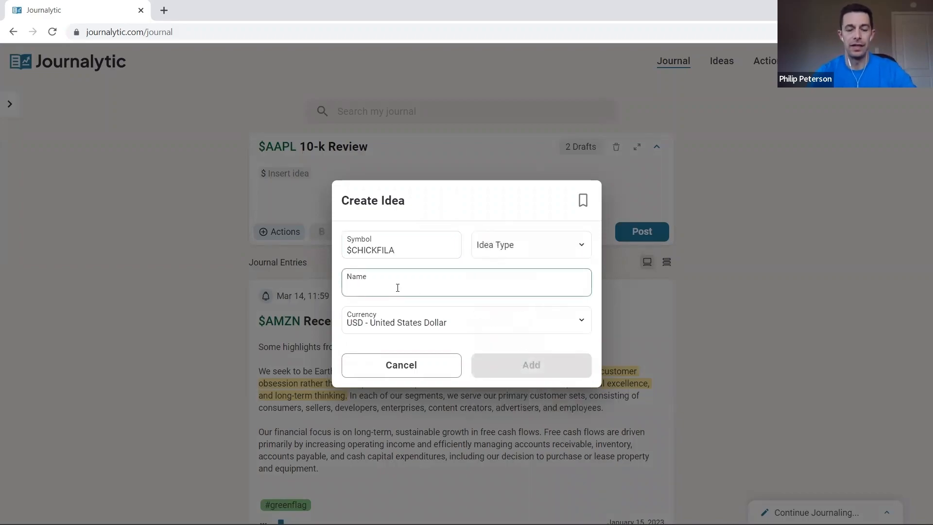
{"action": "type", "text": "Chick Fil"}
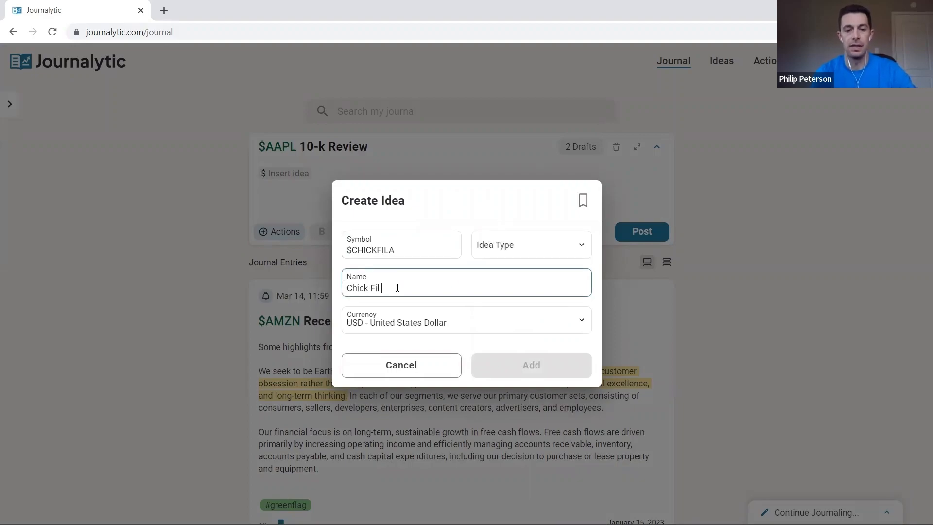
{"action": "type", "text": "A"}
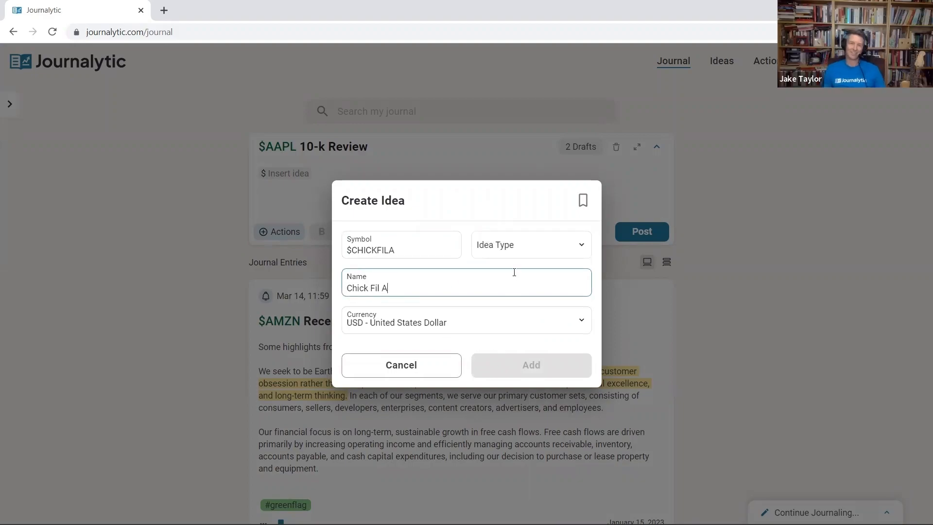
{"action": "left_click", "coordinate": [530, 244]}
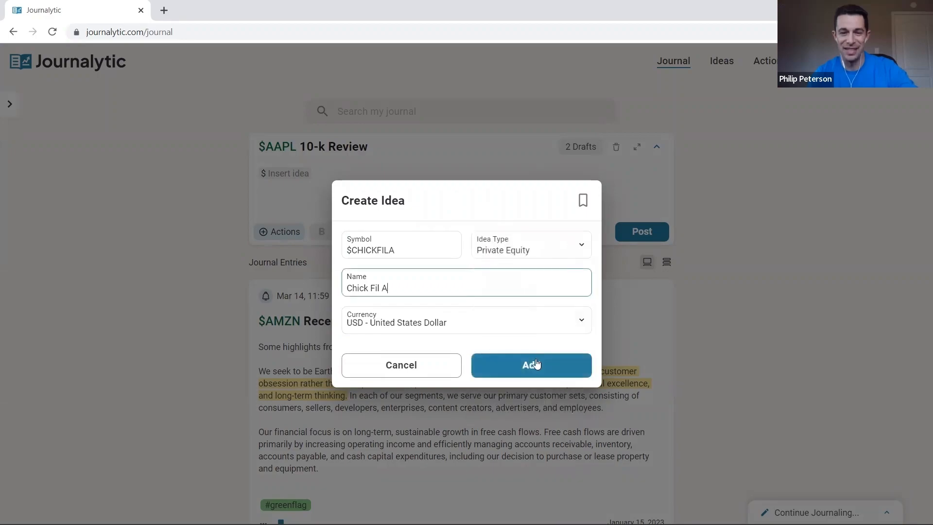
{"action": "left_click", "coordinate": [531, 364]}
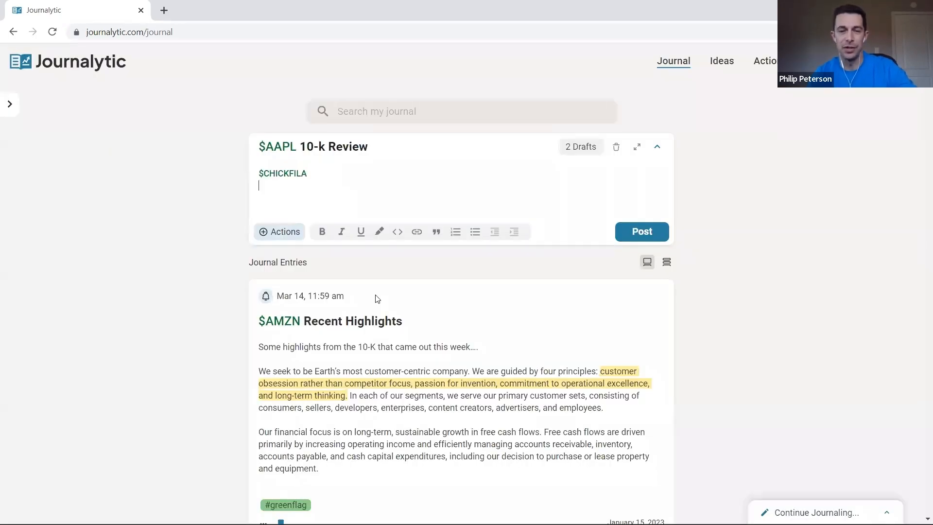
Step: Create and add the new tag #corporategovernance
{"action": "type", "text": "#"}
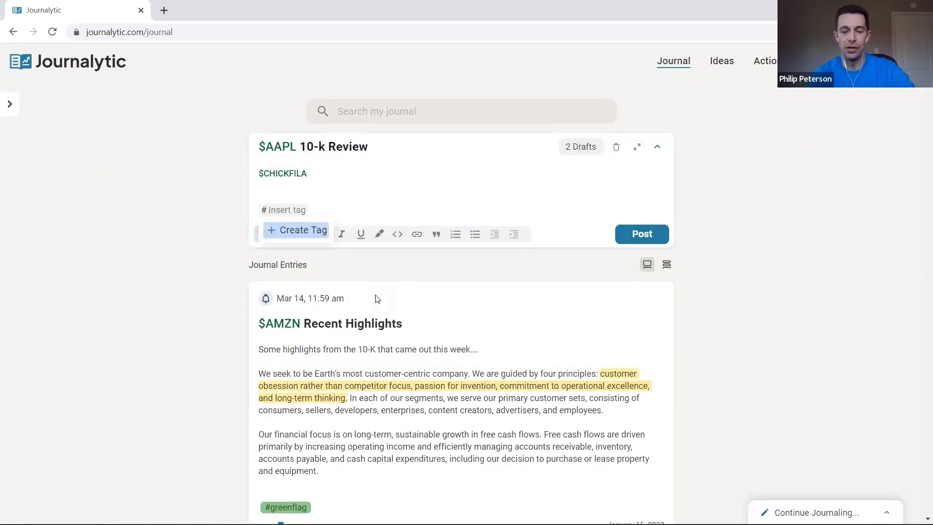
{"action": "type", "text": "c"}
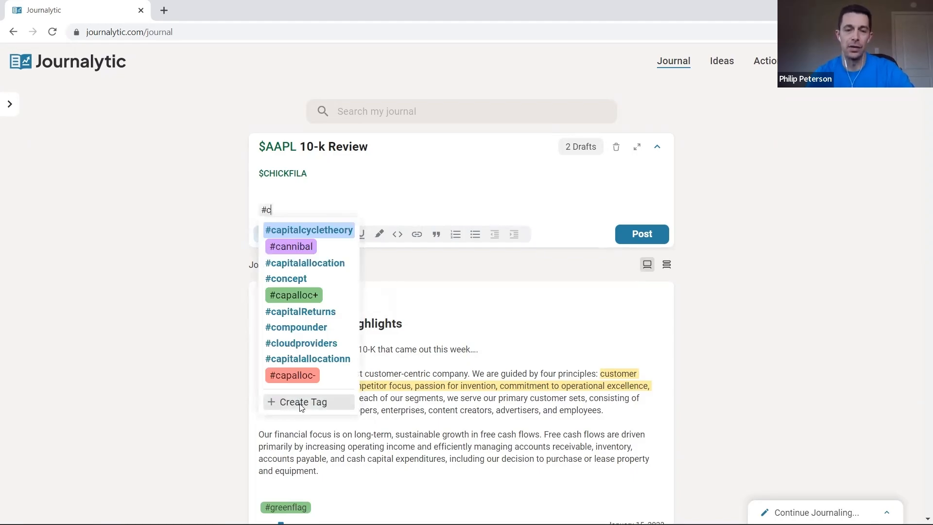
{"action": "left_click", "coordinate": [303, 402]}
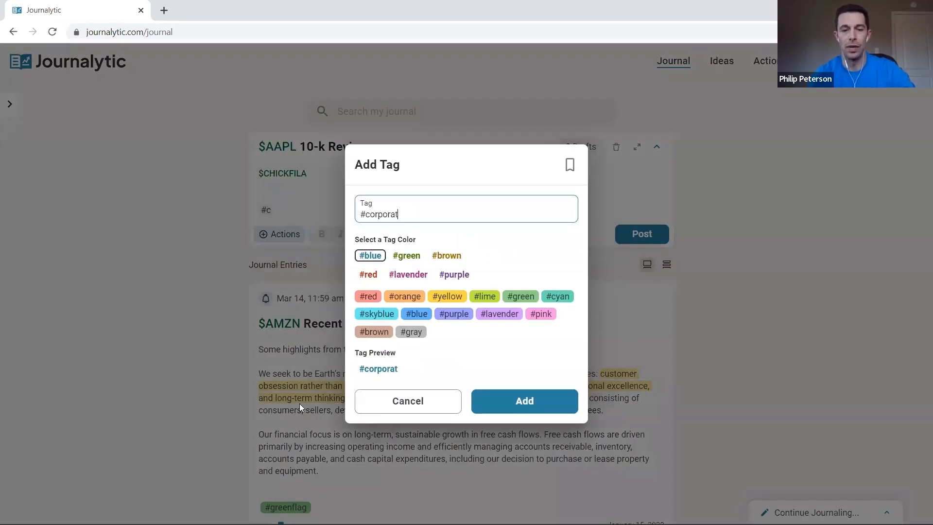
{"action": "type", "text": "egovernance"}
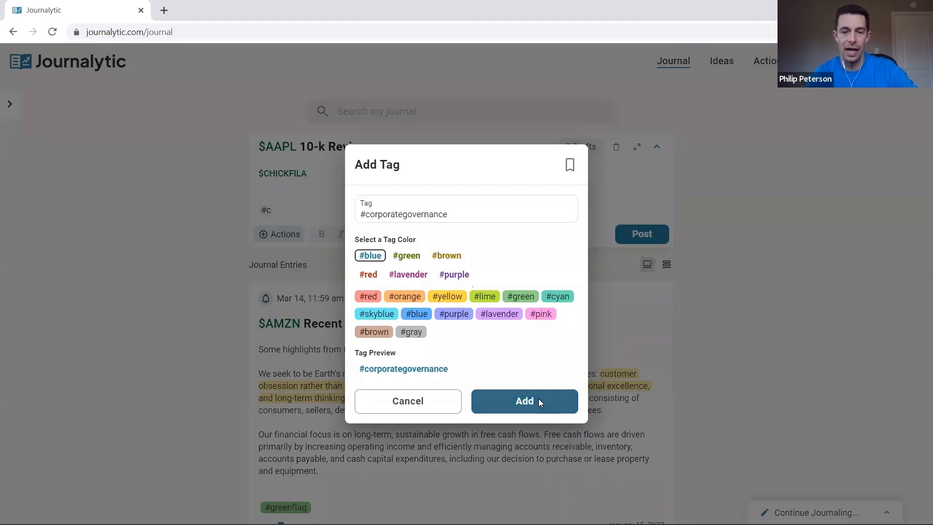
{"action": "left_click", "coordinate": [524, 401]}
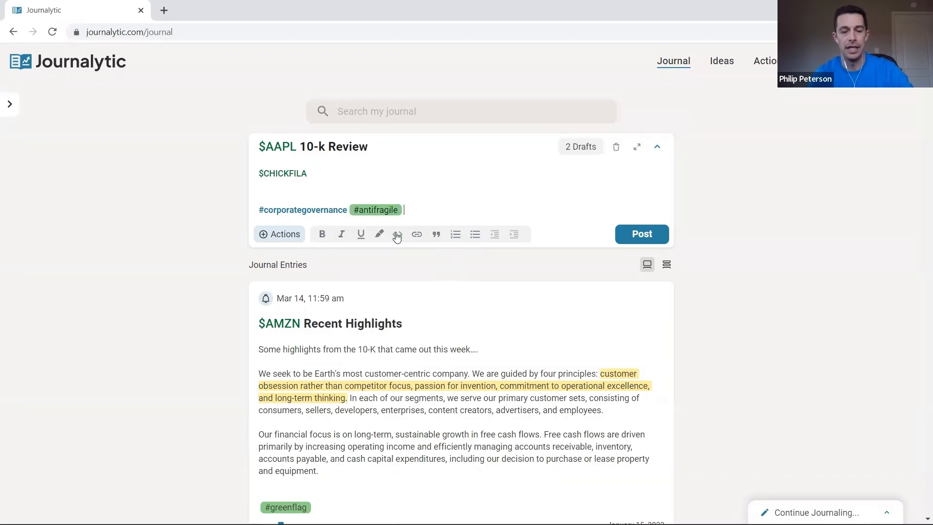
Step: Add the #greenflag tag and insert #redflag from the suggestions
{"action": "type", "text": "#greenflag"}
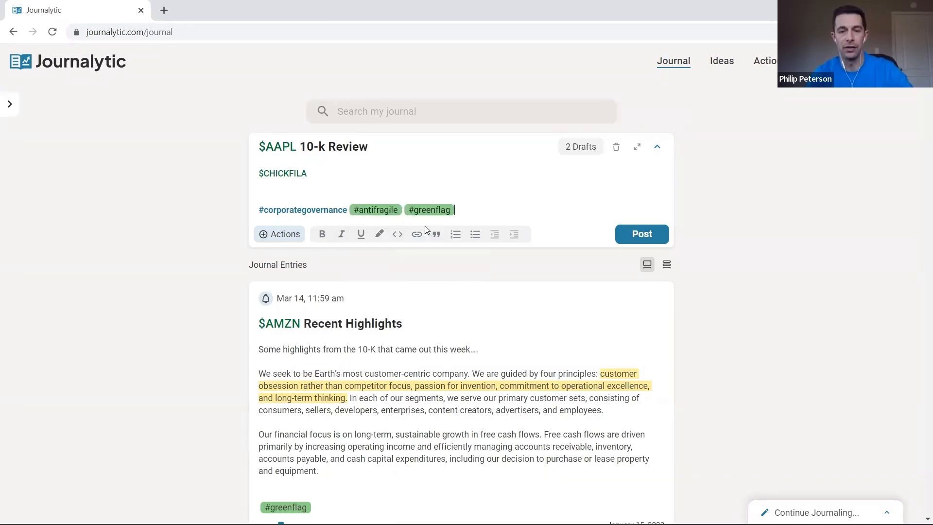
{"action": "type", "text": "re"}
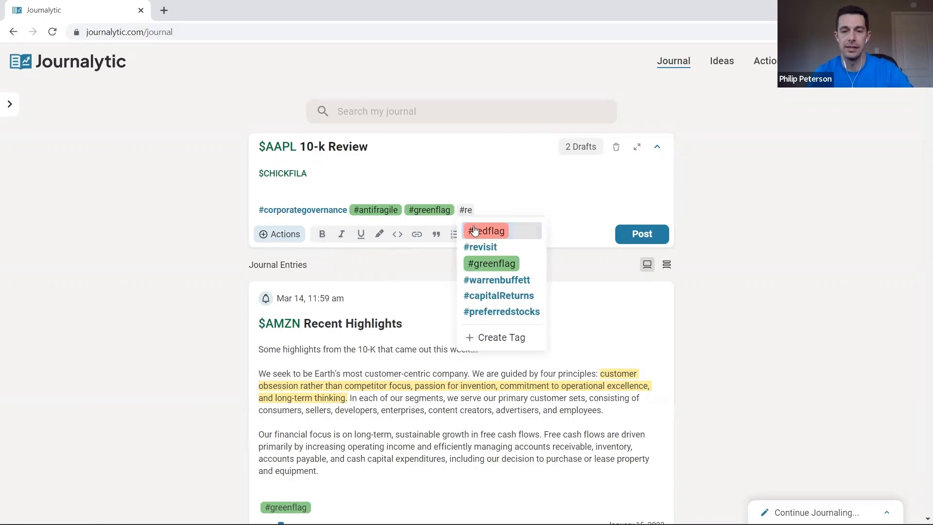
{"action": "left_click", "coordinate": [486, 231]}
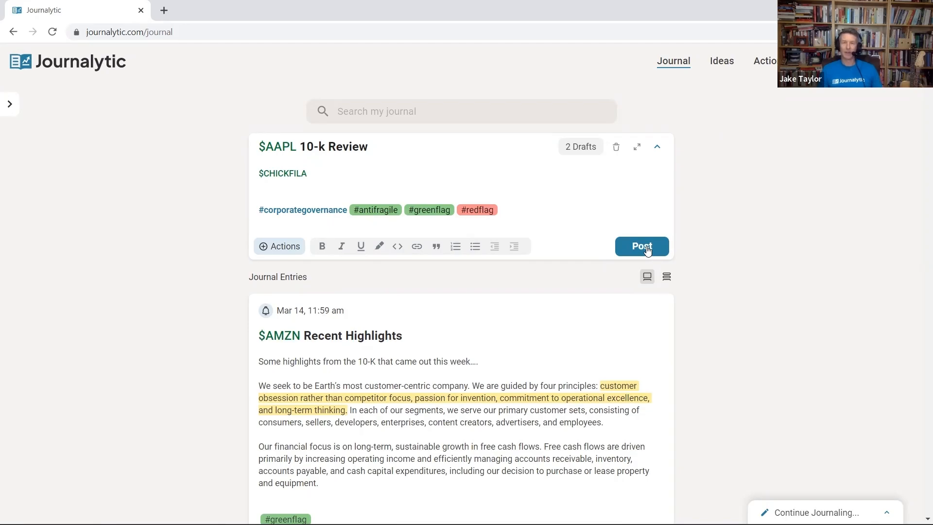
Step: Post the $AAPL 10-k Review entry and preview the $AAPL idea
{"action": "left_click", "coordinate": [642, 246]}
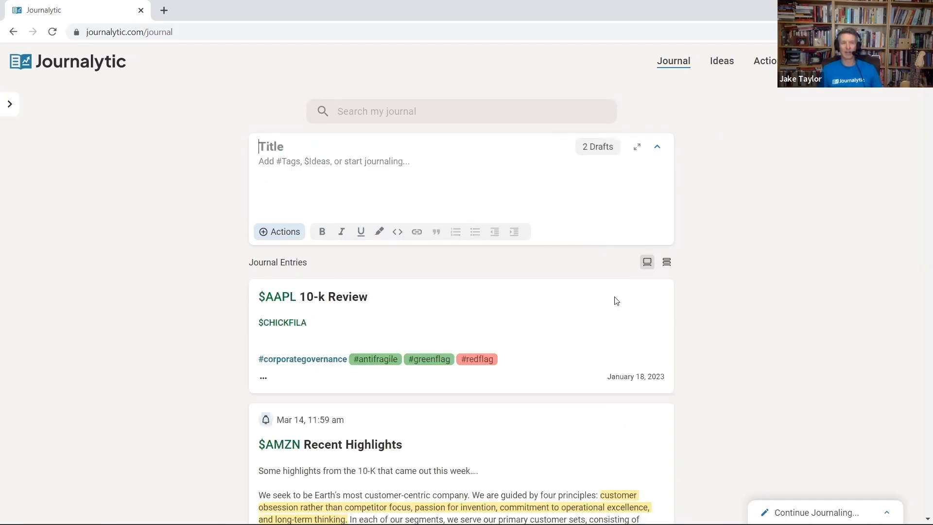
{"action": "mouse_move", "coordinate": [488, 413]}
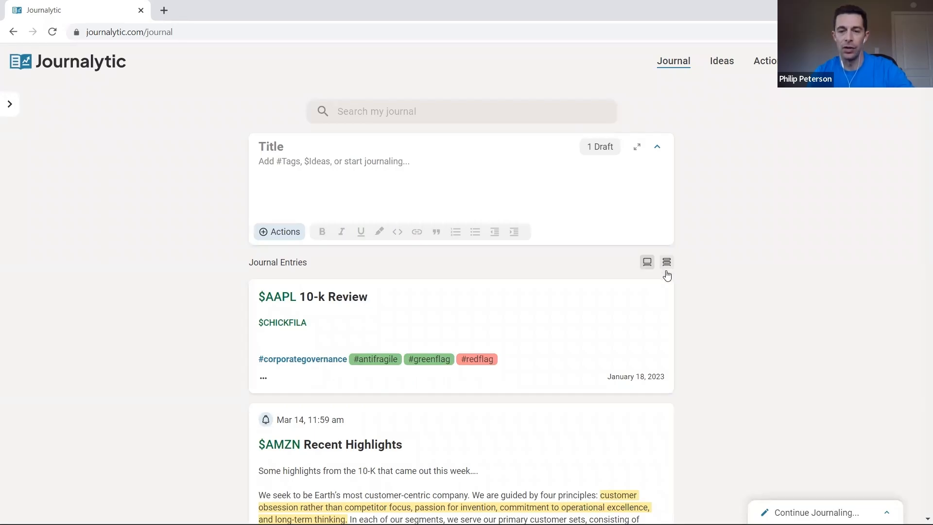
{"action": "left_click", "coordinate": [666, 263]}
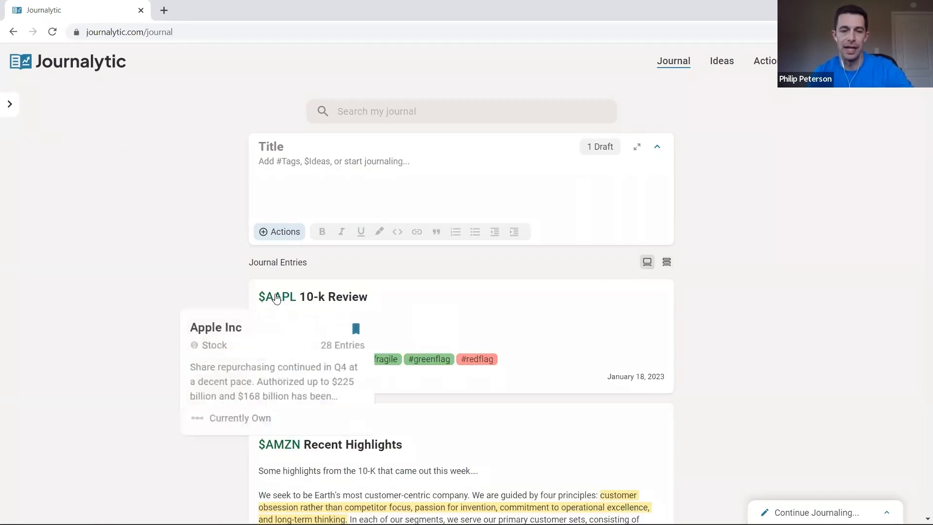
Step: Show all $AAPL journal entries over five years of price history and preview one
{"action": "left_click", "coordinate": [277, 297]}
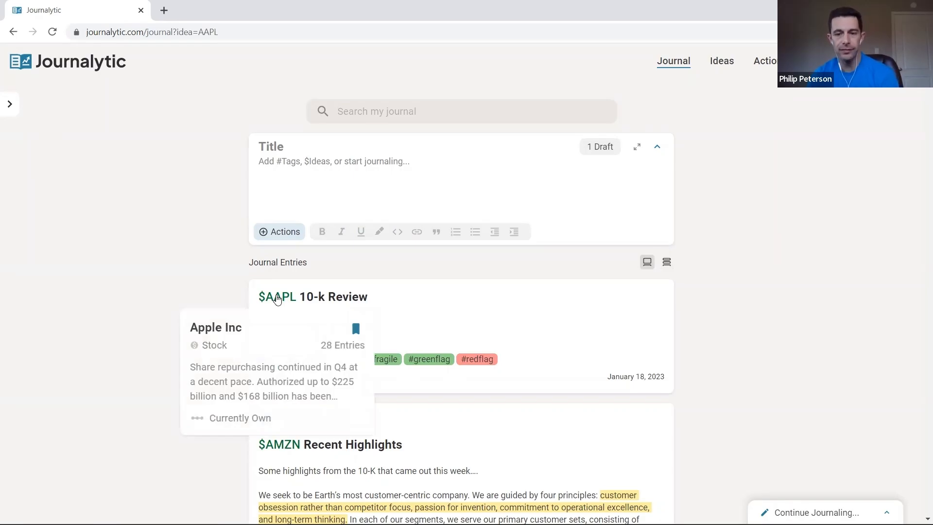
{"action": "left_click", "coordinate": [277, 296]}
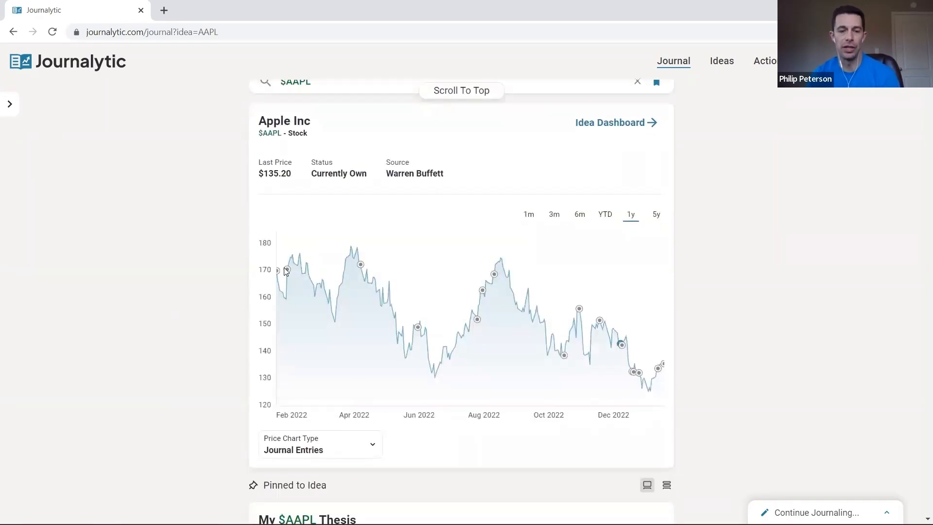
{"action": "left_click", "coordinate": [655, 215]}
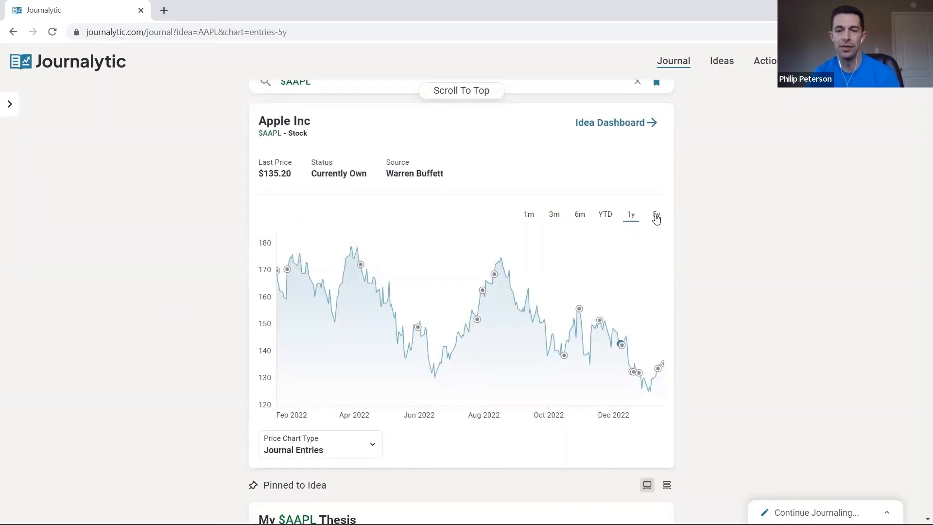
{"action": "left_click", "coordinate": [656, 214]}
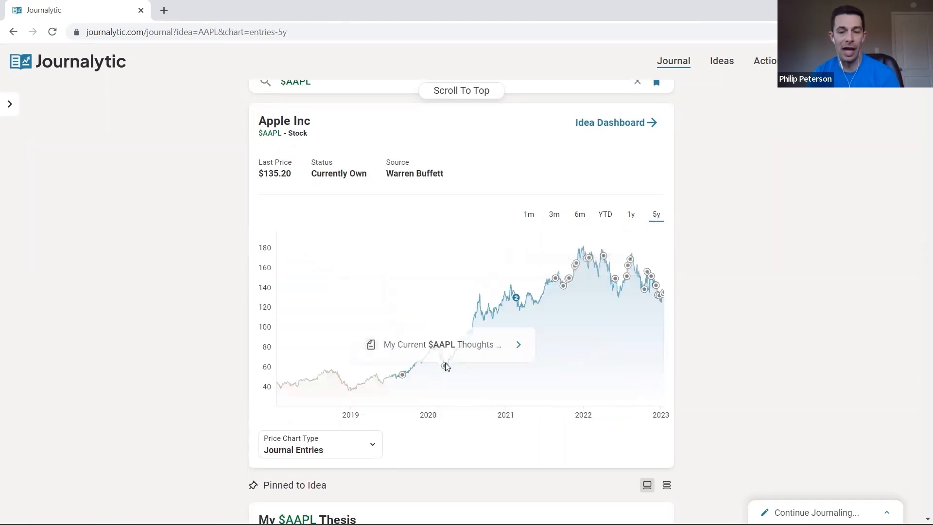
{"action": "mouse_move", "coordinate": [456, 363]}
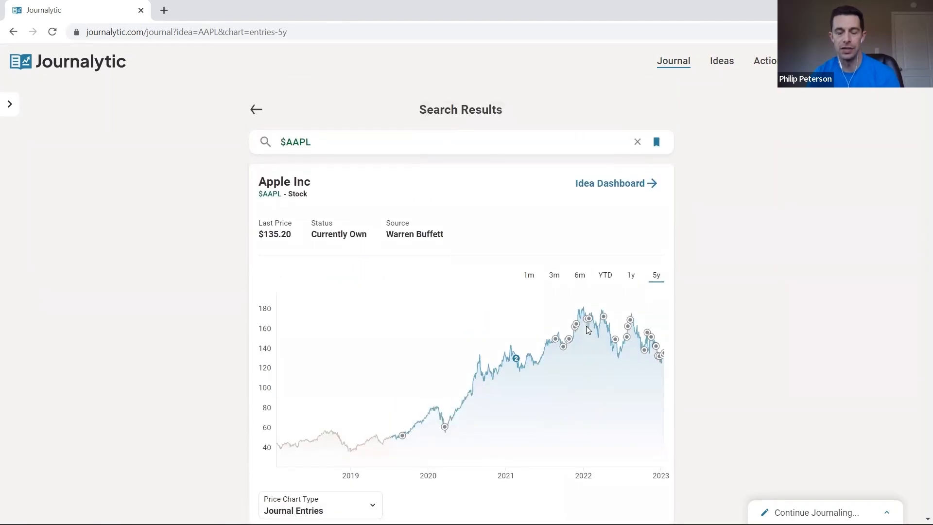
Step: Switch the price chart type to Decisions
{"action": "scroll", "scroll_direction": "down", "scroll_amount": 3}
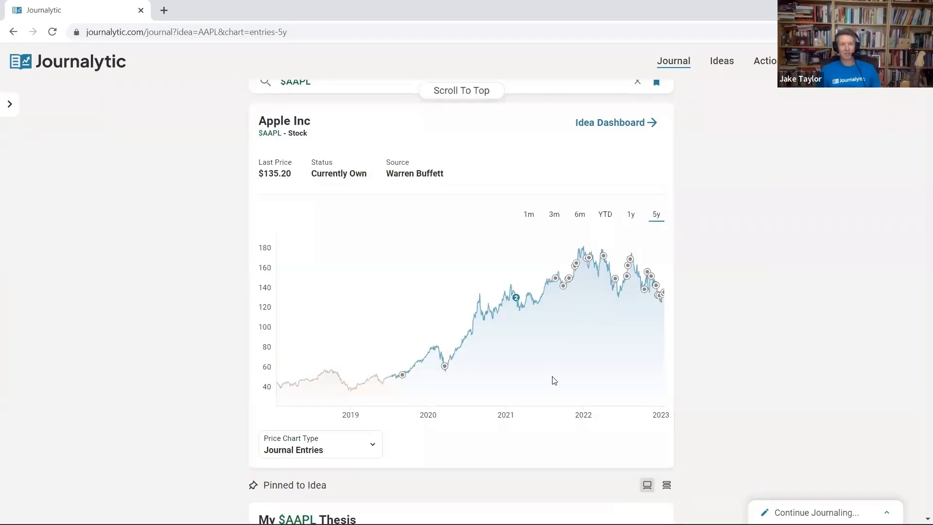
{"action": "left_click", "coordinate": [320, 444]}
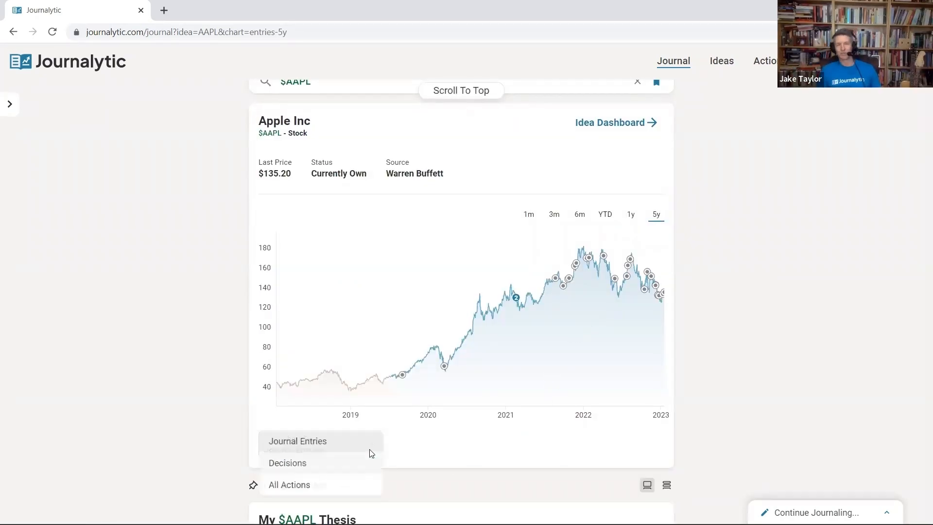
{"action": "mouse_move", "coordinate": [317, 470]}
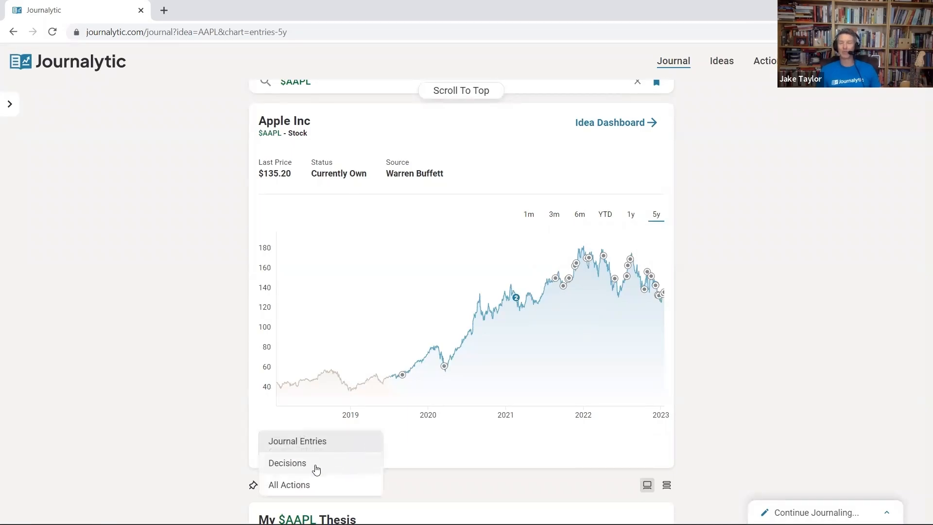
{"action": "mouse_move", "coordinate": [432, 447]}
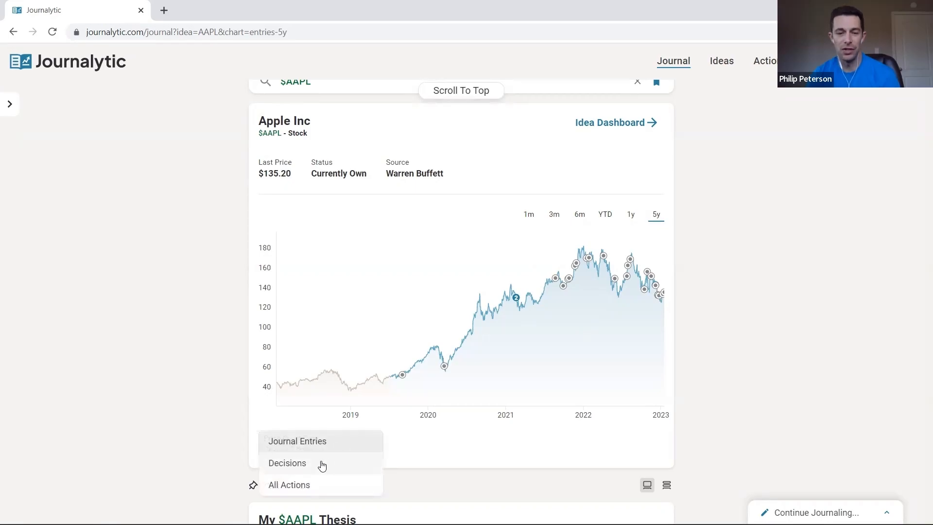
{"action": "left_click", "coordinate": [287, 463]}
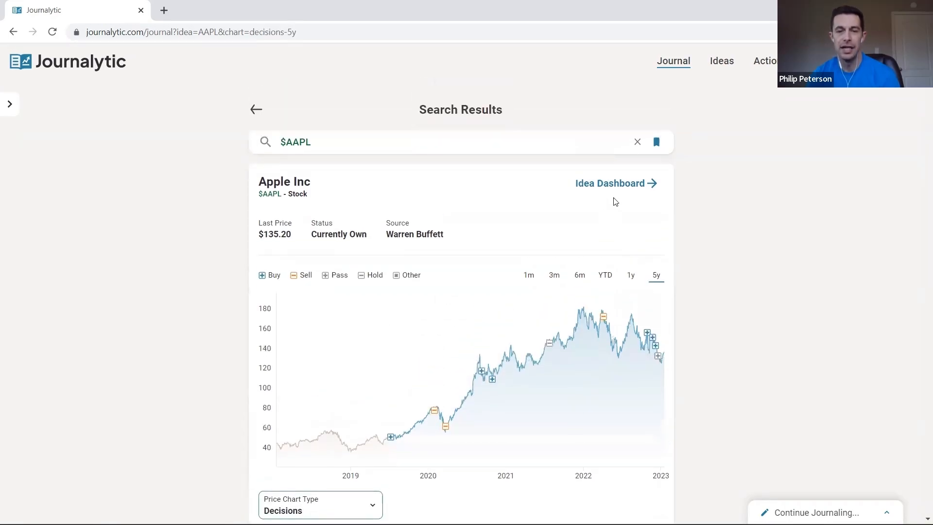
Step: On the Apple Inc idea dashboard, set status to Pass and source to 13-F
{"action": "left_click", "coordinate": [610, 183]}
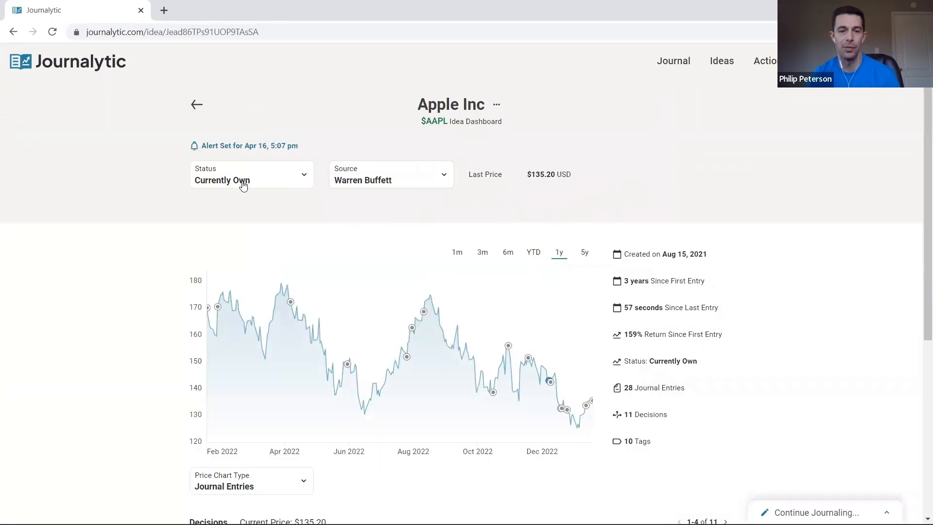
{"action": "left_click", "coordinate": [250, 177]}
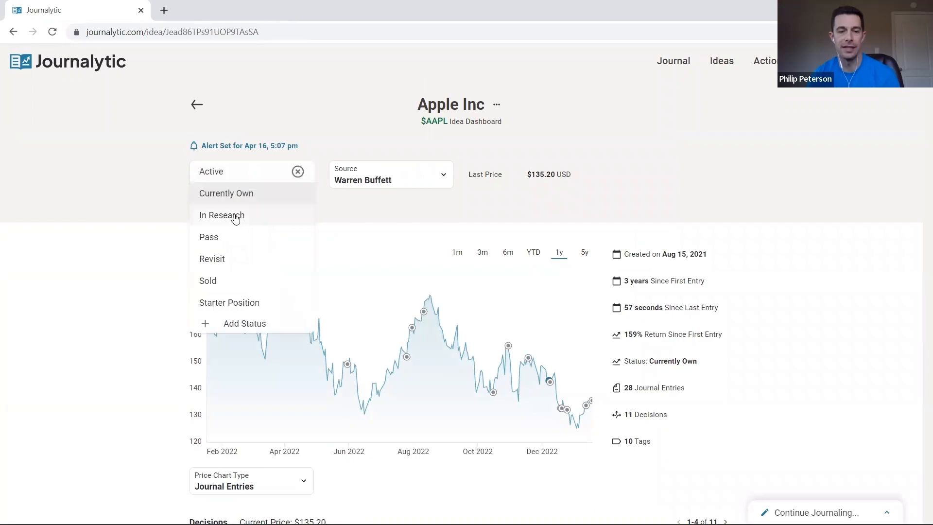
{"action": "left_click", "coordinate": [209, 238]}
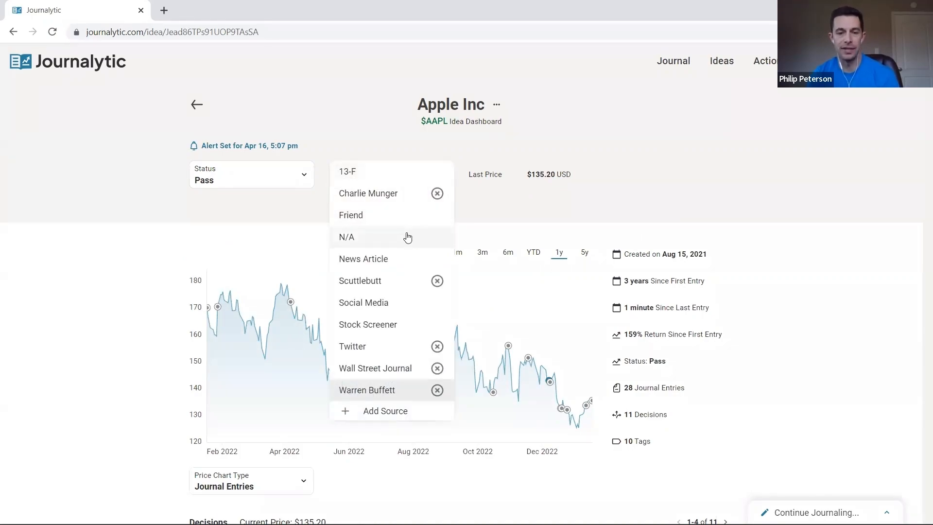
{"action": "mouse_move", "coordinate": [387, 219]}
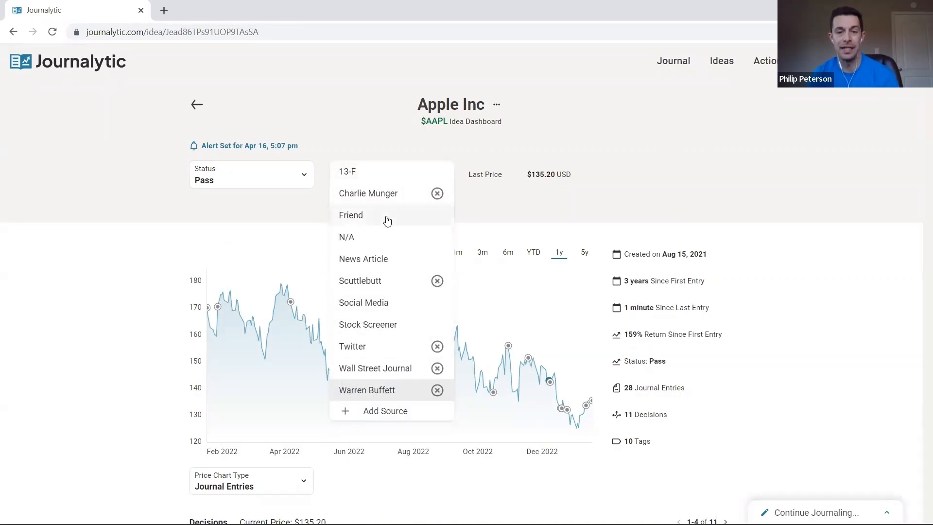
{"action": "left_click", "coordinate": [347, 171]}
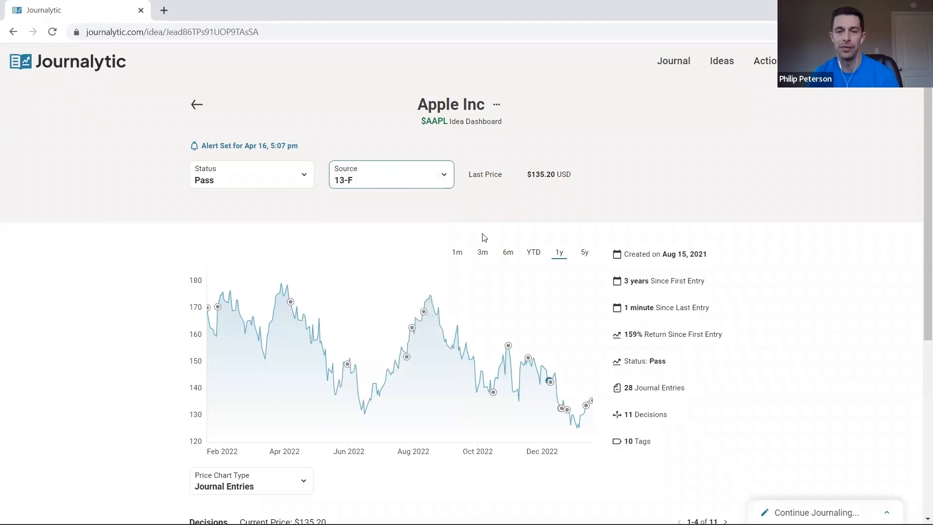
{"action": "left_click", "coordinate": [497, 104]}
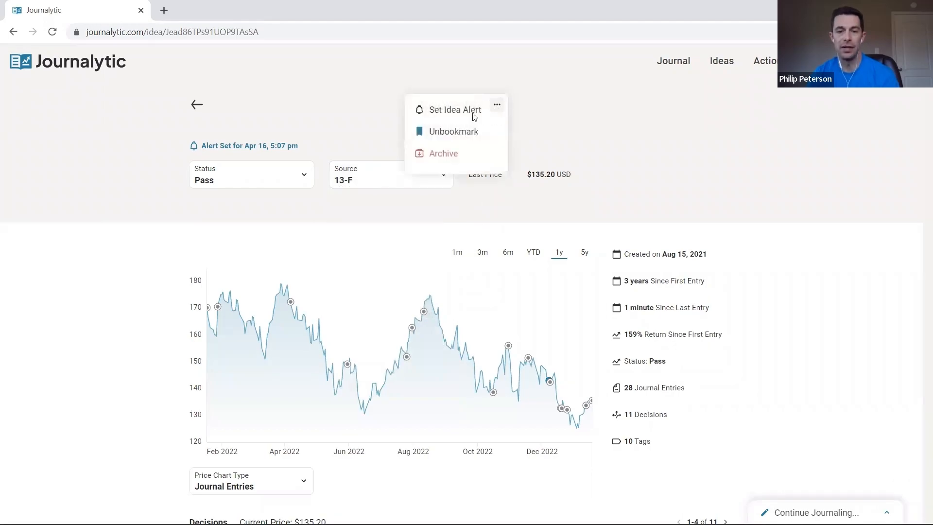
{"action": "left_click", "coordinate": [455, 110]}
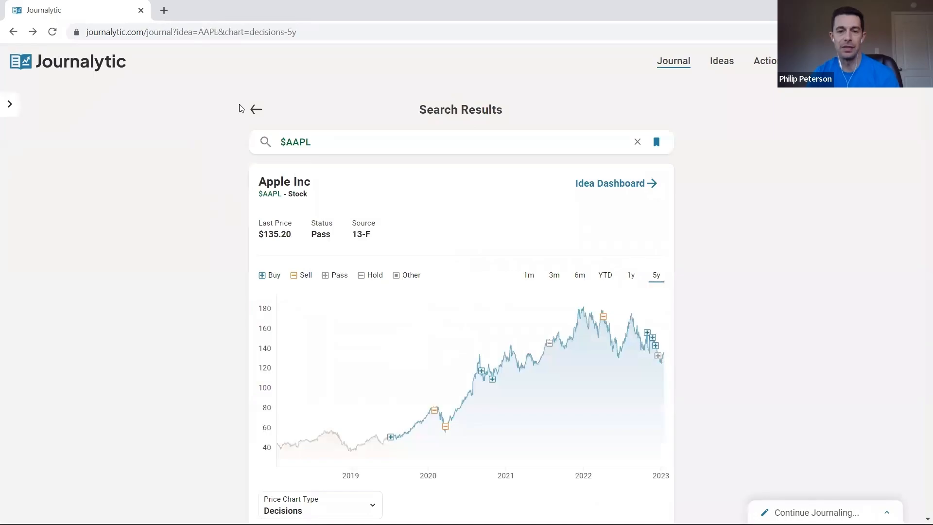
Step: Return to the journal and filter entries by the #corporategovernance tag
{"action": "left_click", "coordinate": [256, 108]}
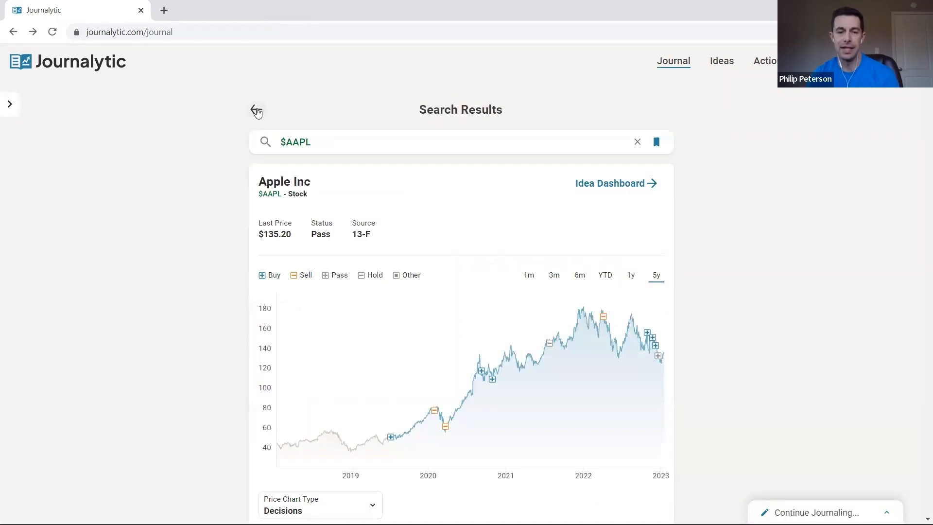
{"action": "mouse_move", "coordinate": [327, 229]}
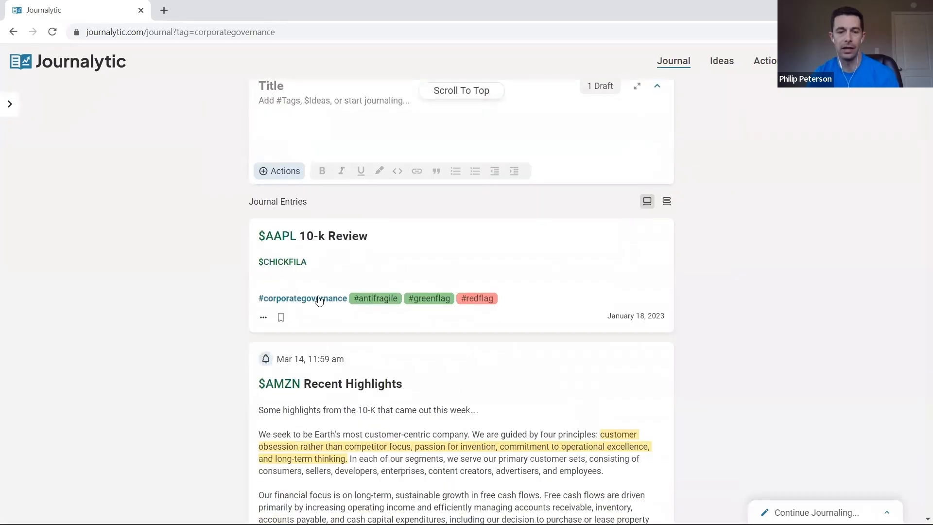
{"action": "left_click", "coordinate": [303, 298]}
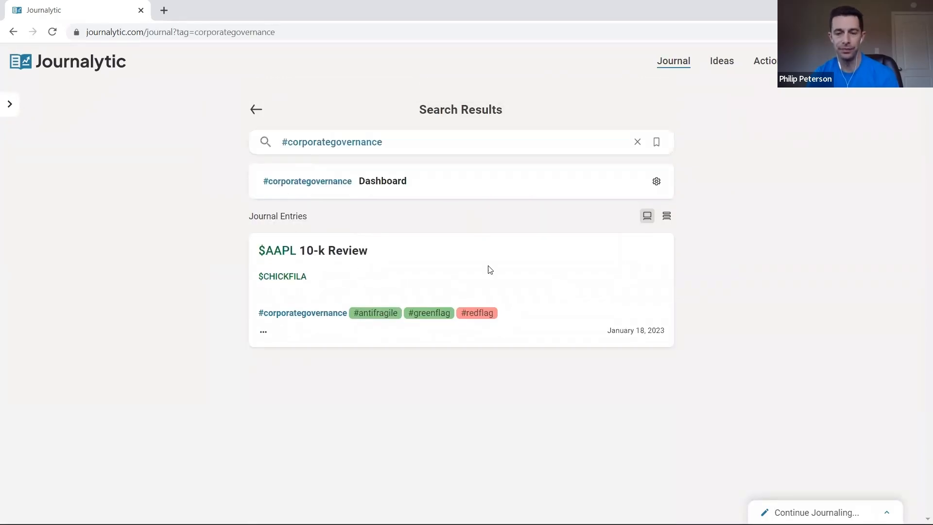
{"action": "left_click", "coordinate": [657, 181]}
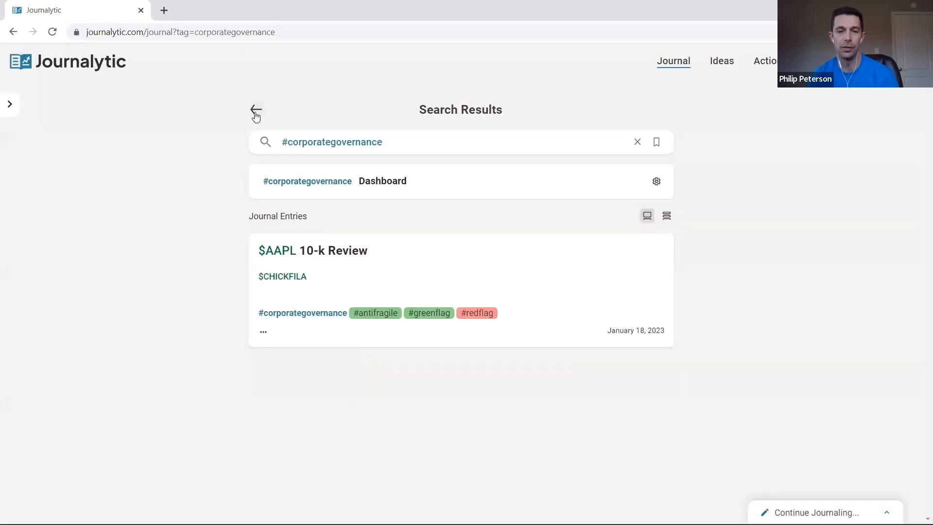
Step: Back in the journal, start recording a Pass decision
{"action": "left_click", "coordinate": [256, 108]}
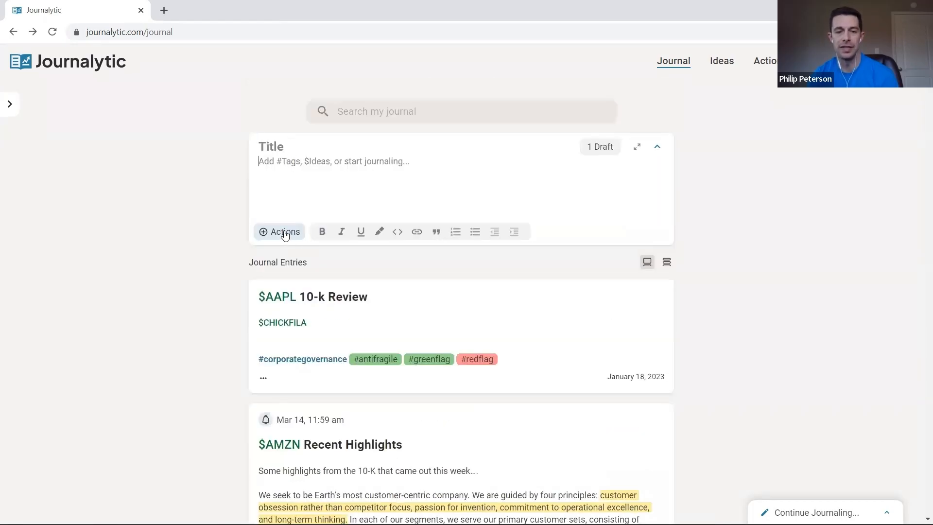
{"action": "left_click", "coordinate": [279, 232]}
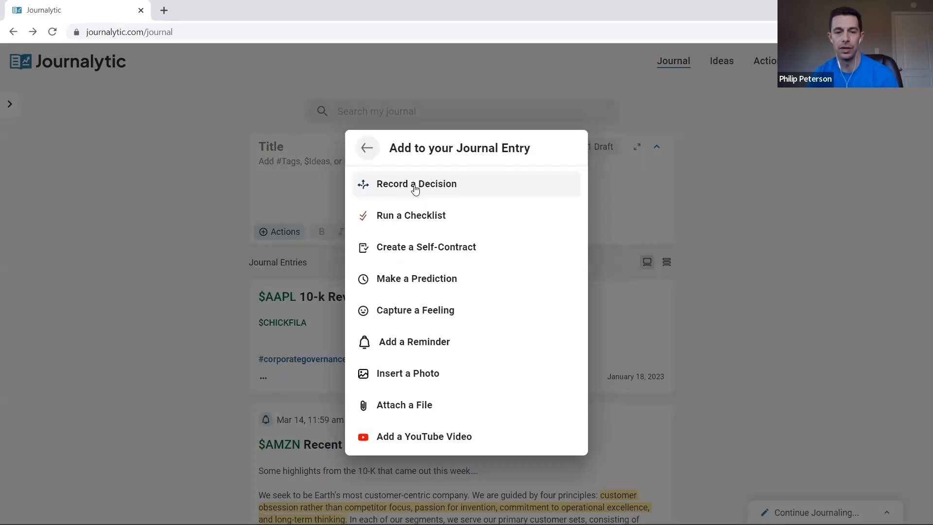
{"action": "left_click", "coordinate": [416, 184]}
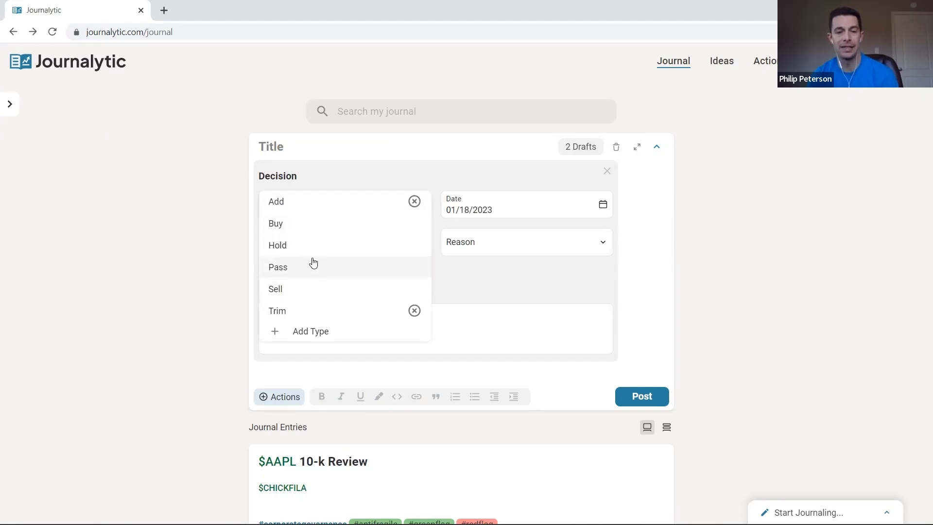
{"action": "left_click", "coordinate": [277, 267]}
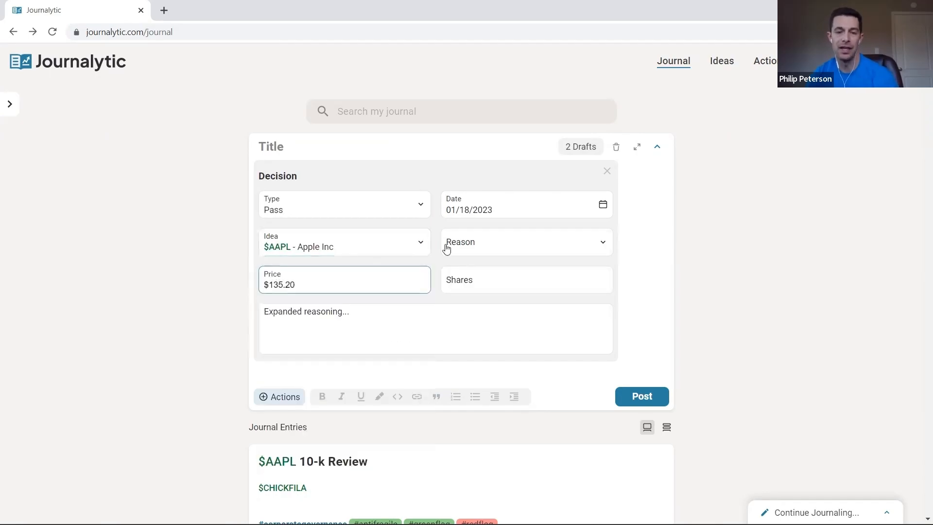
Step: Fill in reason Too Expensive, 1,000 shares and reasoning 'Too expensive at this valuation'
{"action": "left_click", "coordinate": [526, 242]}
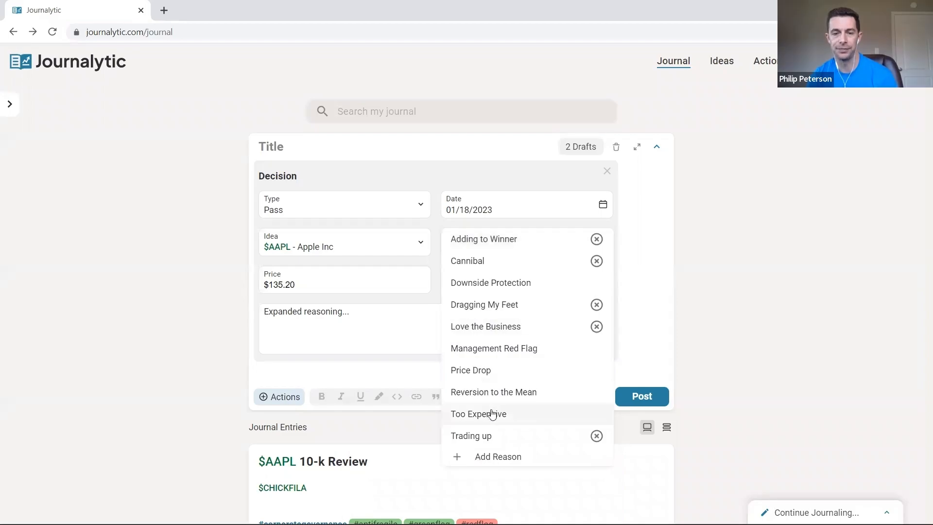
{"action": "left_click", "coordinate": [479, 414]}
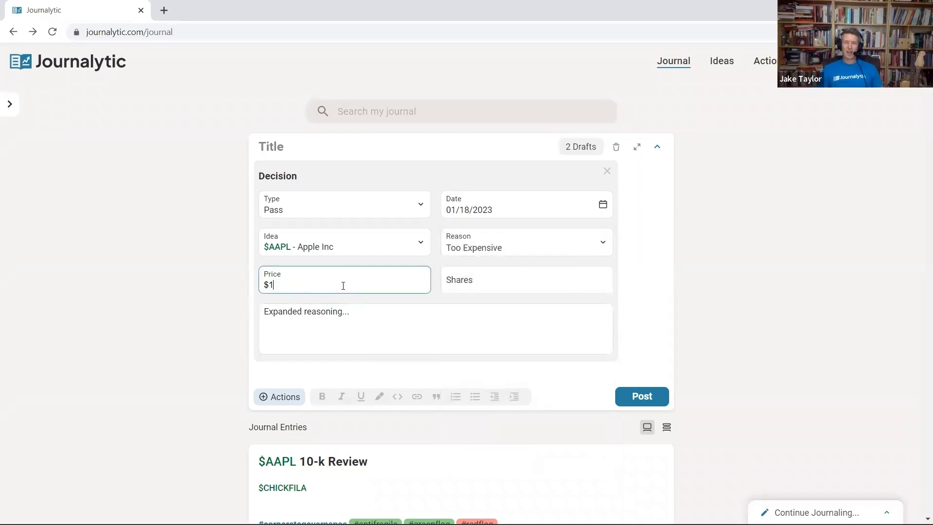
{"action": "left_click", "coordinate": [527, 279]}
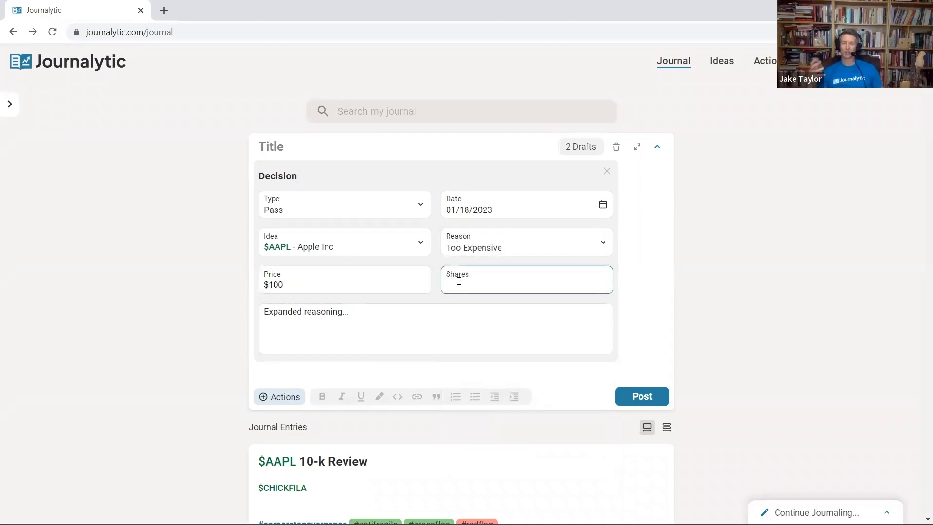
{"action": "type", "text": "1,000"}
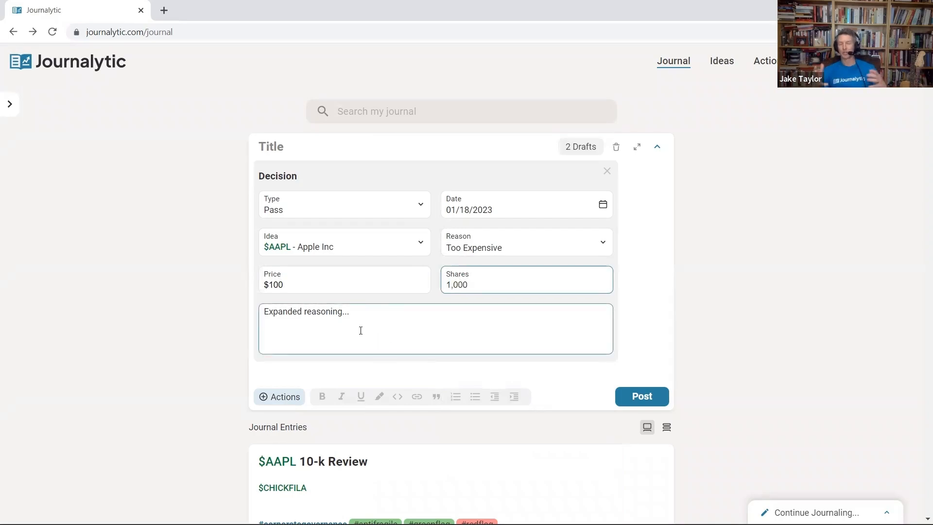
{"action": "type", "text": "Too"}
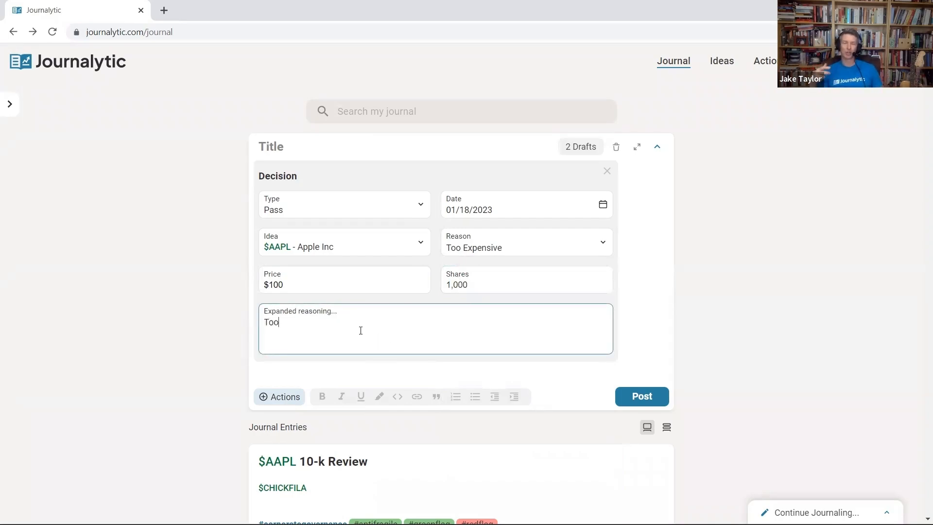
{"action": "type", "text": "expensive at this cu"}
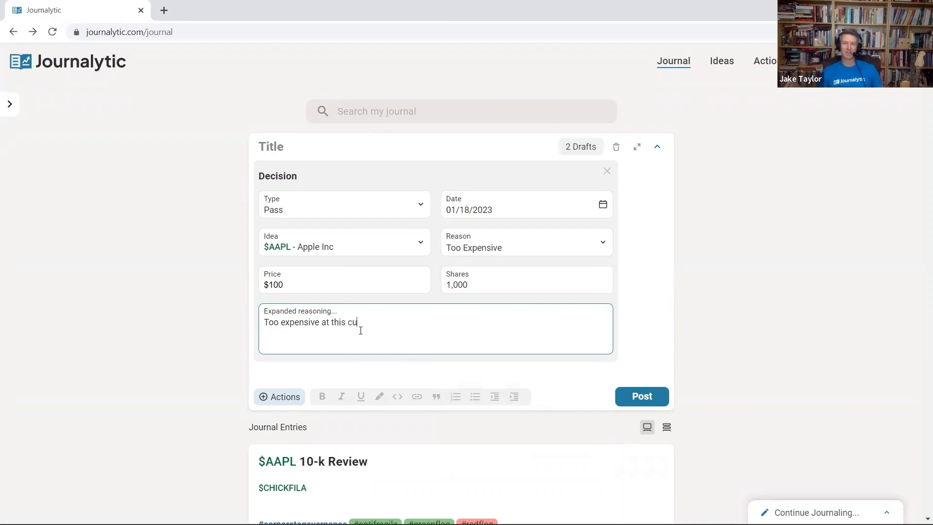
{"action": "type", "text": "valuation"}
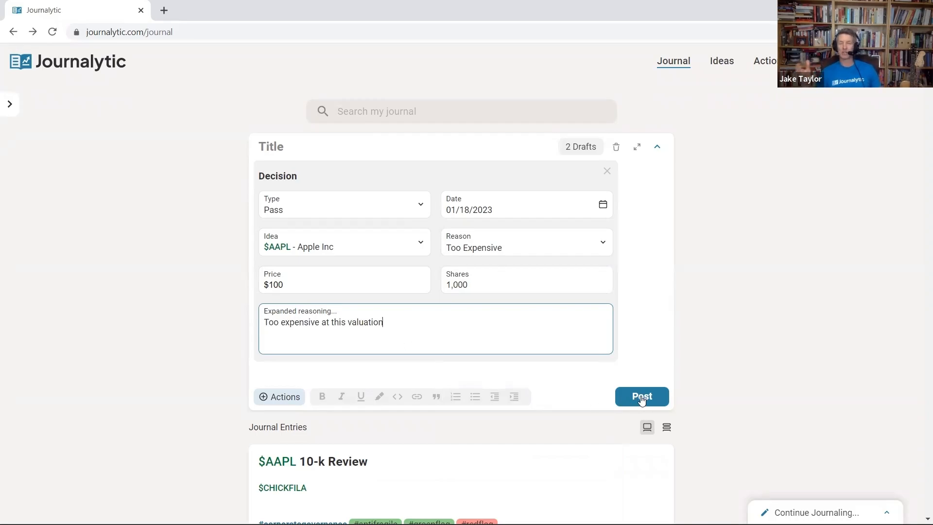
Step: Post the $AAPL Pass decision entry to the journal
{"action": "left_click", "coordinate": [641, 396]}
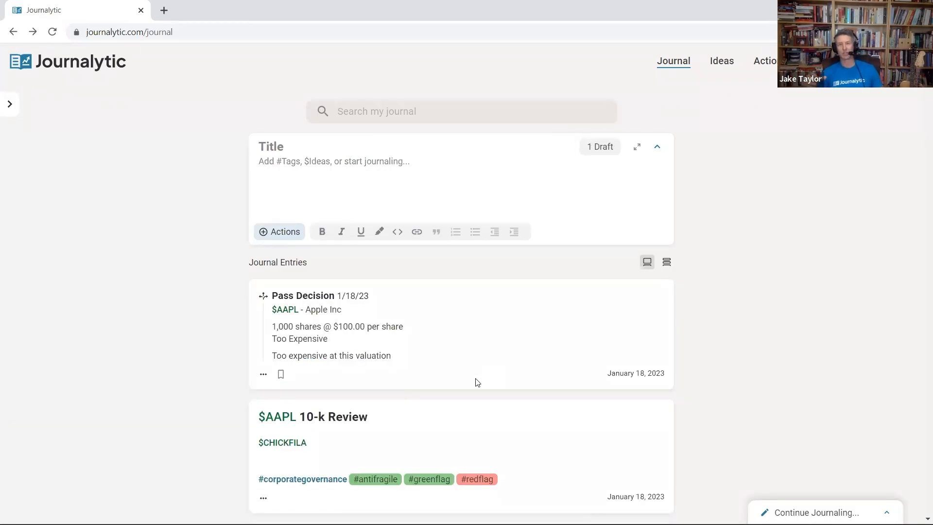
{"action": "left_click", "coordinate": [270, 146]}
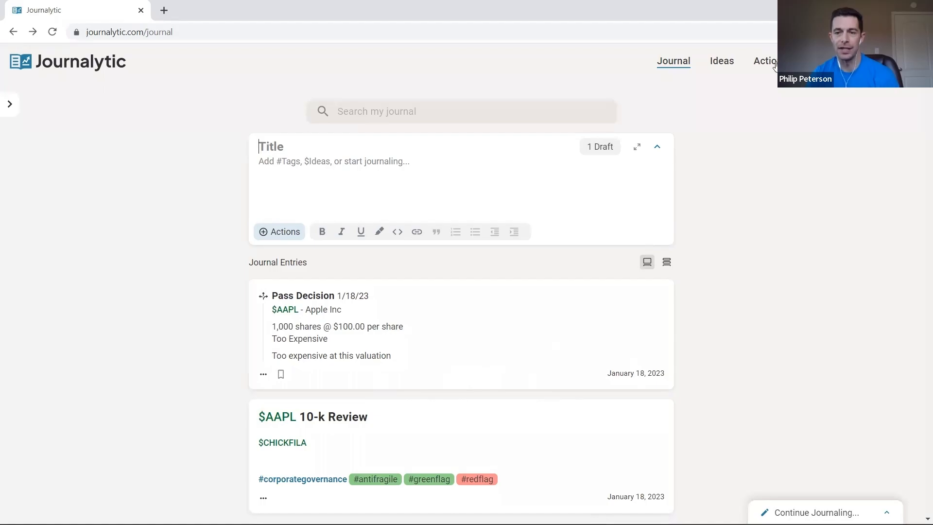
Step: Scroll through the Actions page's Decisions table, then go to the Checklists page
{"action": "left_click", "coordinate": [765, 61]}
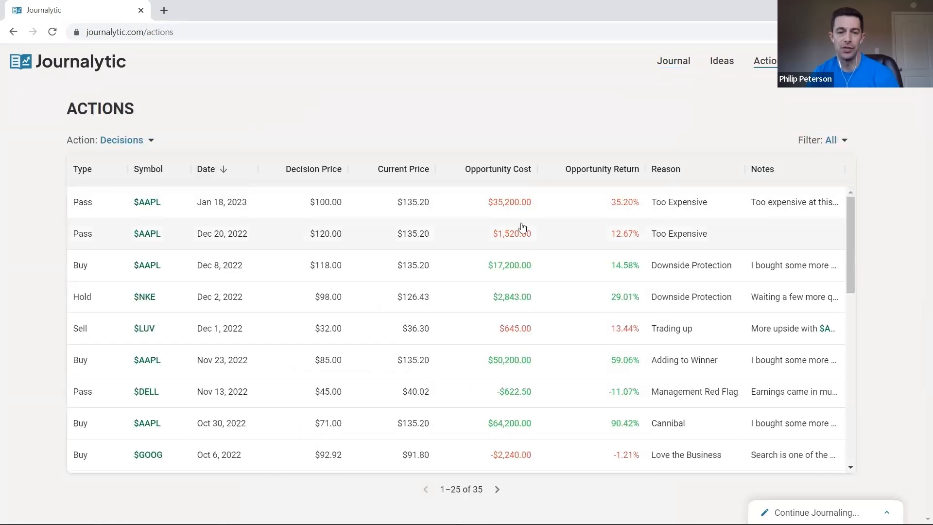
{"action": "mouse_move", "coordinate": [310, 211]}
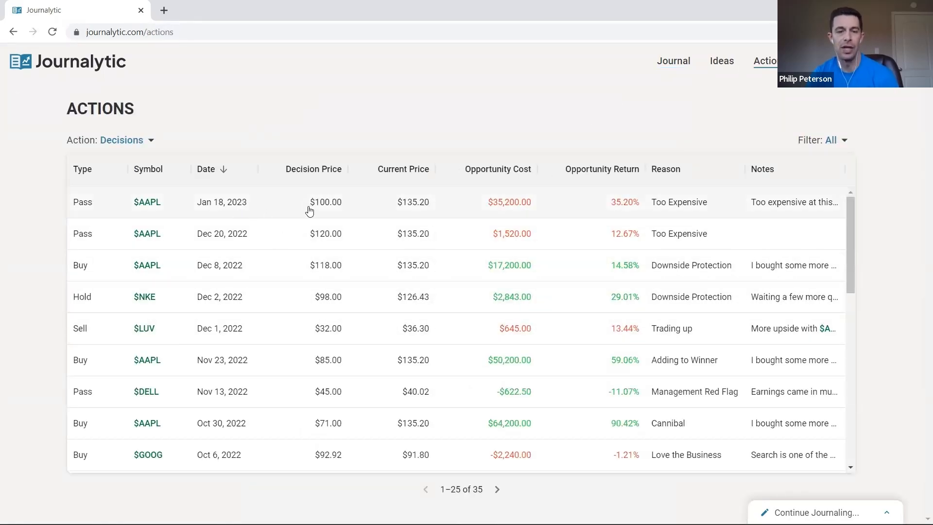
{"action": "mouse_move", "coordinate": [416, 210]}
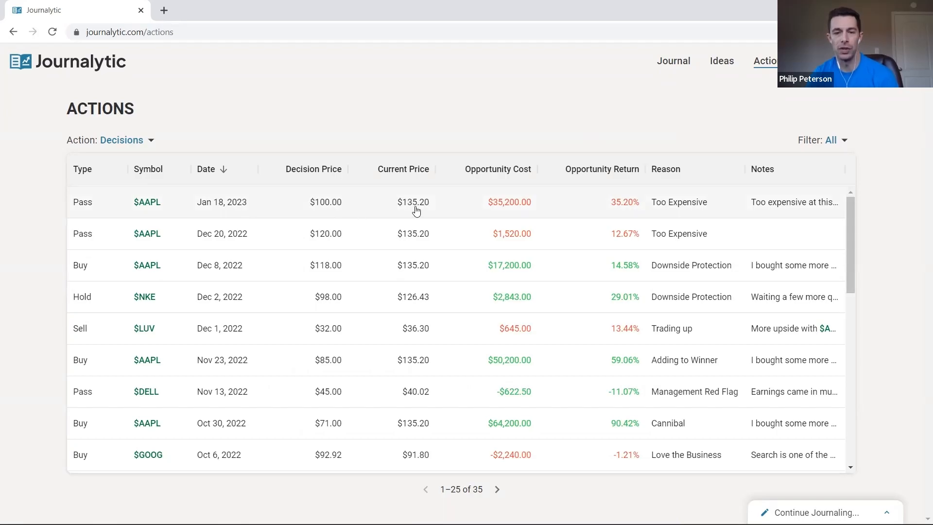
{"action": "mouse_move", "coordinate": [551, 221]}
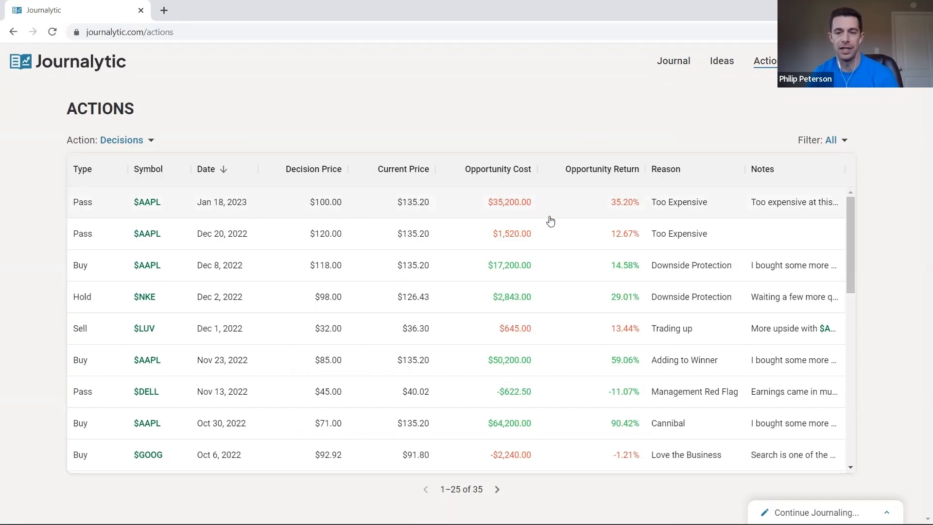
{"action": "scroll", "scroll_direction": "down", "scroll_amount": 3}
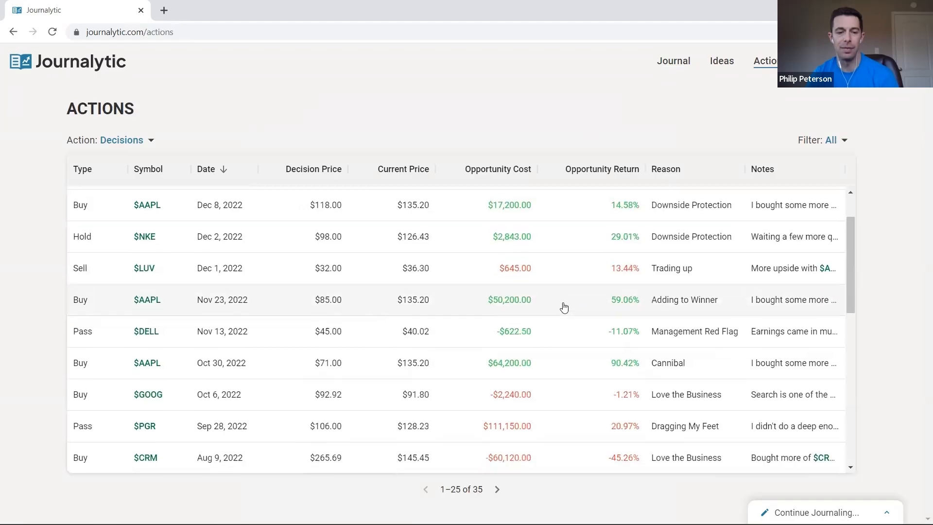
{"action": "scroll", "scroll_direction": "down", "scroll_amount": 3}
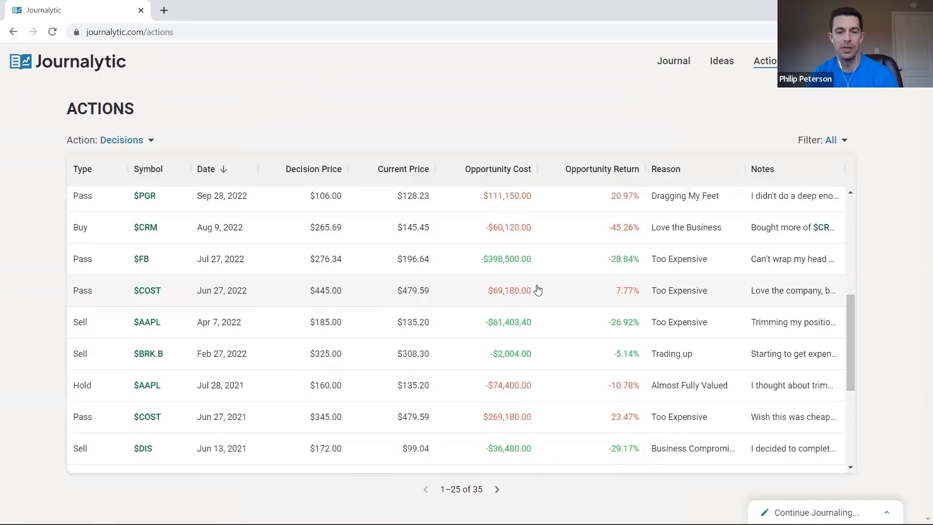
{"action": "scroll", "scroll_direction": "down", "scroll_amount": 3}
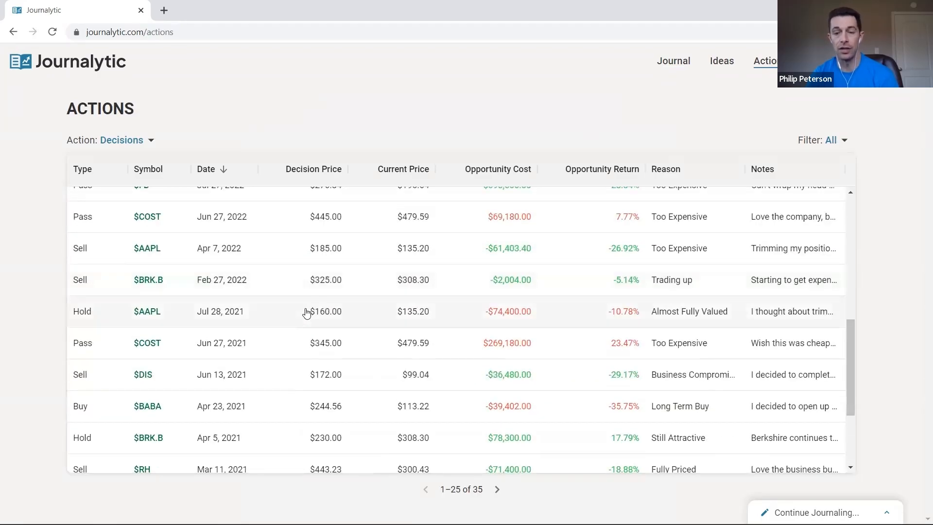
{"action": "mouse_move", "coordinate": [369, 330]}
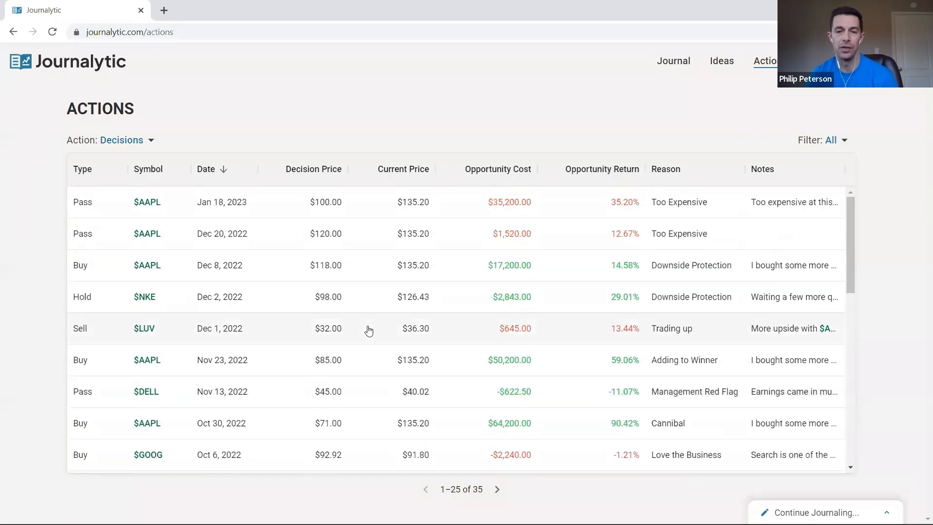
{"action": "left_click", "coordinate": [674, 61]}
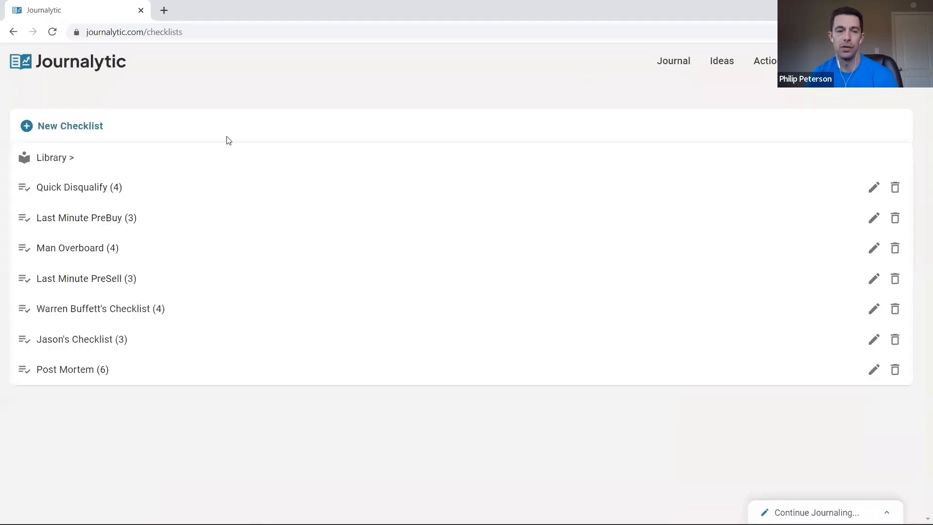
Step: Browse the Checklist Library templates, return to the saved checklists, then switch to the Journal
{"action": "left_click", "coordinate": [54, 158]}
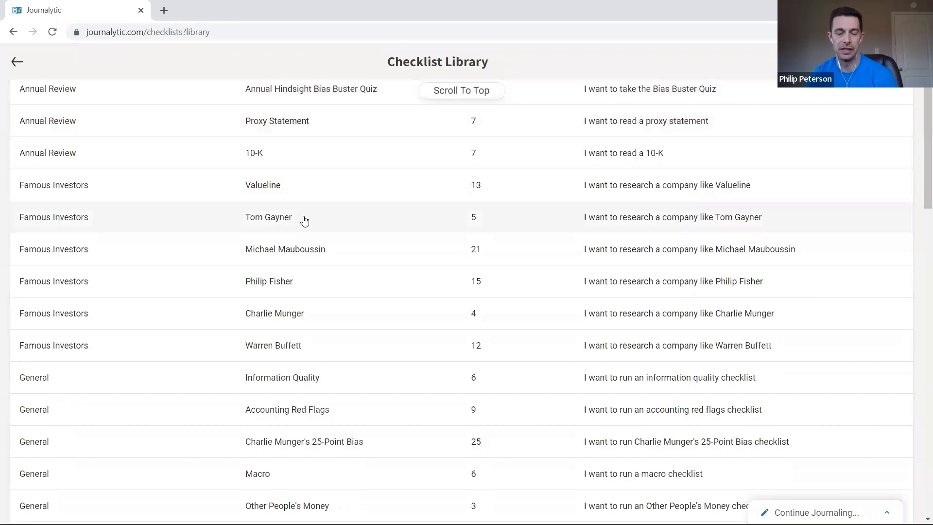
{"action": "scroll", "scroll_direction": "down", "scroll_amount": 3}
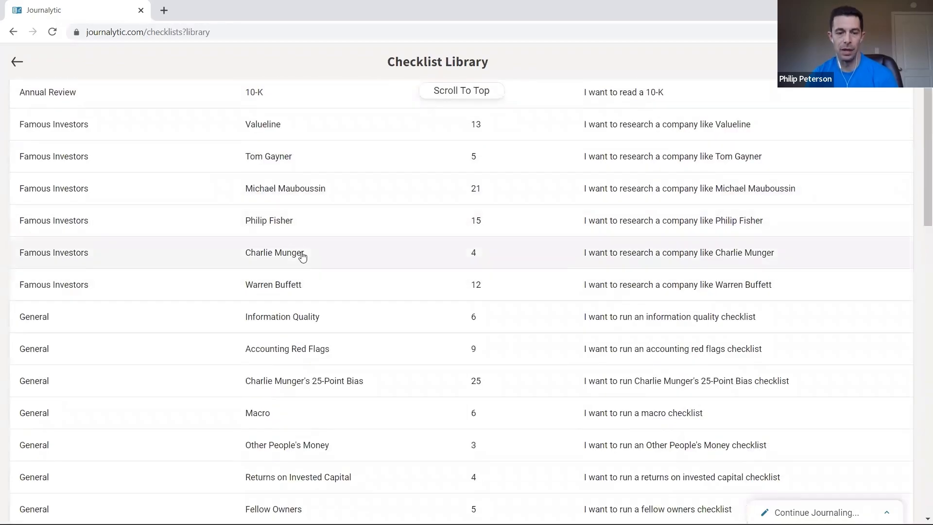
{"action": "scroll", "scroll_direction": "down", "scroll_amount": 3}
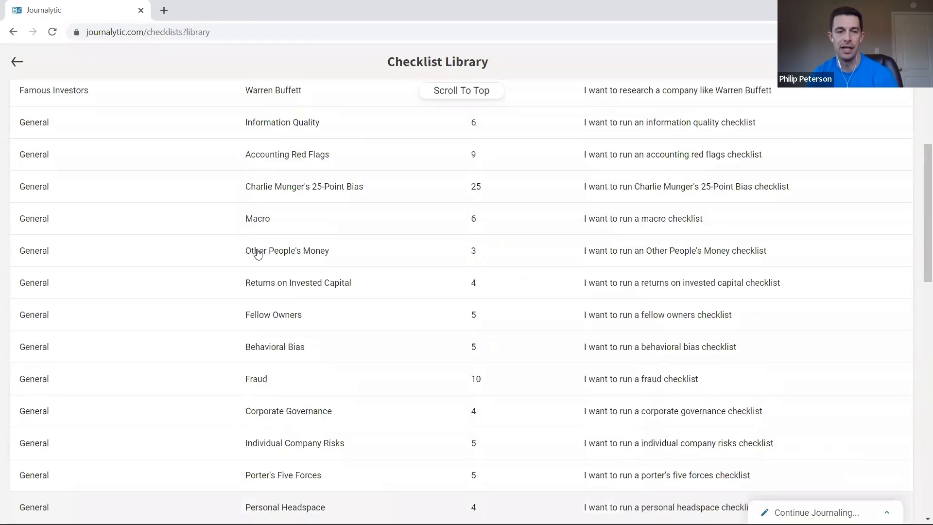
{"action": "left_click", "coordinate": [17, 61]}
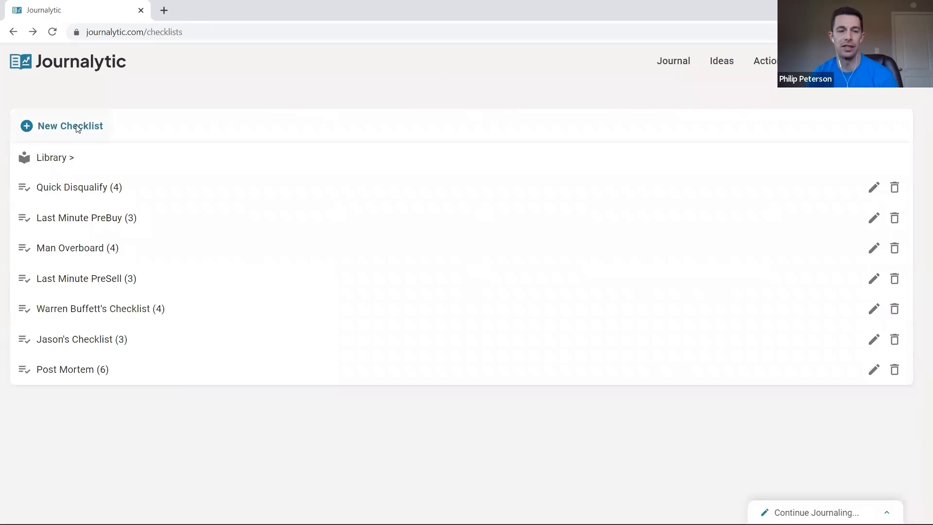
{"action": "mouse_move", "coordinate": [666, 72]}
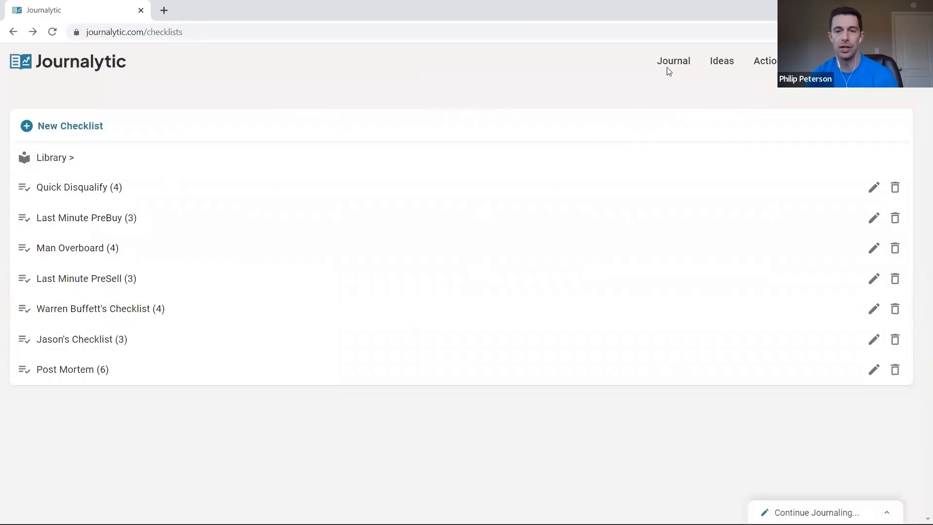
{"action": "left_click", "coordinate": [674, 61]}
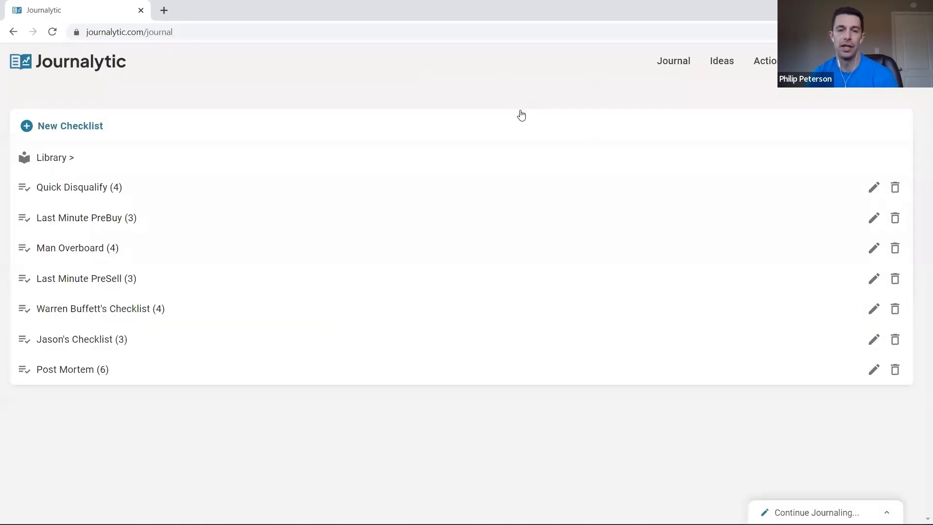
Step: Run the Quick Disqualify checklist on $AAPL, answering Yes, Yes, Not Sure, Yes
{"action": "left_click", "coordinate": [673, 60]}
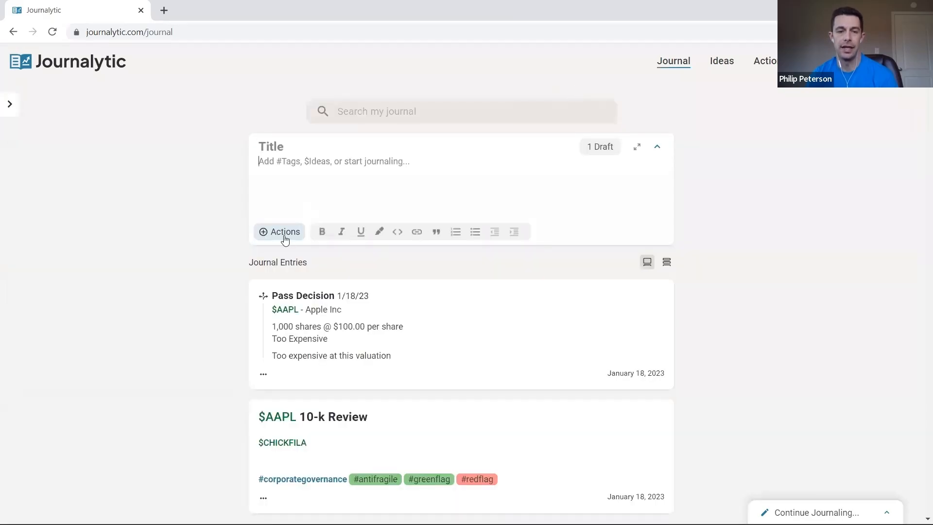
{"action": "left_click", "coordinate": [280, 232]}
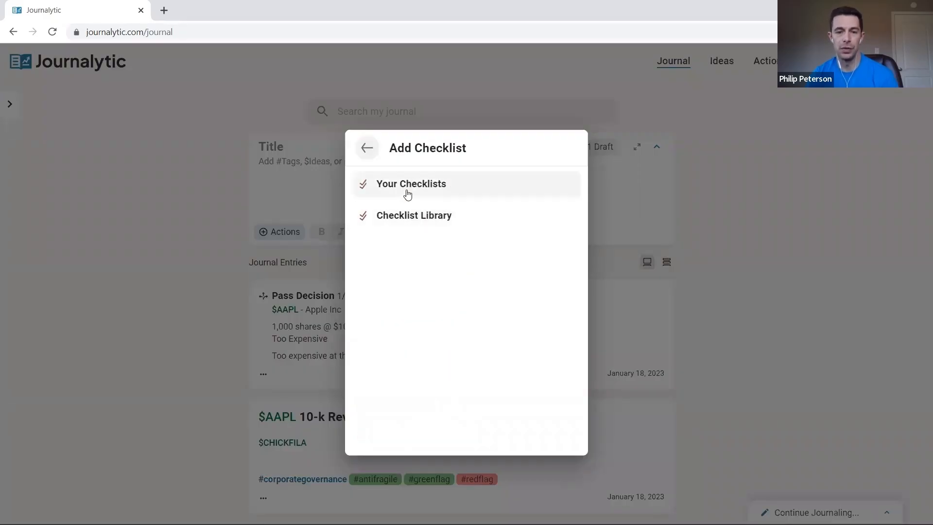
{"action": "left_click", "coordinate": [411, 183]}
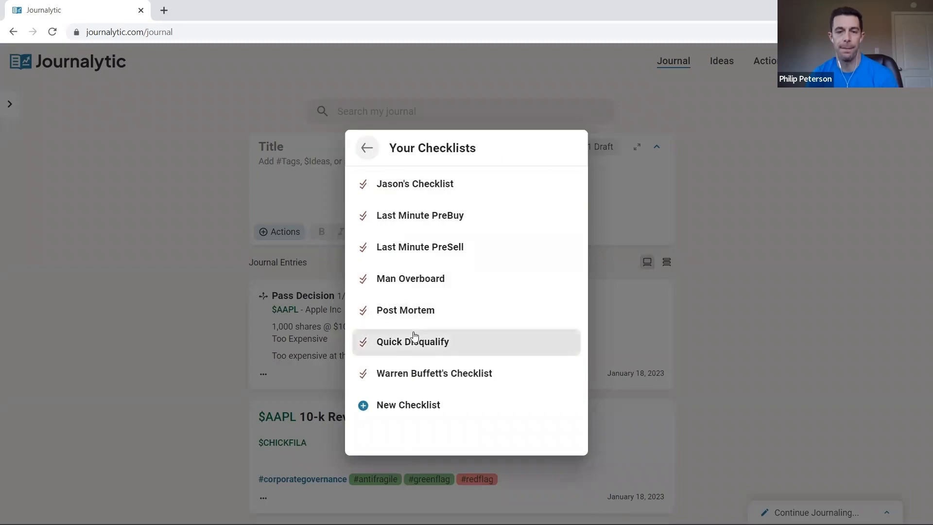
{"action": "left_click", "coordinate": [413, 342]}
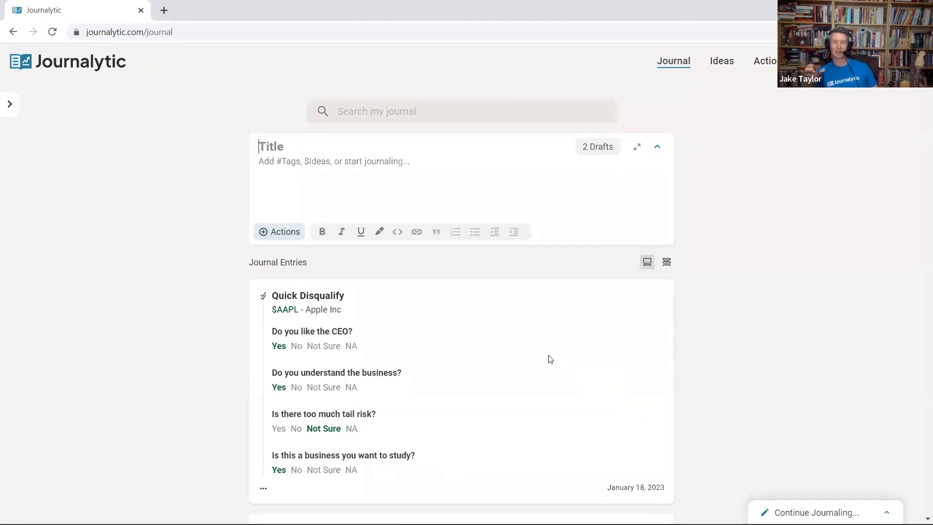
{"action": "scroll", "scroll_direction": "down", "scroll_amount": 3}
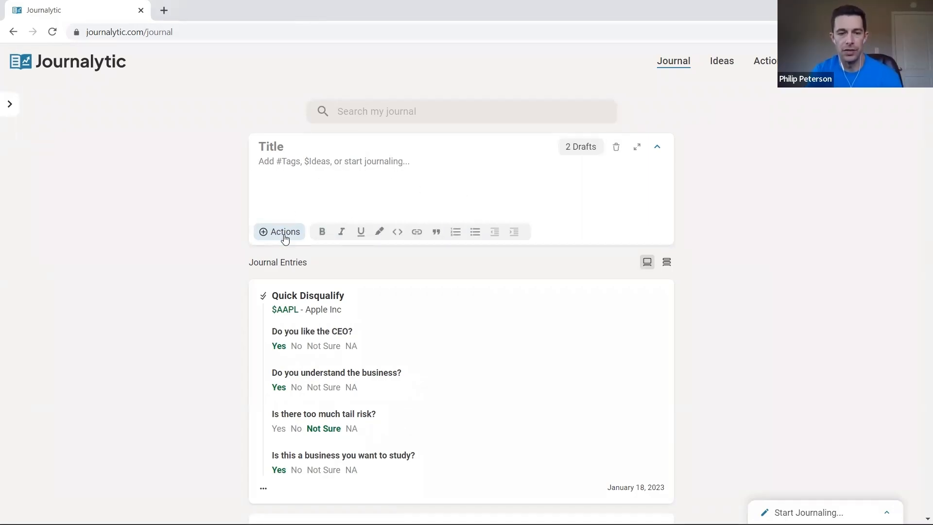
Step: Start a $AAPL self-contract expiring 12/31/23 with a Metric trigger
{"action": "left_click", "coordinate": [279, 231]}
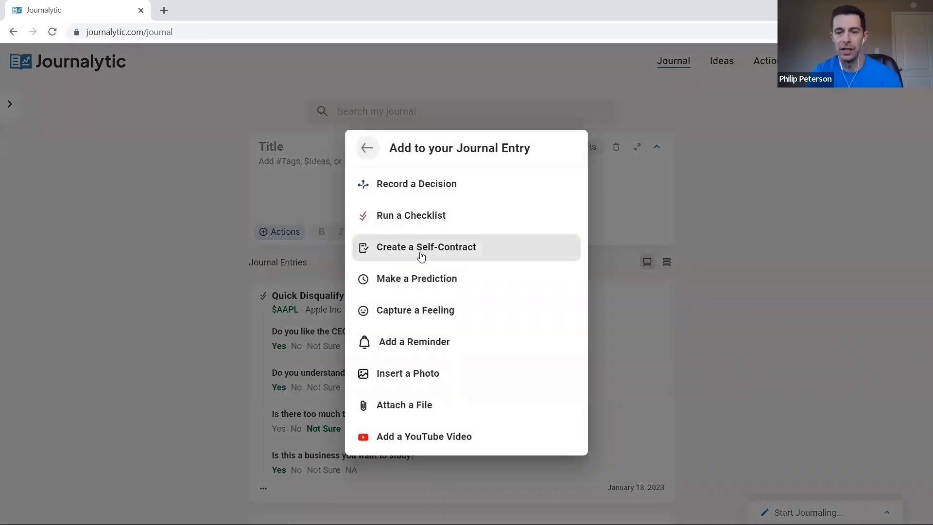
{"action": "left_click", "coordinate": [421, 247]}
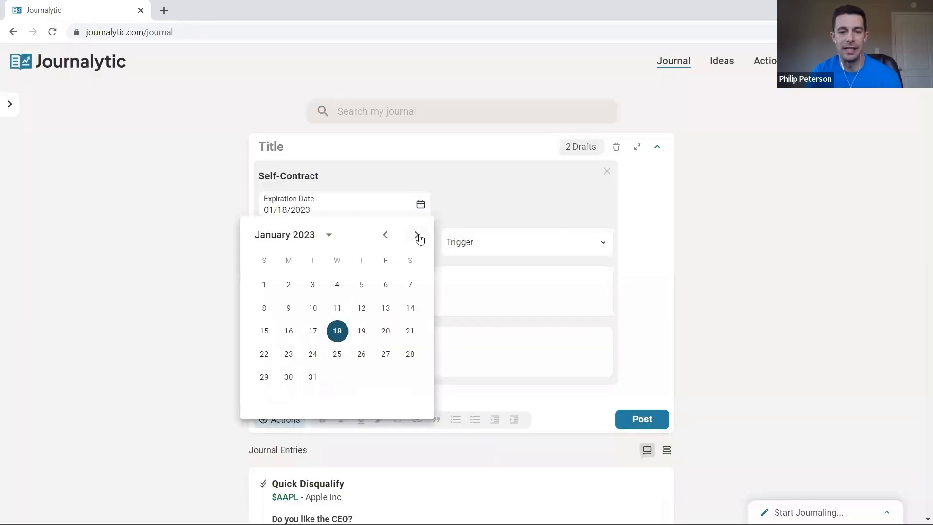
{"action": "left_click", "coordinate": [417, 235]}
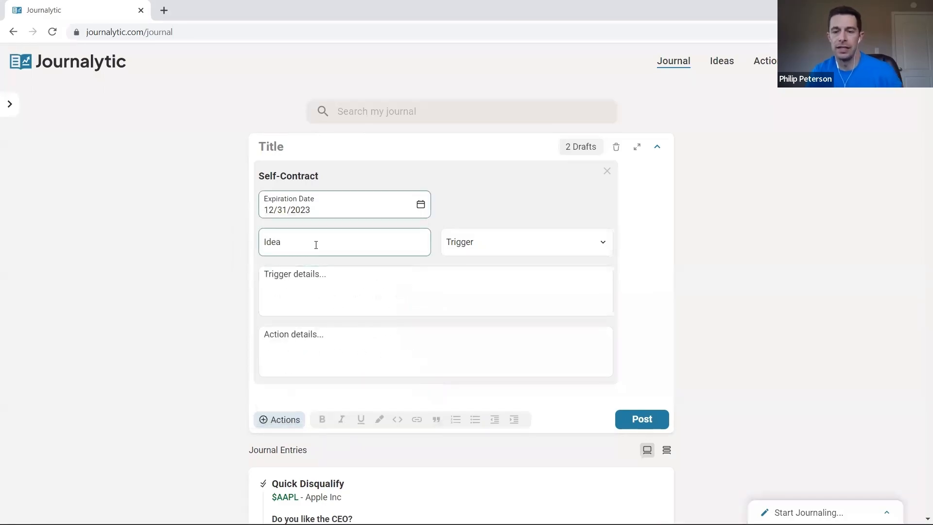
{"action": "type", "text": "$aa"}
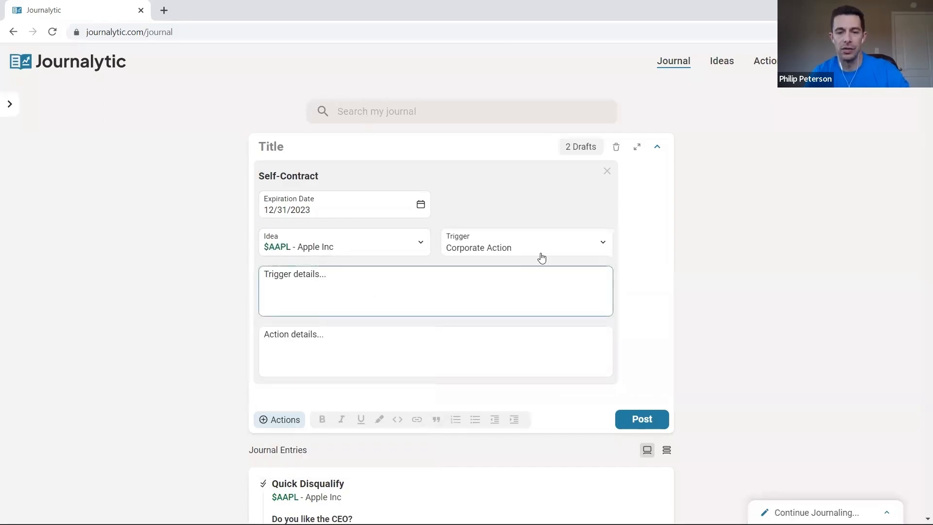
{"action": "left_click", "coordinate": [526, 242]}
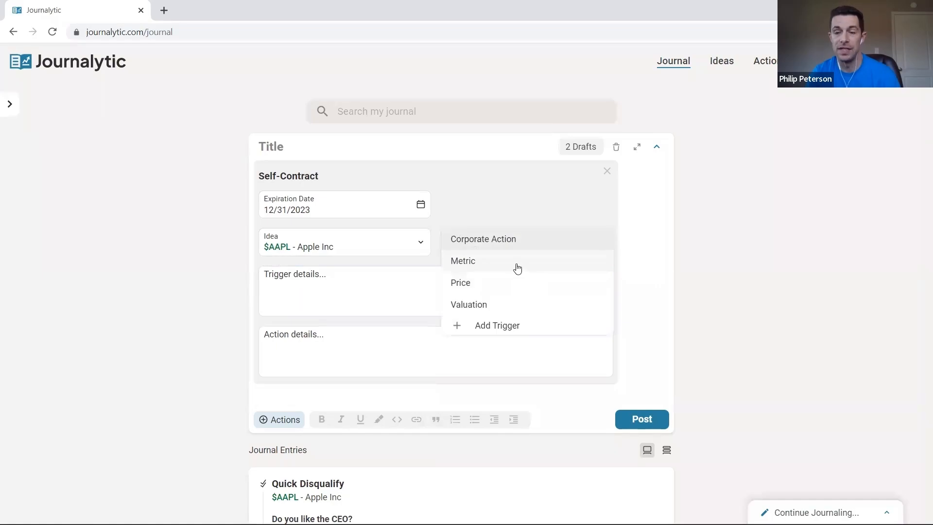
{"action": "left_click", "coordinate": [463, 261]}
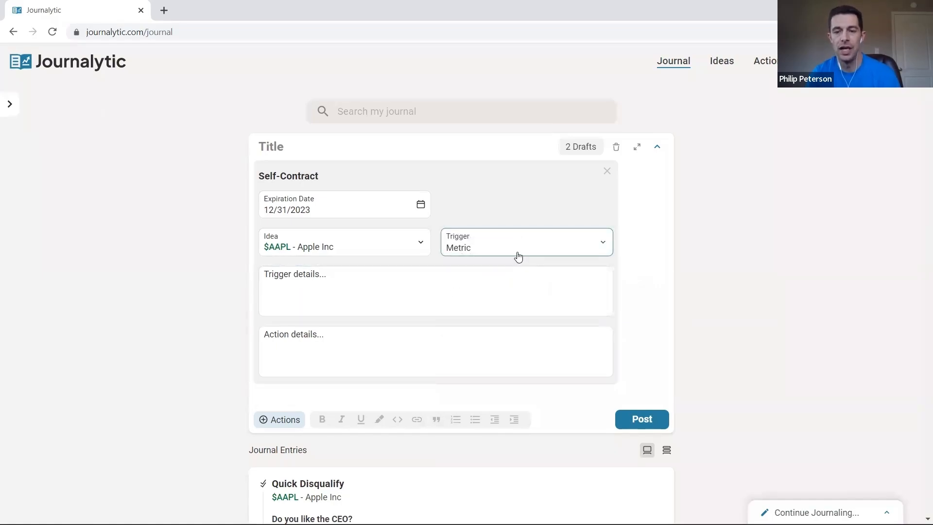
{"action": "left_click", "coordinate": [526, 242]}
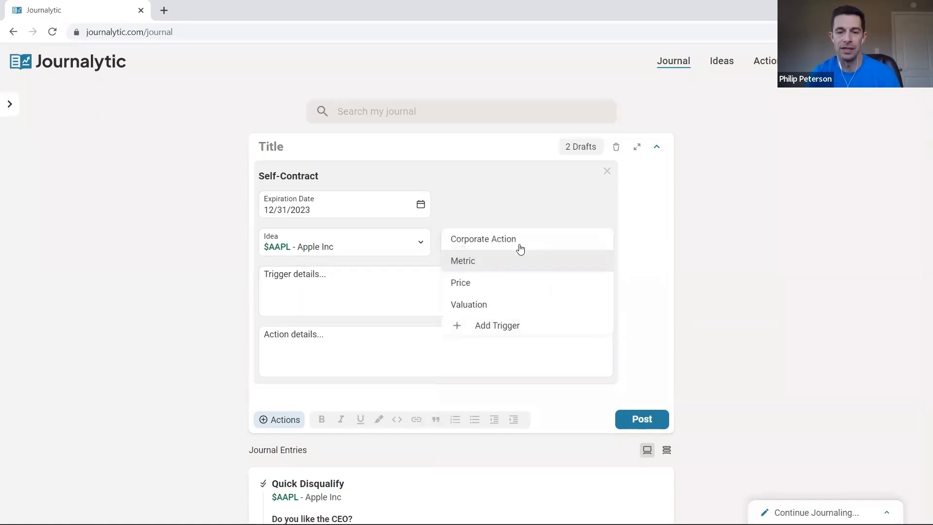
{"action": "left_click", "coordinate": [463, 260]}
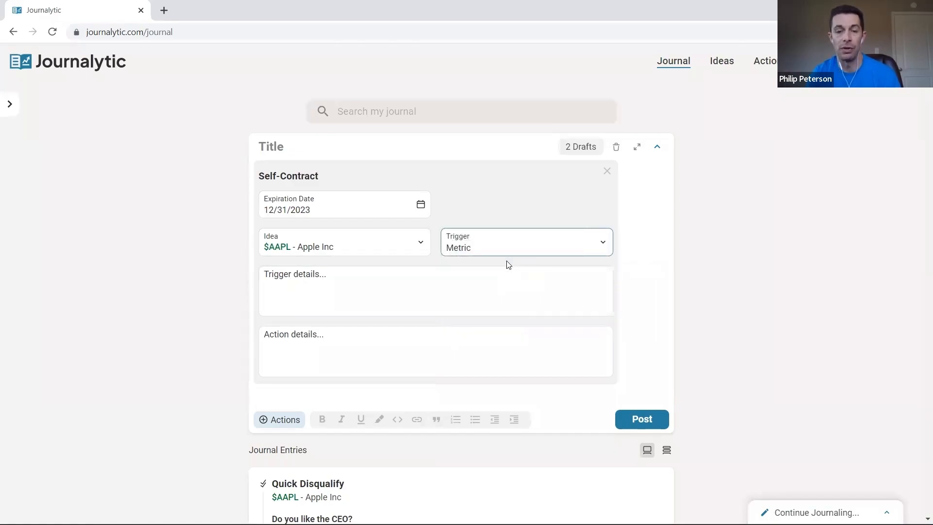
Step: Enter 'if $AAPL reaches PE ratio 15, I'll buy a 2% position' and post it
{"action": "left_click", "coordinate": [355, 292]}
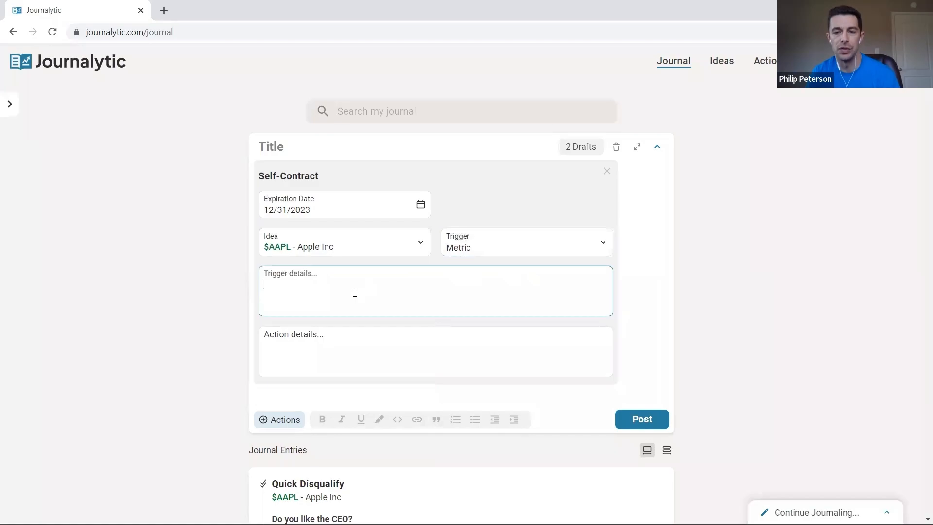
{"action": "type", "text": "If"}
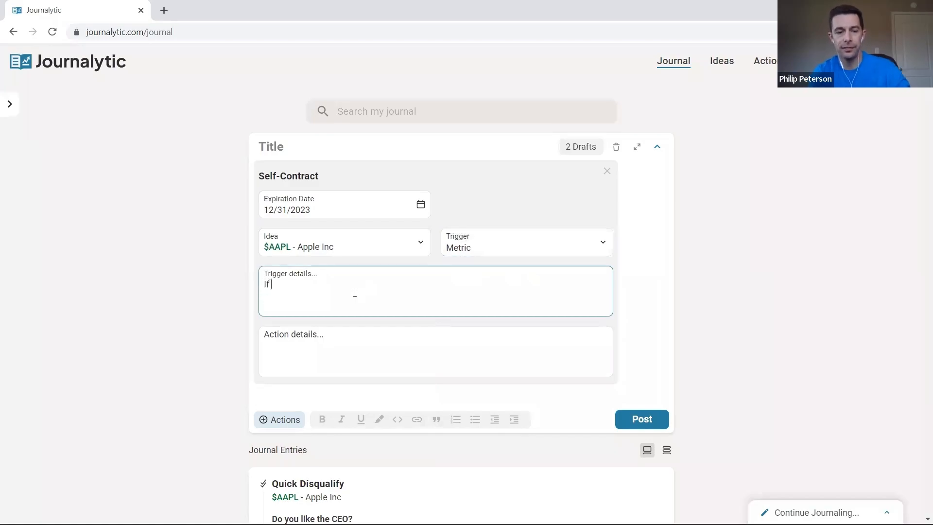
{"action": "type", "text": "$aapl"}
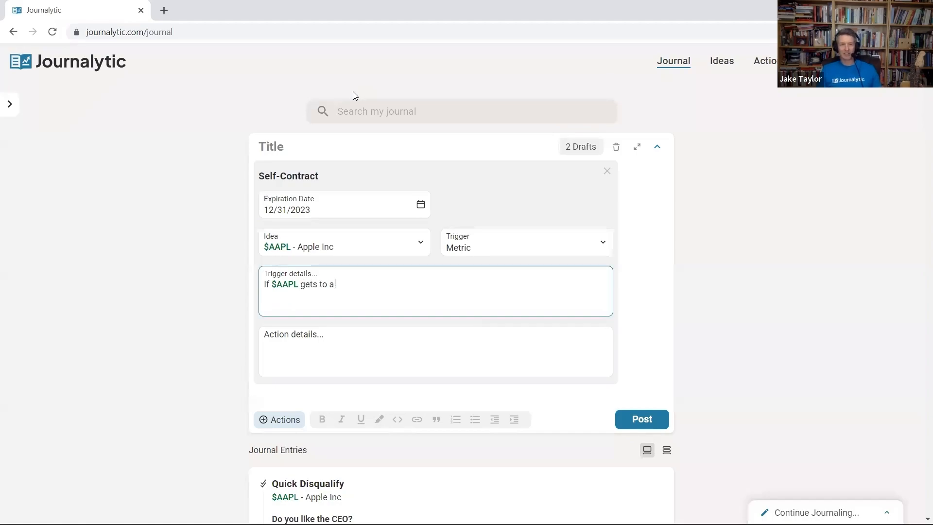
{"action": "type", "text": "PE ratio of 15"}
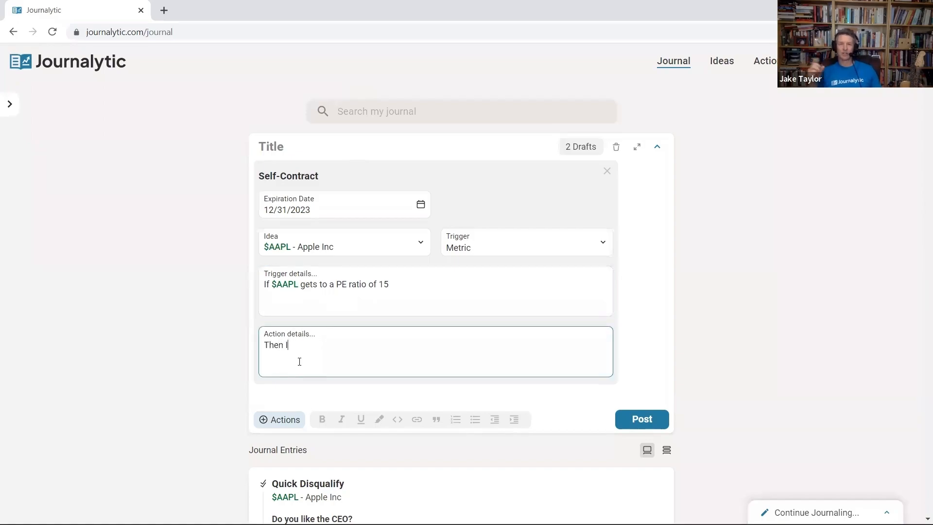
{"action": "type", "text": "'ll buy a"}
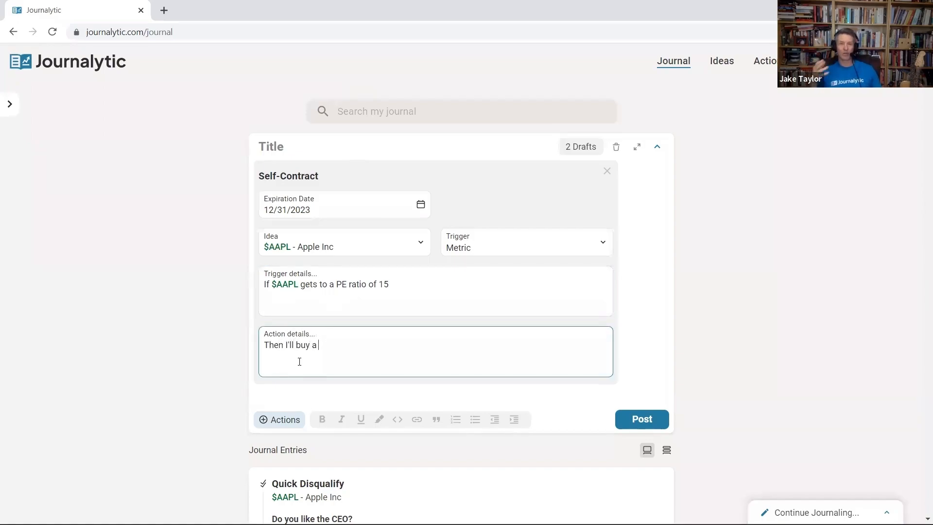
{"action": "type", "text": "2% positio"}
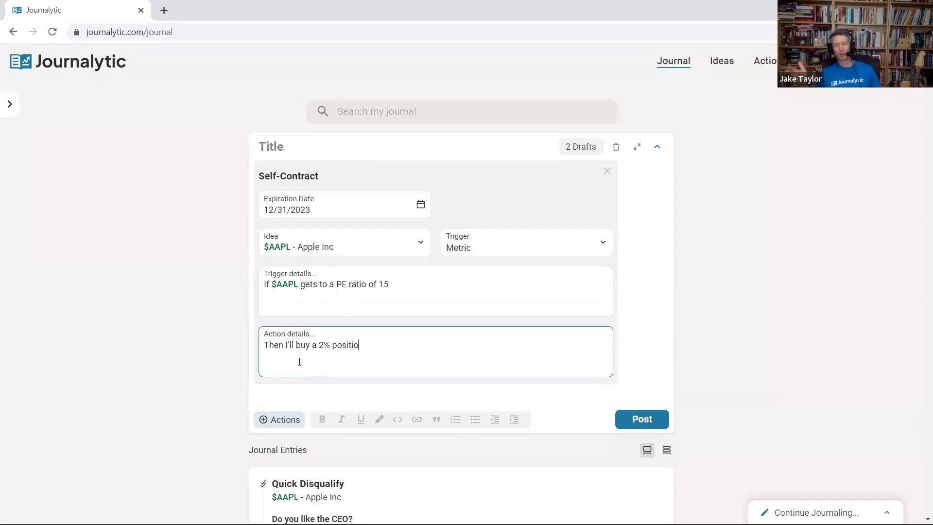
{"action": "type", "text": "n"}
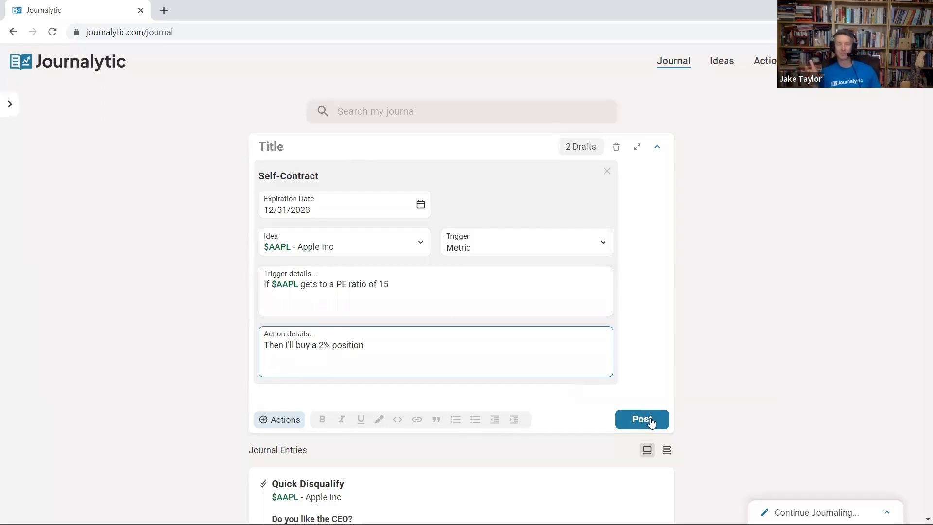
{"action": "left_click", "coordinate": [642, 419]}
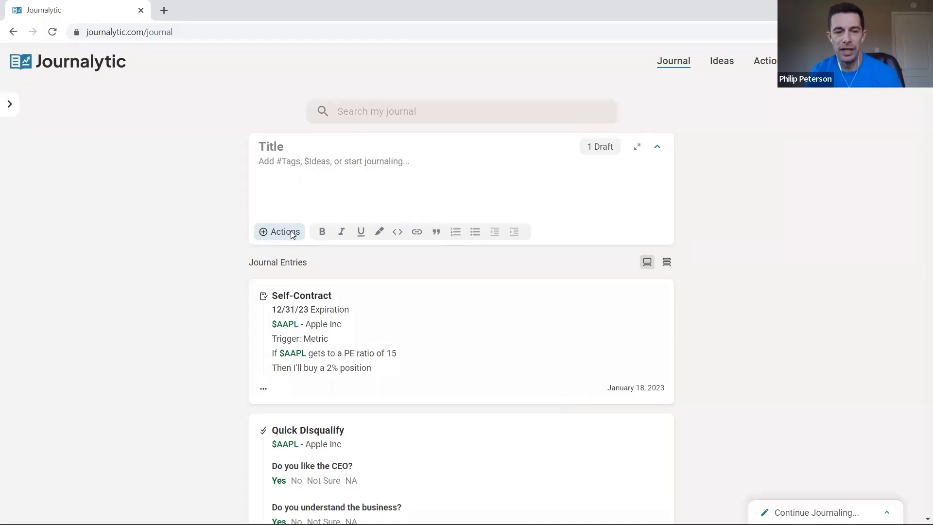
Step: Start a $AAPL Metric prediction ending 12/31/2023 with 90% Almost certain confidence
{"action": "left_click", "coordinate": [280, 232]}
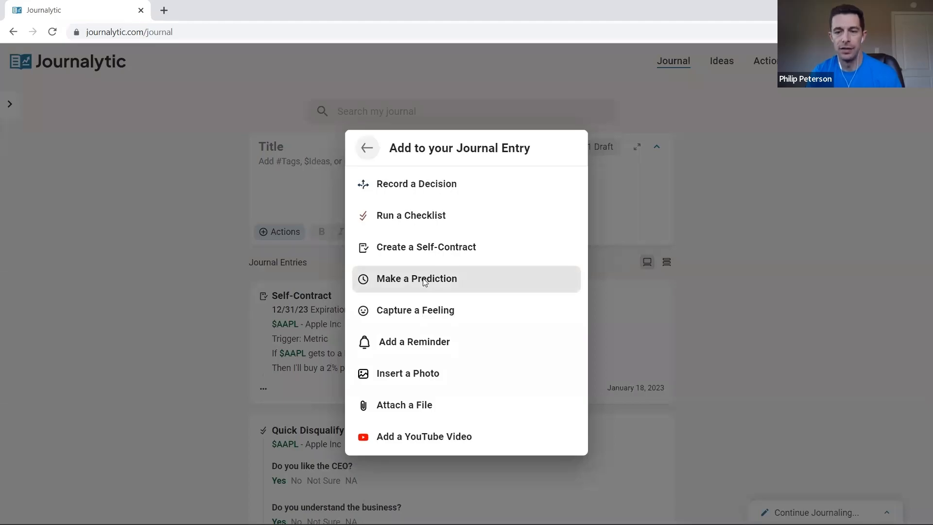
{"action": "left_click", "coordinate": [416, 278]}
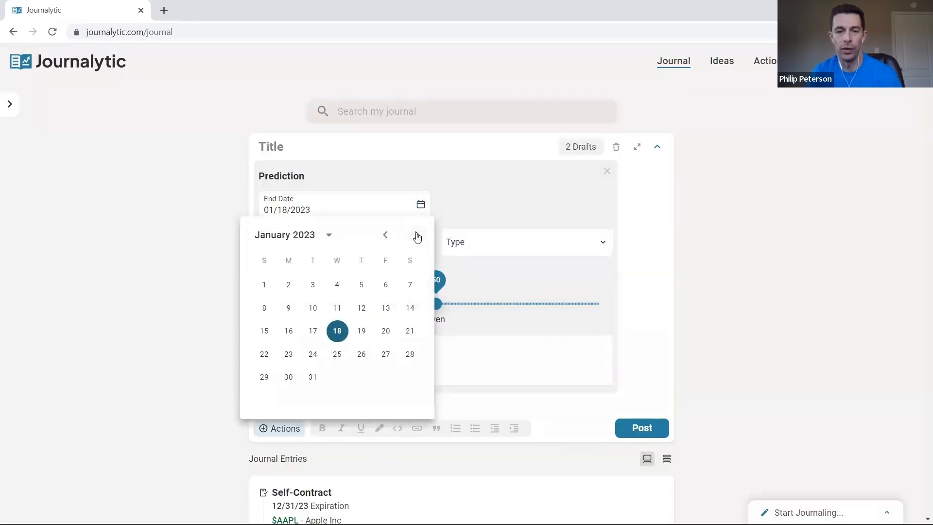
{"action": "left_click", "coordinate": [417, 236]}
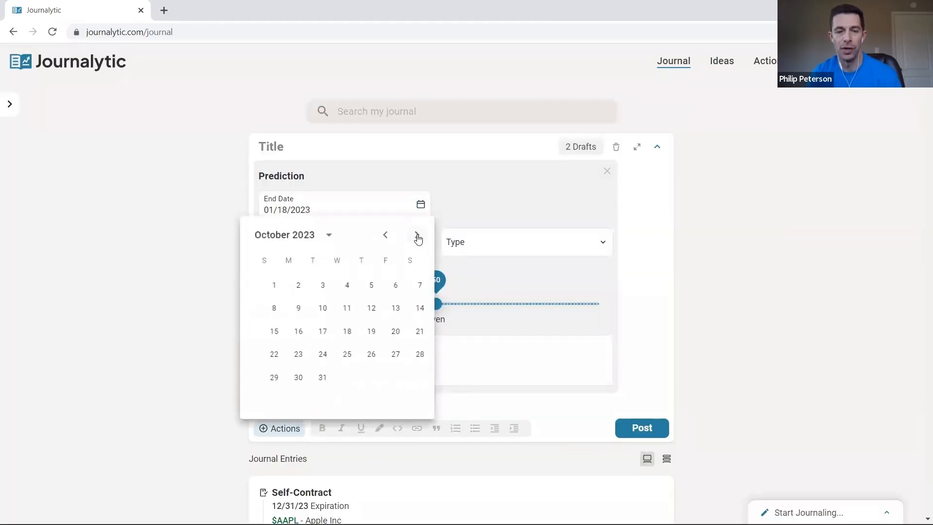
{"action": "left_click", "coordinate": [417, 235]}
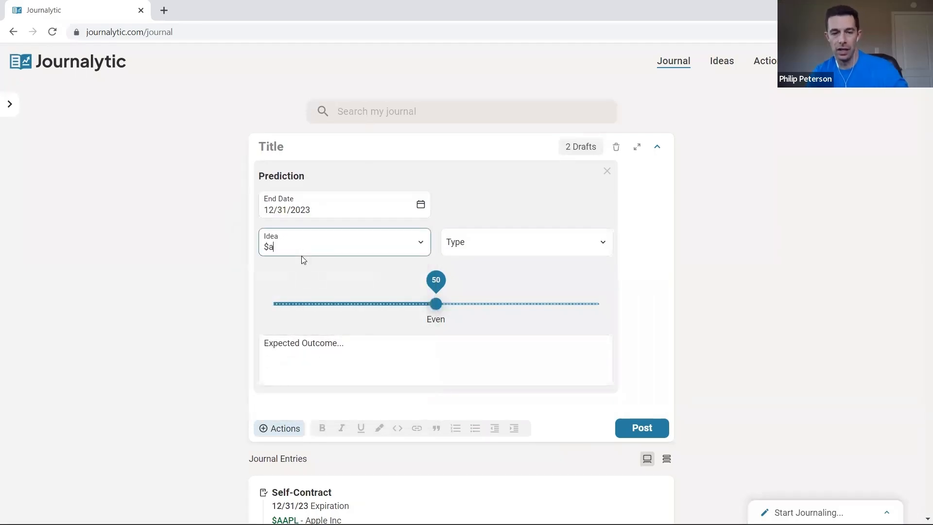
{"action": "left_click", "coordinate": [525, 242]}
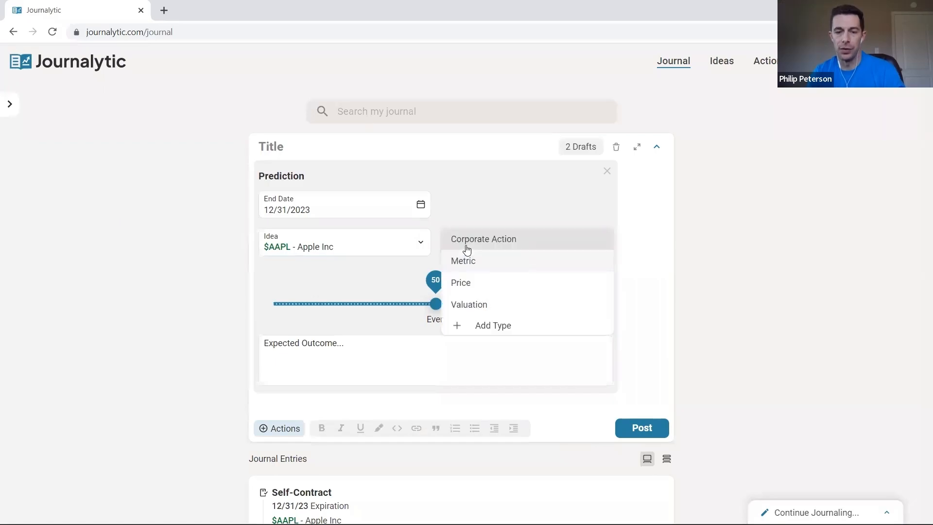
{"action": "left_click", "coordinate": [463, 260]}
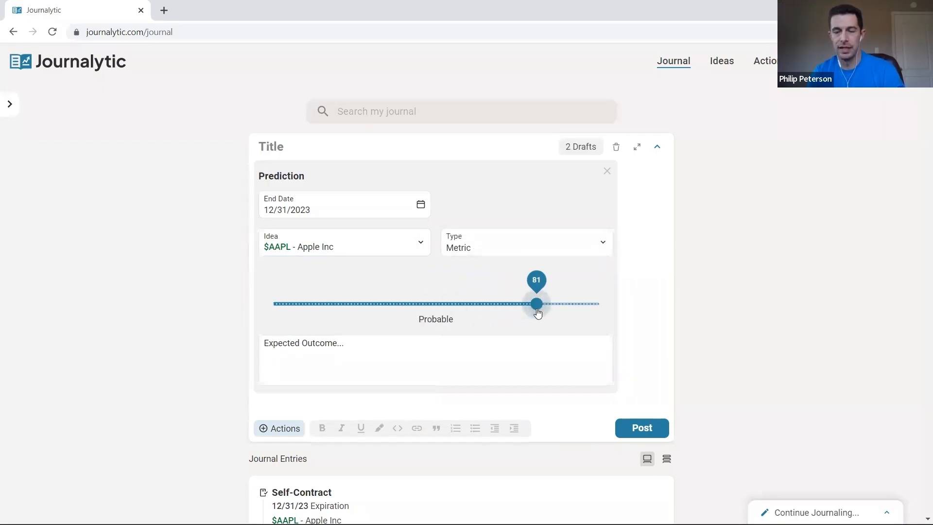
{"action": "left_click_drag", "start_coordinate": [535, 304], "coordinate": [559, 303]}
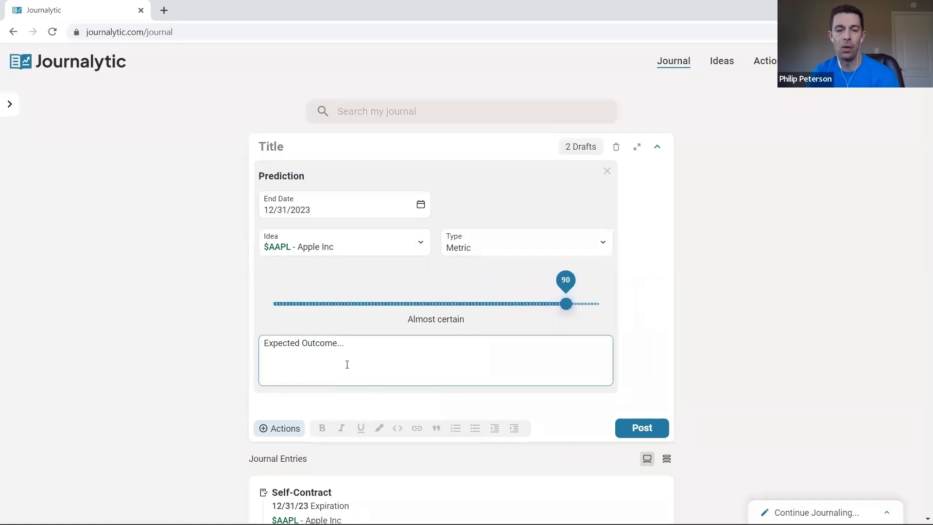
Step: Write the outcome 'revenue to increase by 10% in 12 months' and post the prediction
{"action": "left_click", "coordinate": [347, 364]}
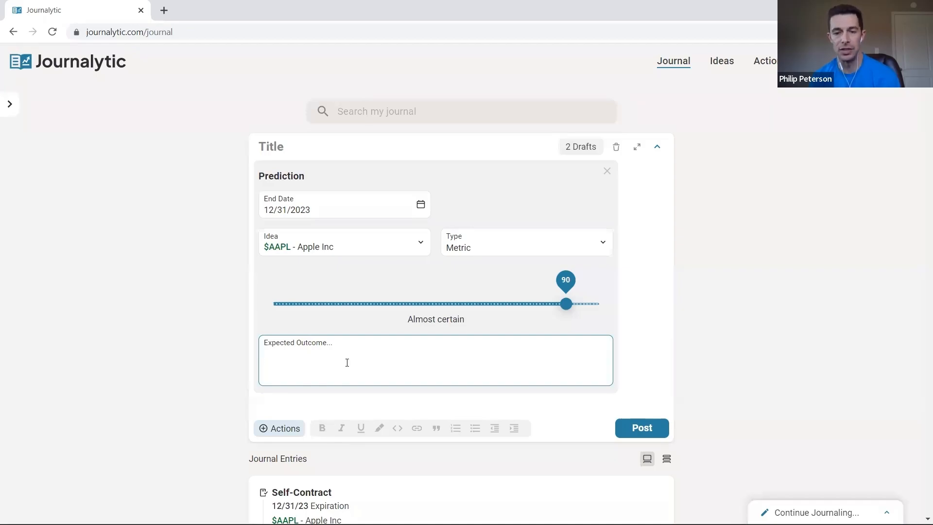
{"action": "left_click", "coordinate": [347, 363]}
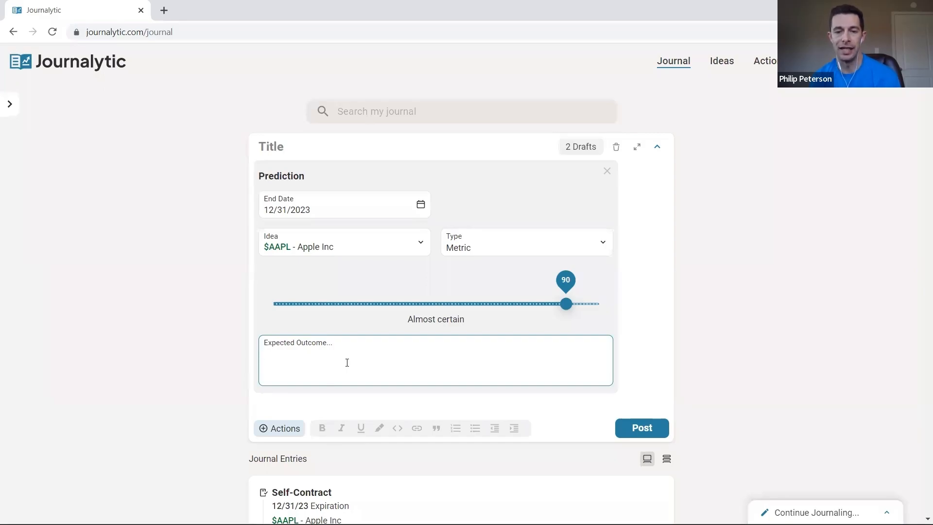
{"action": "left_click", "coordinate": [347, 363]}
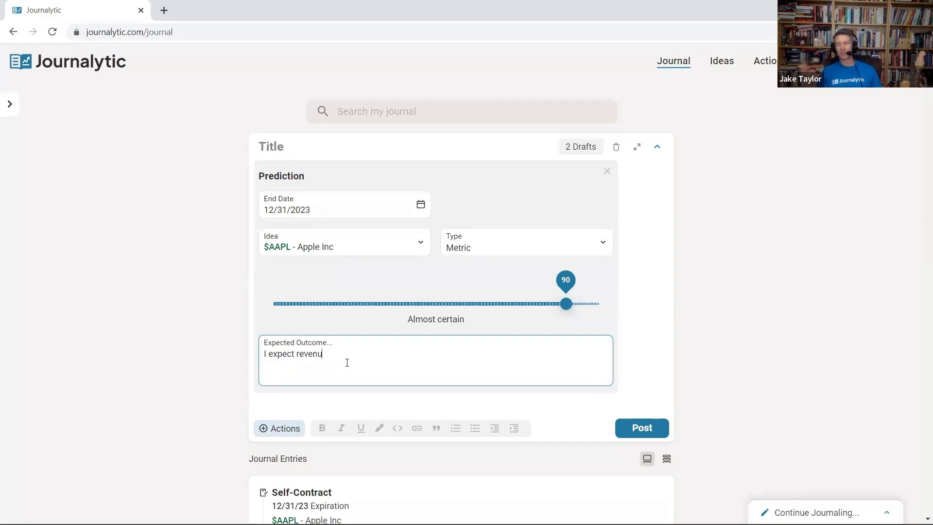
{"action": "type", "text": "e to increase by 10% in the next 12 mont"}
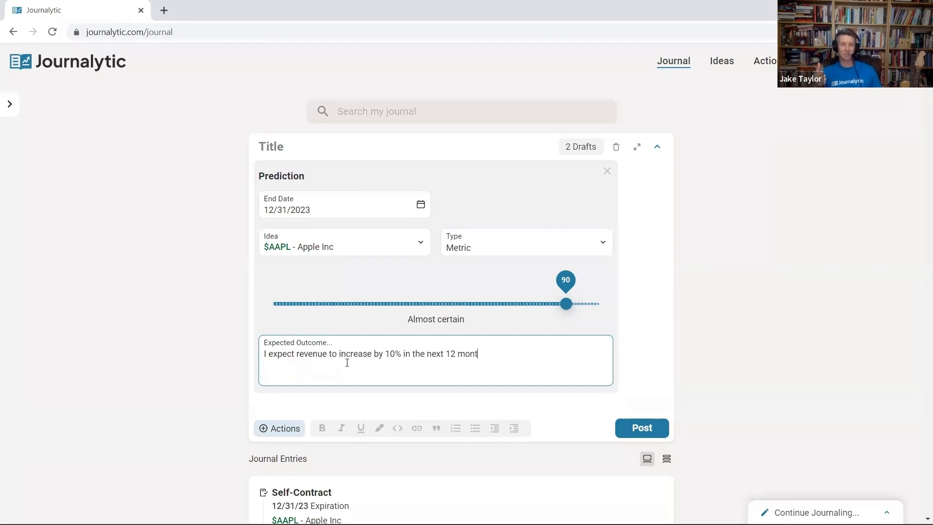
{"action": "type", "text": "hs"}
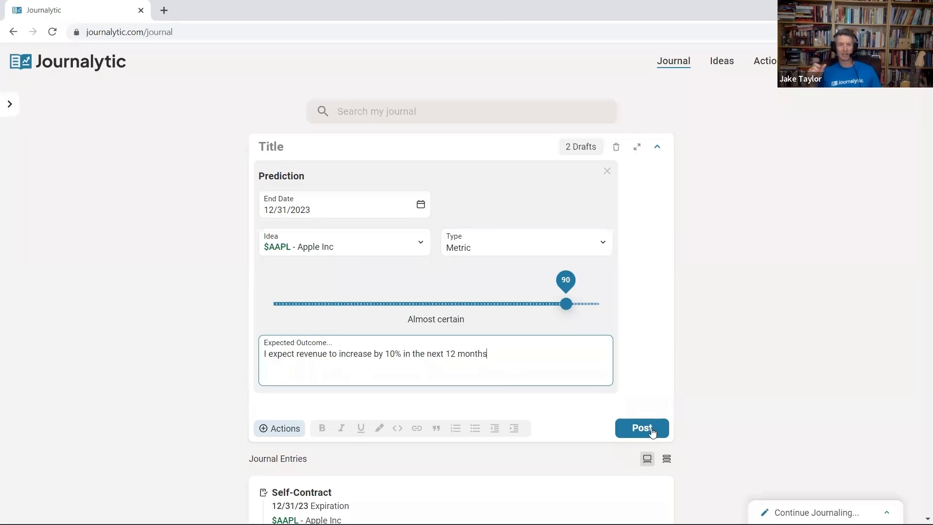
{"action": "left_click", "coordinate": [642, 428]}
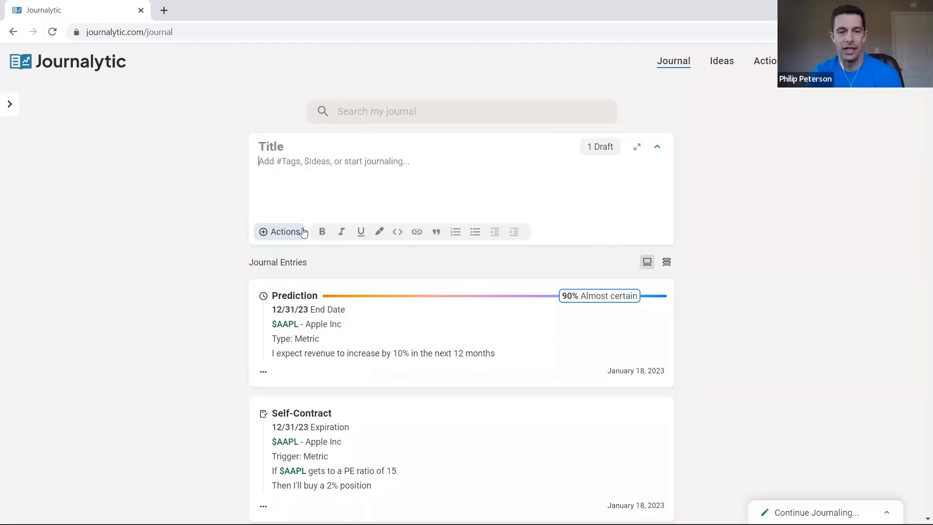
Step: Post a Feeling of type Idea on $GOOG (Alphabet Inc - Class C), rated 1/10 Awful
{"action": "left_click", "coordinate": [280, 232]}
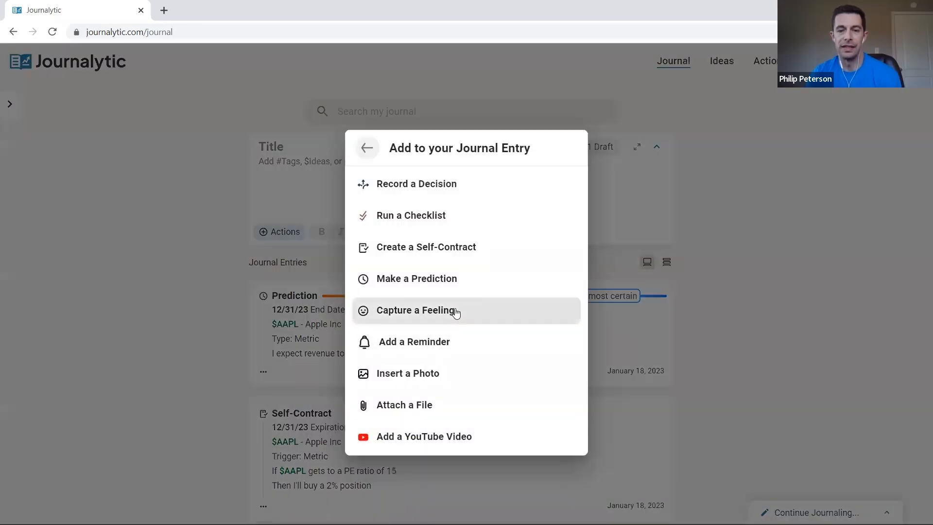
{"action": "left_click", "coordinate": [416, 310]}
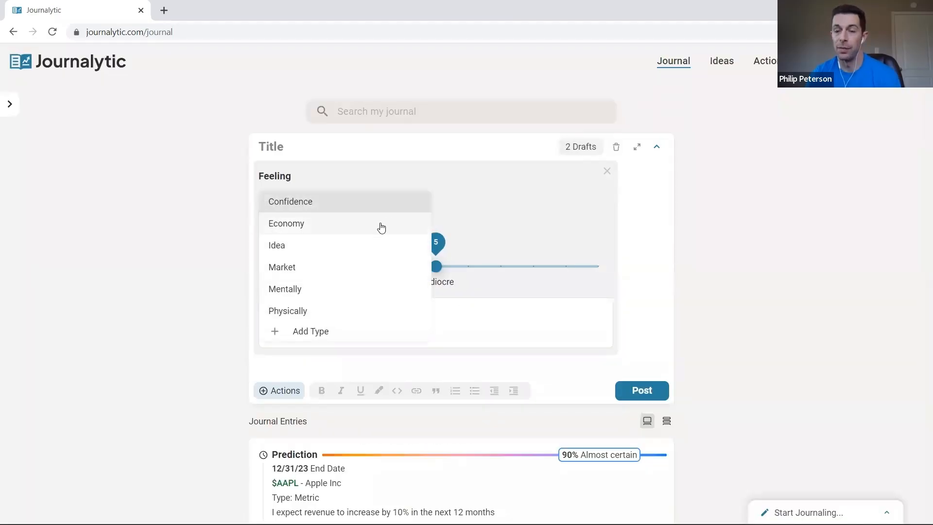
{"action": "left_click", "coordinate": [276, 246]}
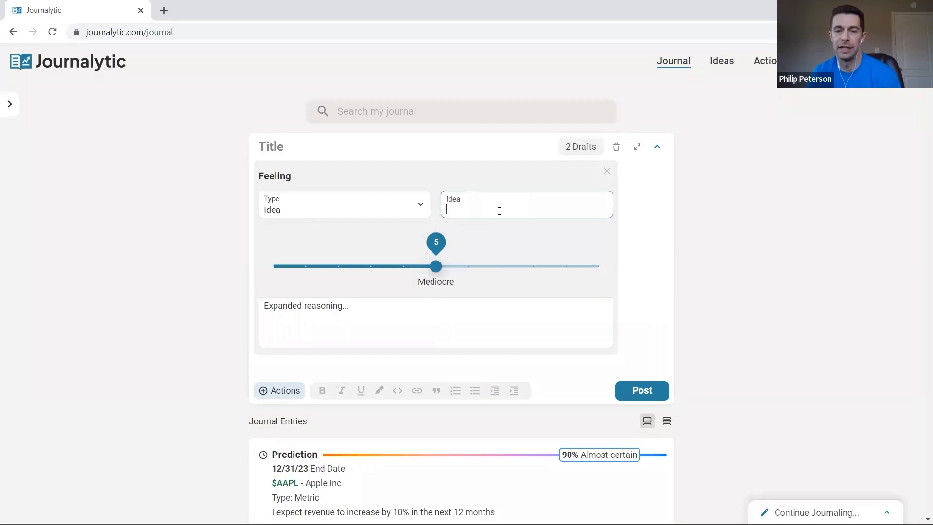
{"action": "type", "text": "$goo"}
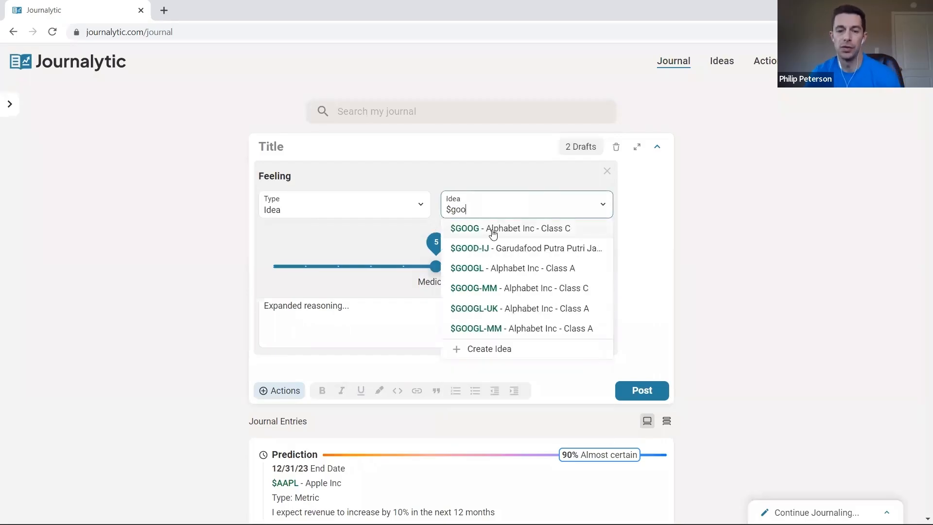
{"action": "left_click", "coordinate": [501, 228]}
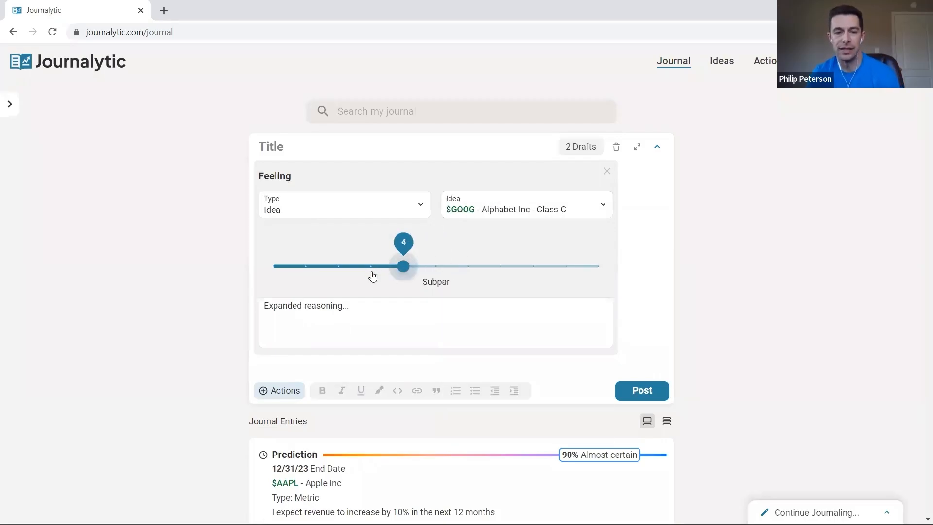
{"action": "left_click_drag", "start_coordinate": [402, 266], "coordinate": [305, 266]}
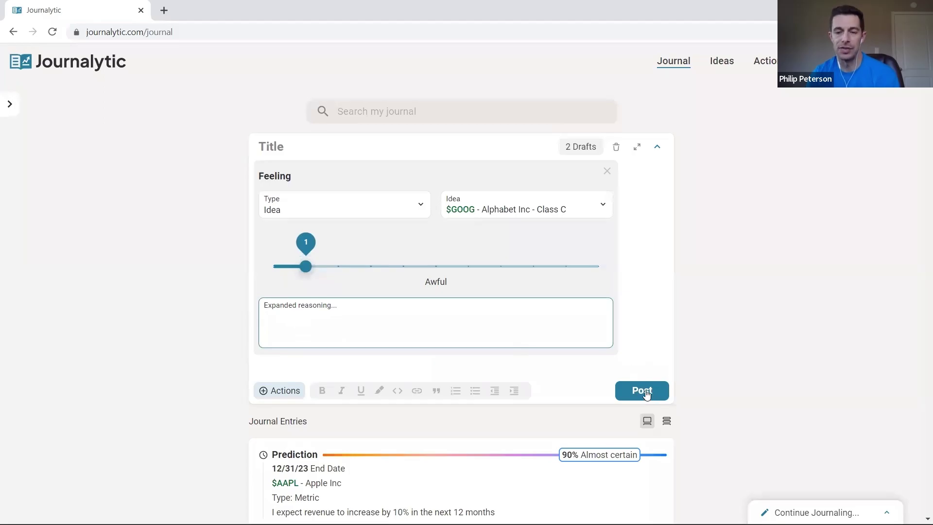
{"action": "left_click", "coordinate": [641, 390]}
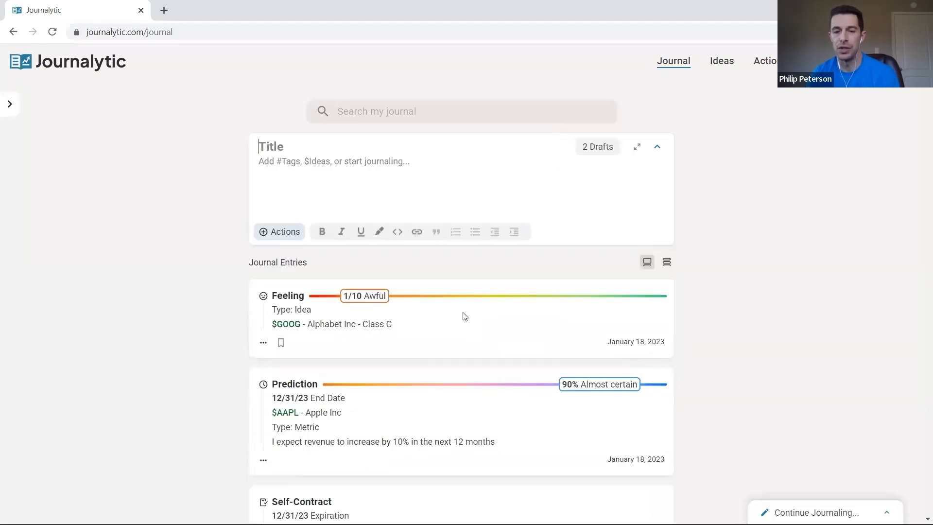
Step: View the $GOOG results chart marked with all actions, then go back to the journal
{"action": "left_click", "coordinate": [285, 323]}
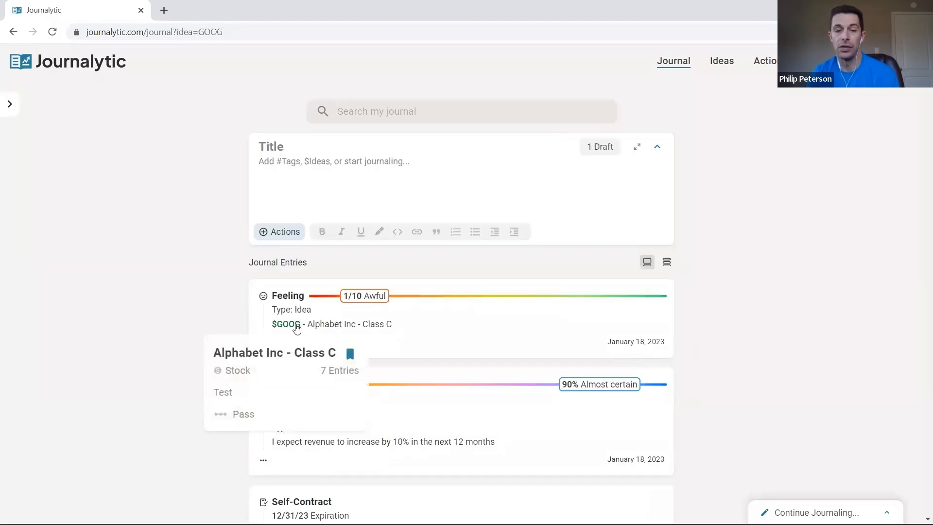
{"action": "left_click", "coordinate": [285, 324]}
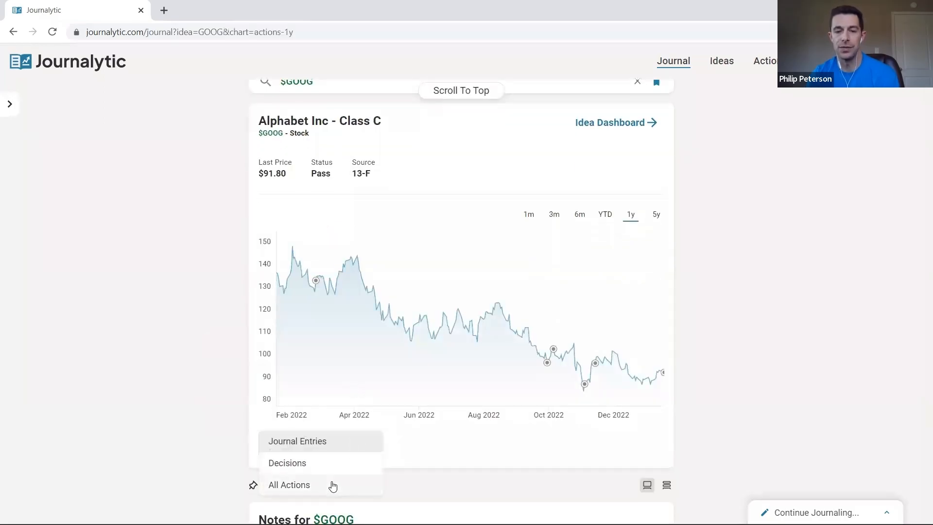
{"action": "left_click", "coordinate": [289, 485]}
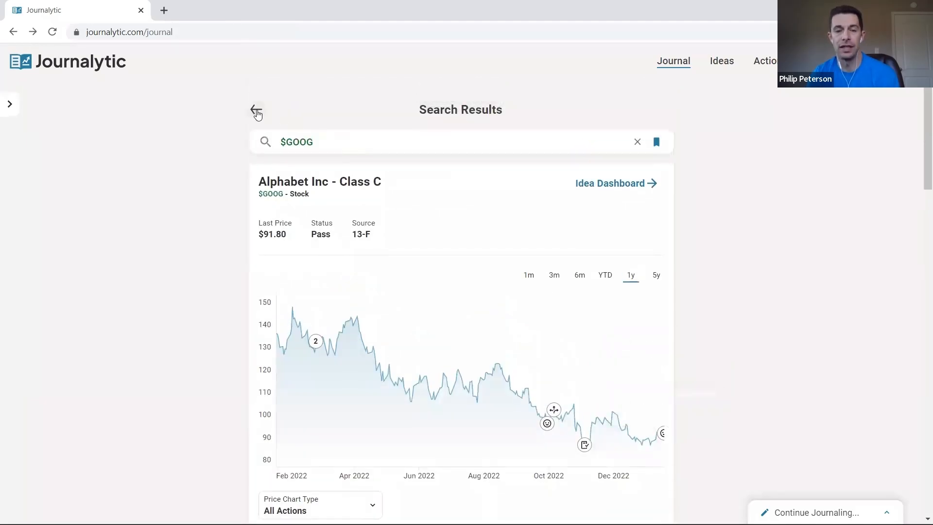
{"action": "mouse_move", "coordinate": [397, 171]}
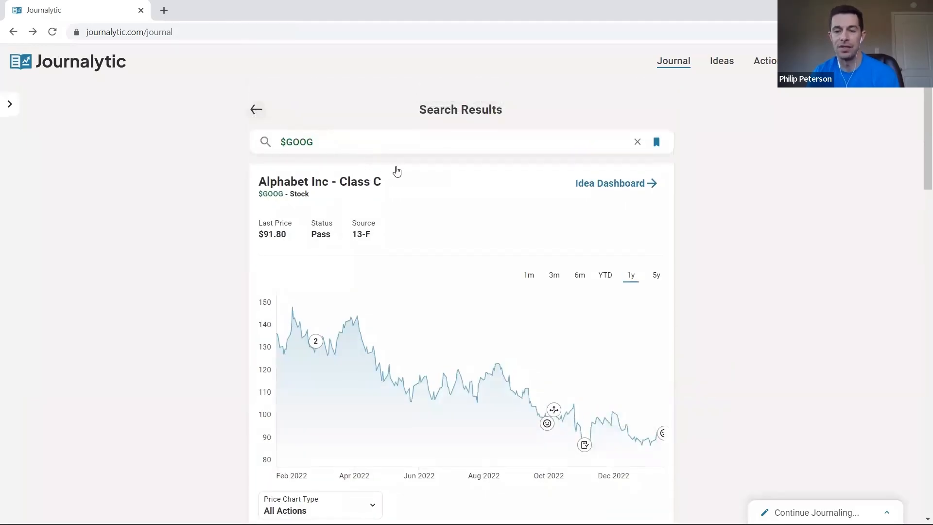
{"action": "left_click", "coordinate": [256, 109]}
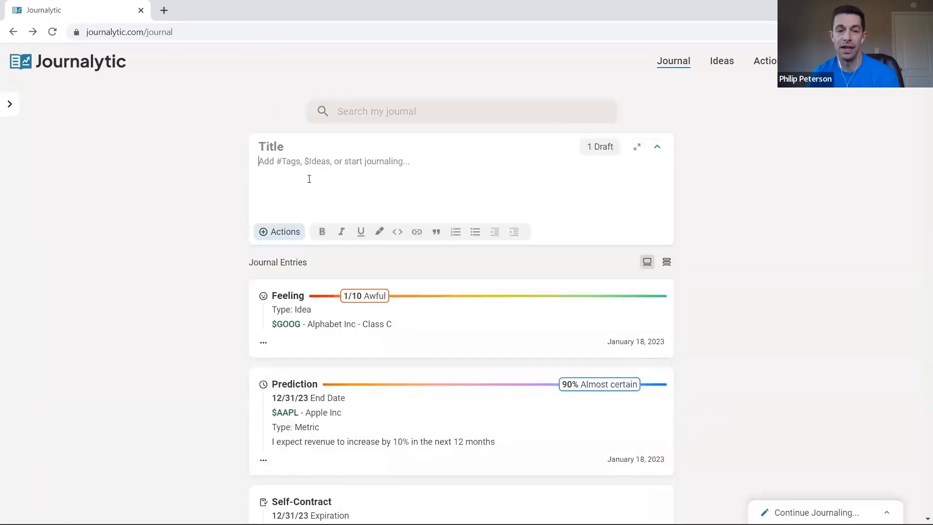
Step: Capture a new Feeling typed Physically and rated 8/10 Great
{"action": "left_click", "coordinate": [279, 231]}
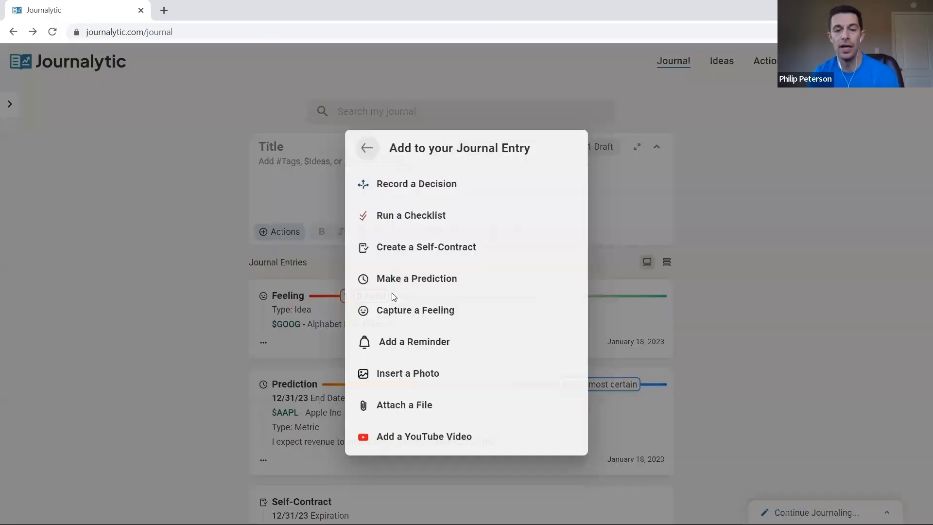
{"action": "left_click", "coordinate": [415, 310]}
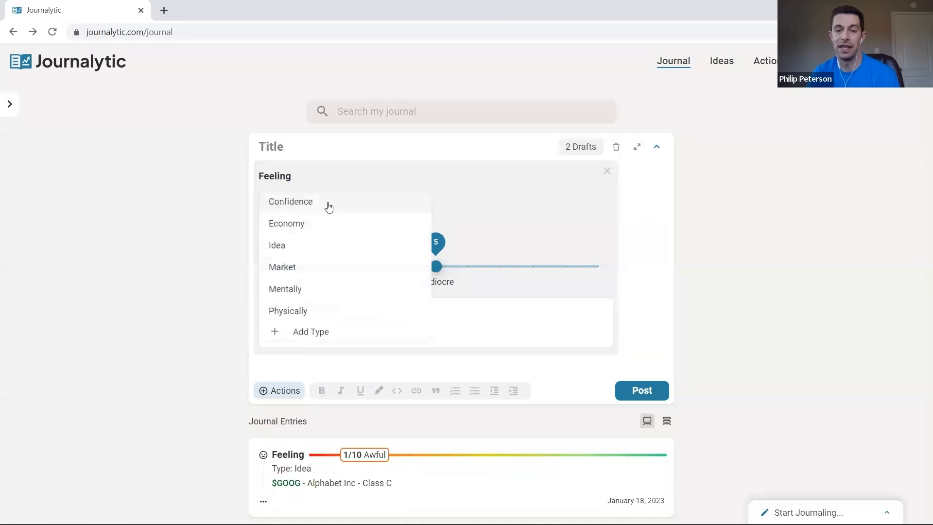
{"action": "left_click", "coordinate": [286, 223]}
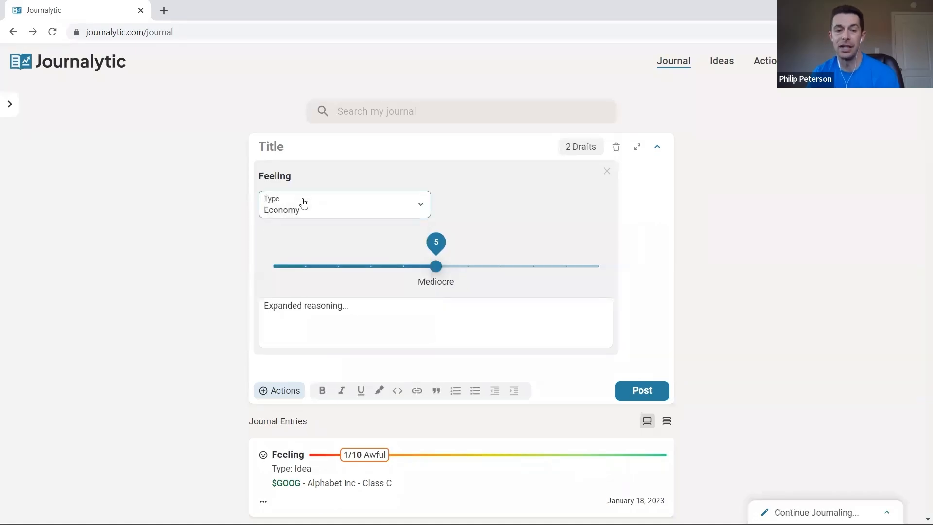
{"action": "left_click", "coordinate": [344, 204]}
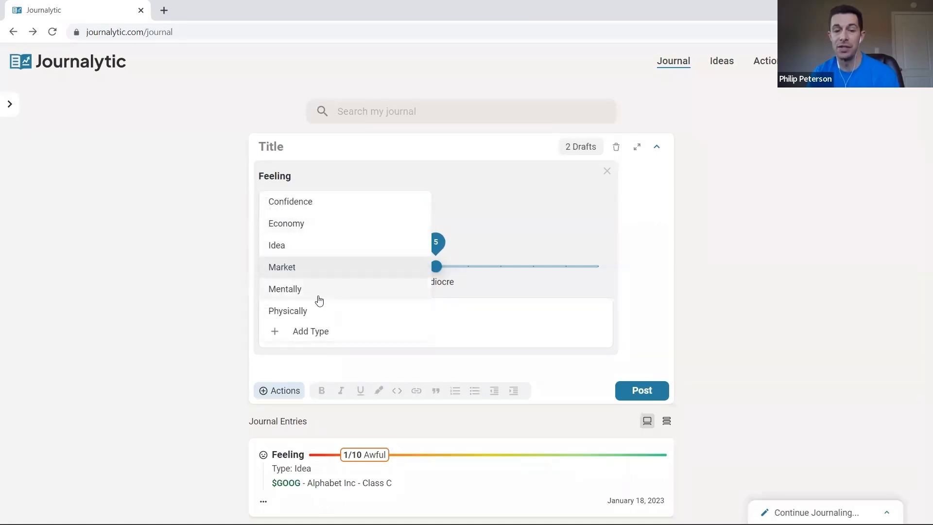
{"action": "left_click", "coordinate": [285, 289]}
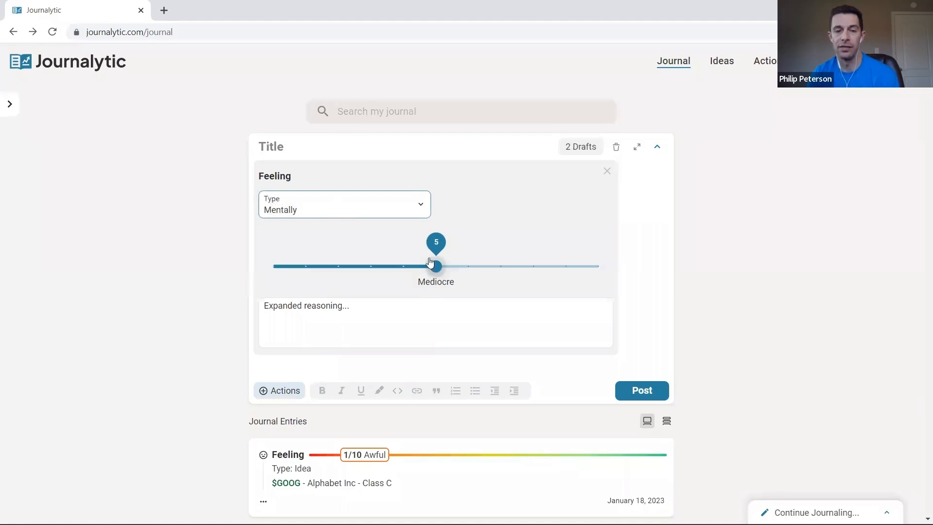
{"action": "left_click", "coordinate": [344, 204]}
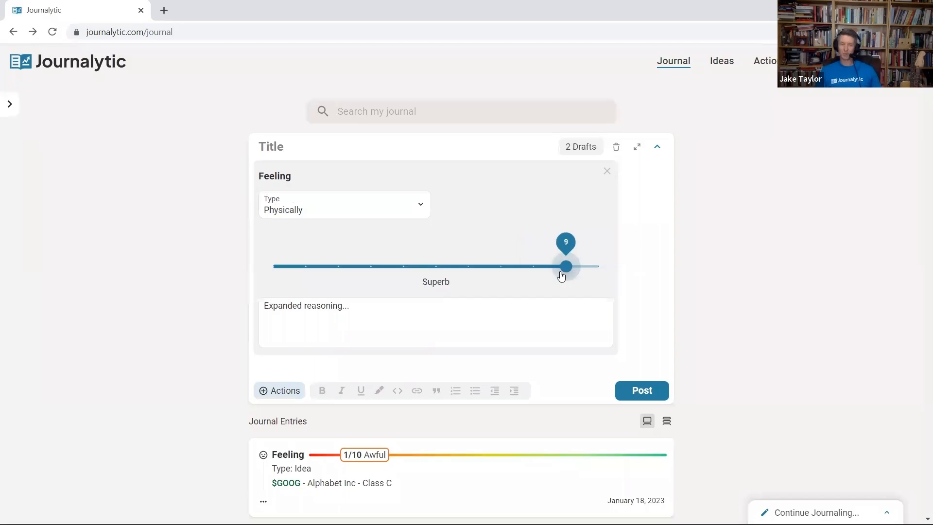
{"action": "left_click_drag", "start_coordinate": [565, 266], "coordinate": [533, 266]}
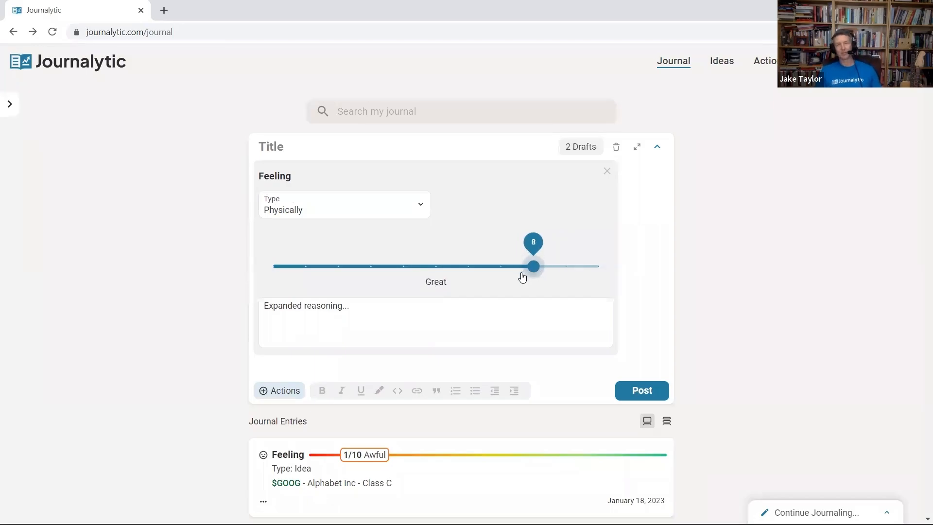
{"action": "mouse_move", "coordinate": [519, 276]}
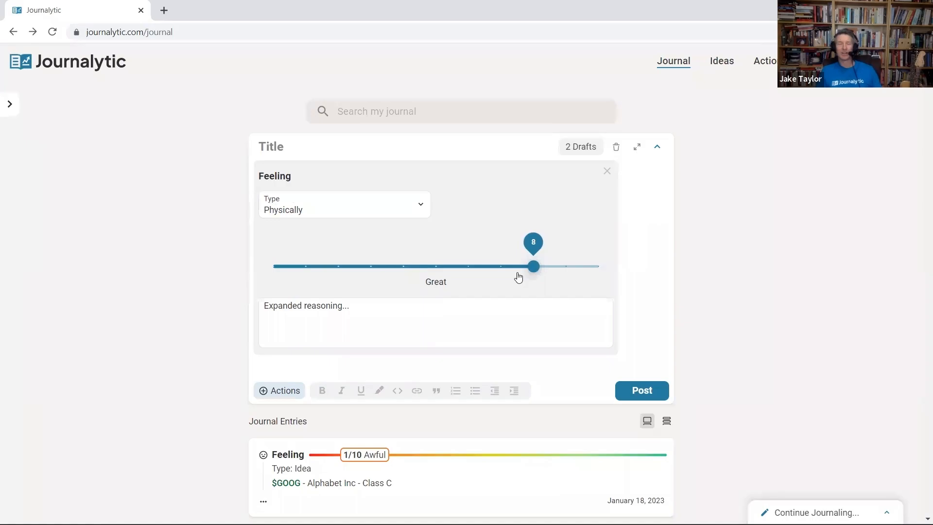
{"action": "mouse_move", "coordinate": [607, 172]}
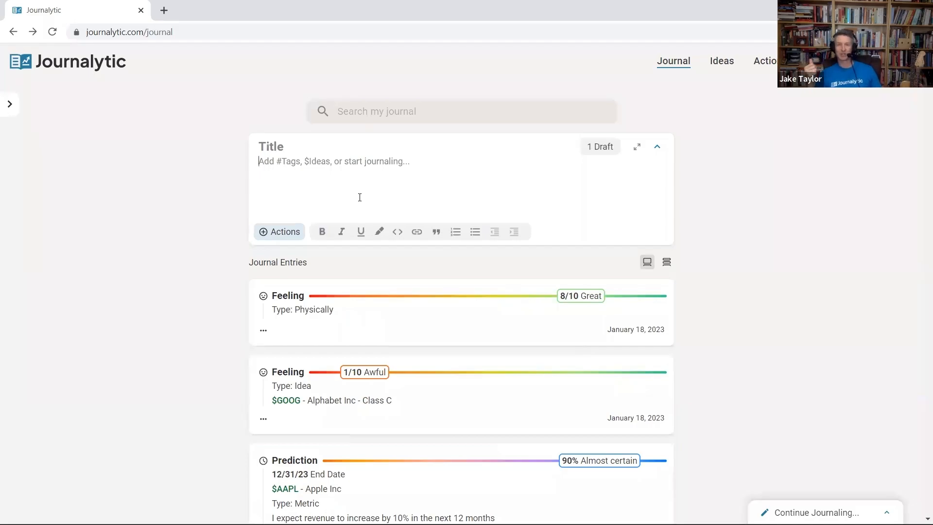
{"action": "mouse_move", "coordinate": [288, 236]}
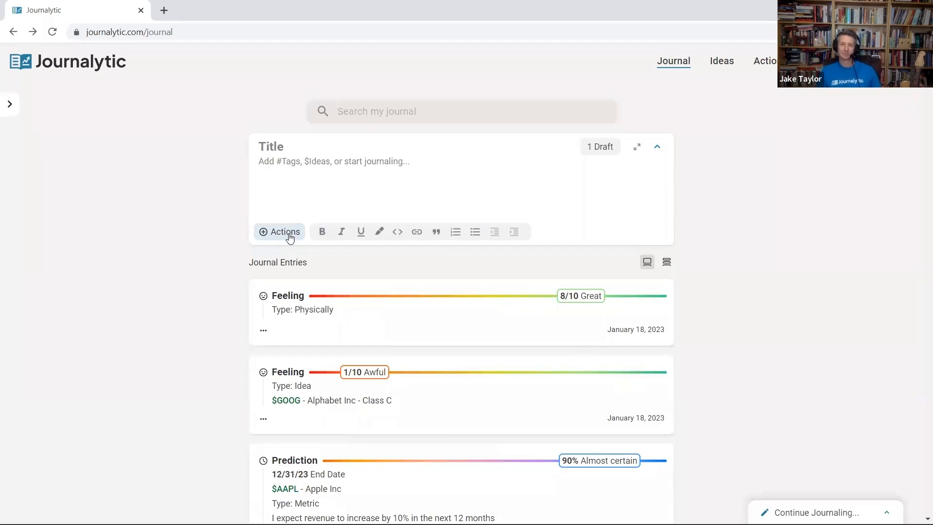
Step: Add a reminder to the new entry and open its Remind Me timing choices
{"action": "left_click", "coordinate": [280, 231]}
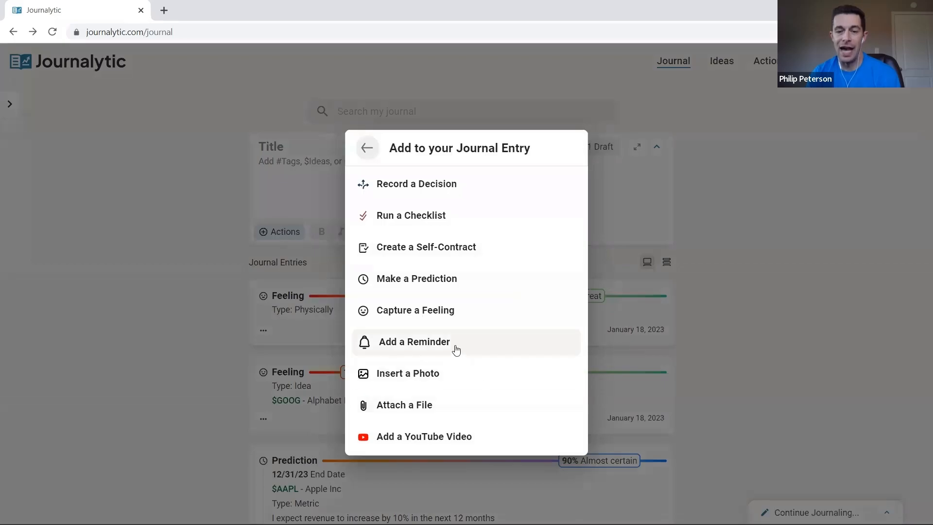
{"action": "left_click", "coordinate": [413, 342]}
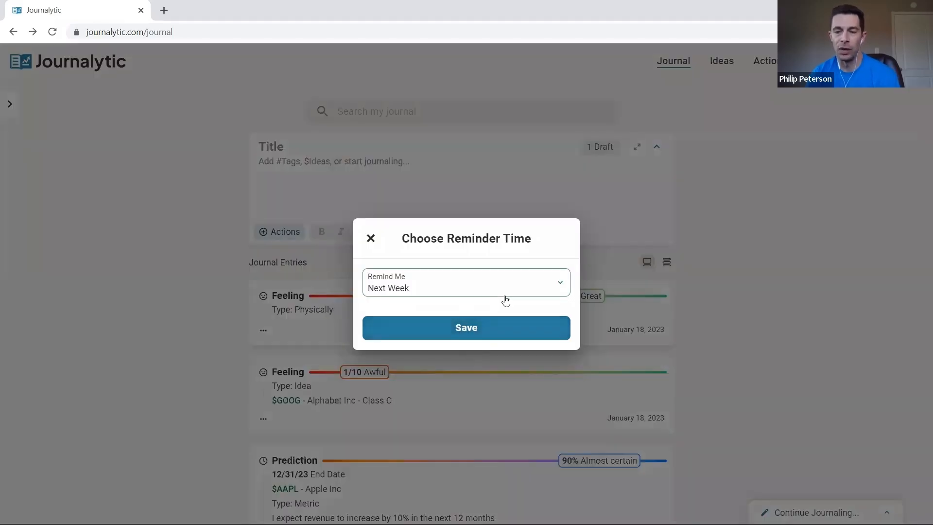
{"action": "left_click", "coordinate": [466, 281]}
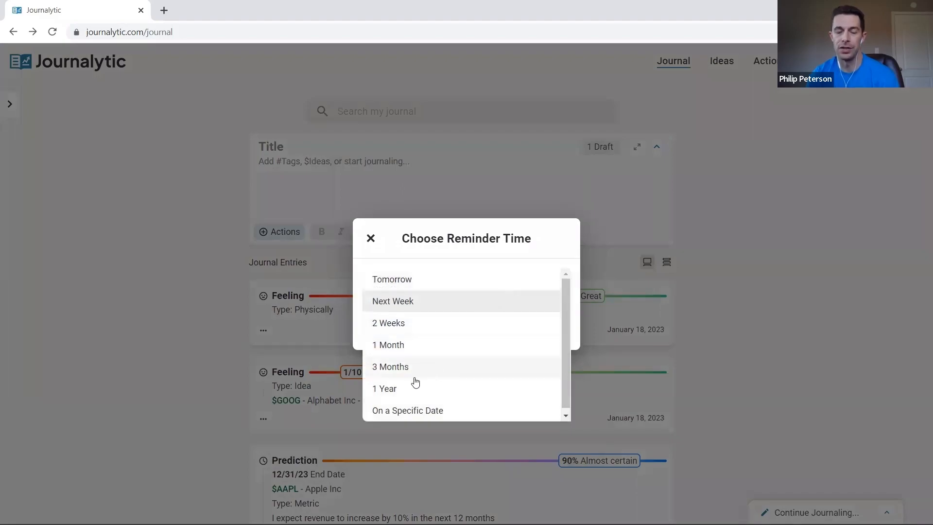
{"action": "mouse_move", "coordinate": [413, 371]}
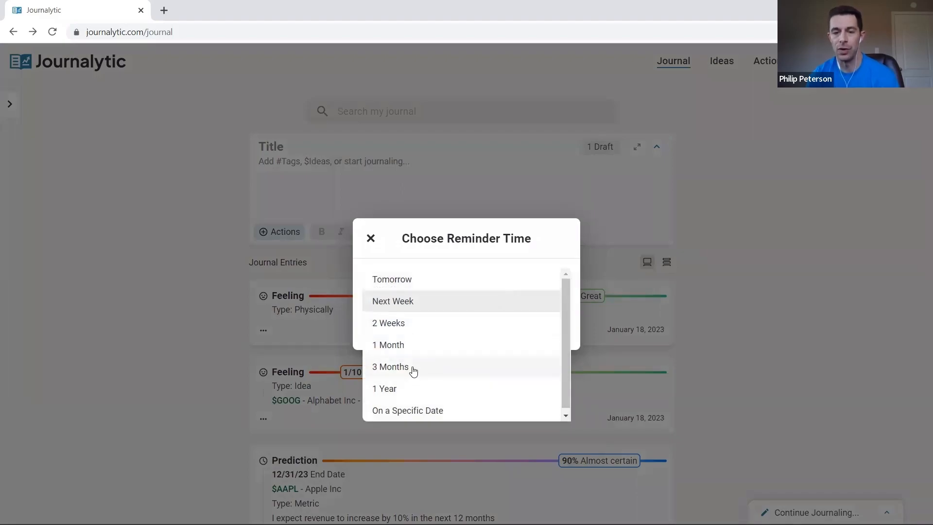
{"action": "mouse_move", "coordinate": [414, 374]}
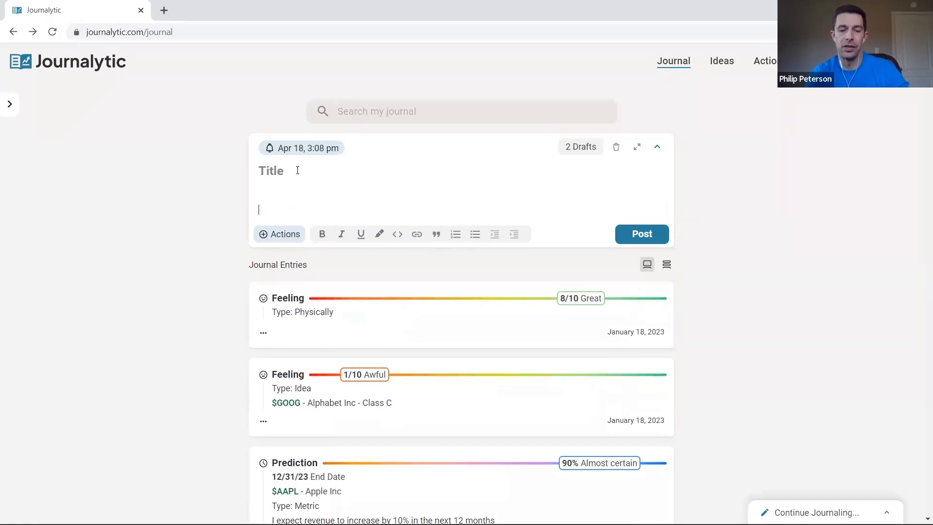
{"action": "type", "text": "@bu"}
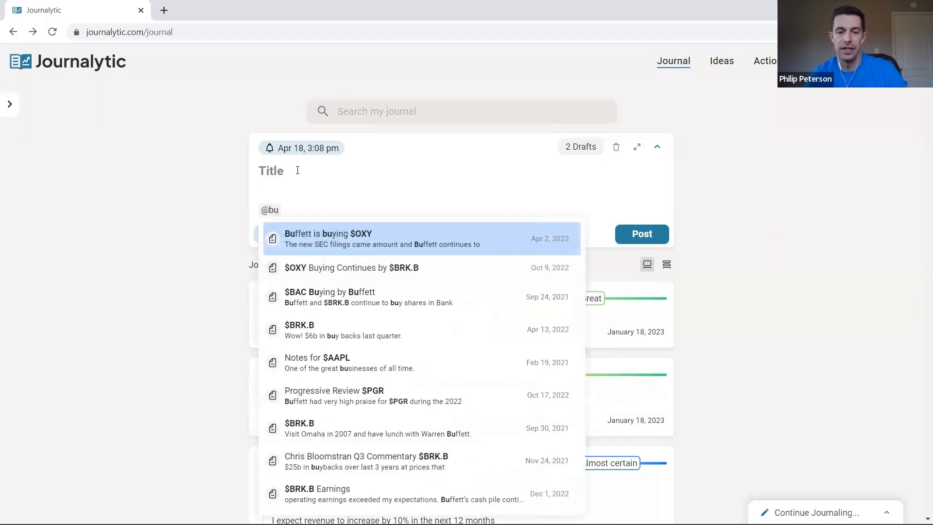
{"action": "mouse_move", "coordinate": [351, 236]}
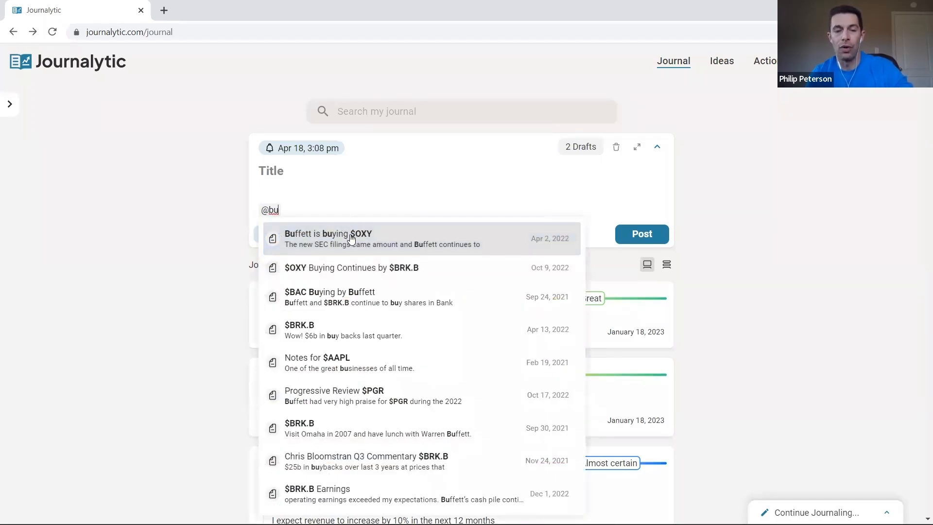
{"action": "left_click", "coordinate": [328, 239]}
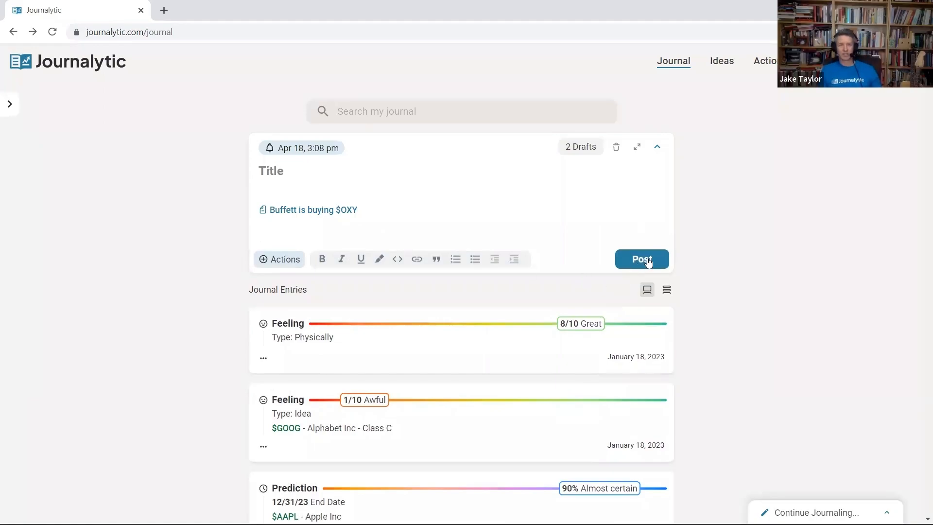
{"action": "left_click", "coordinate": [641, 259]}
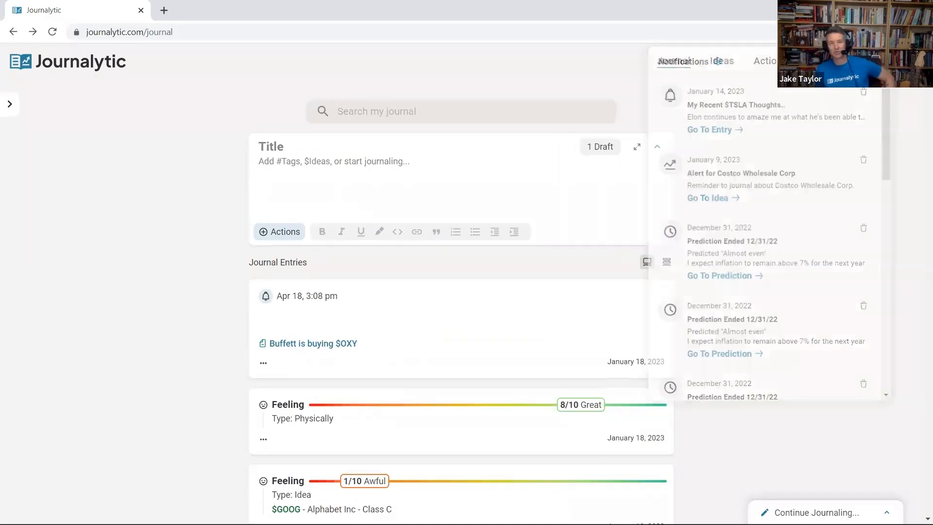
Step: Close notifications and reopen the 'Add to your Journal Entry' menu
{"action": "left_click", "coordinate": [674, 61]}
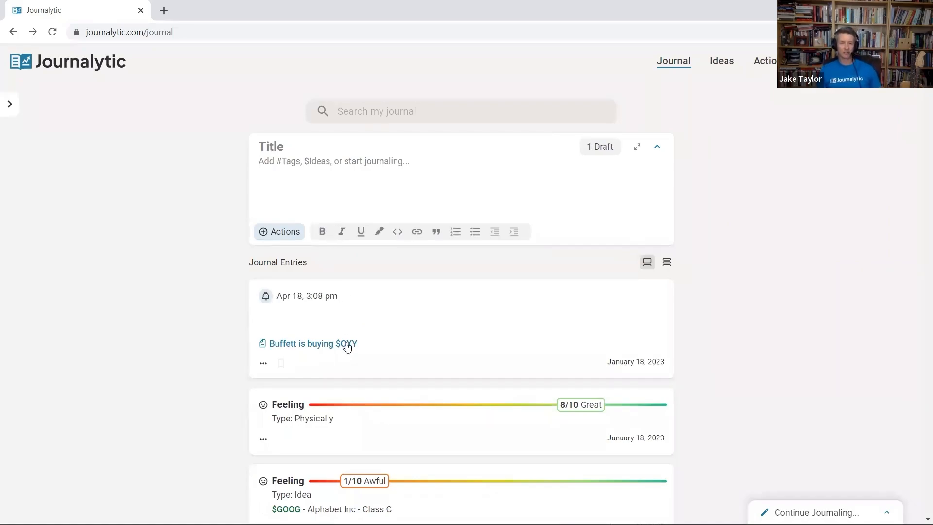
{"action": "mouse_move", "coordinate": [359, 203]}
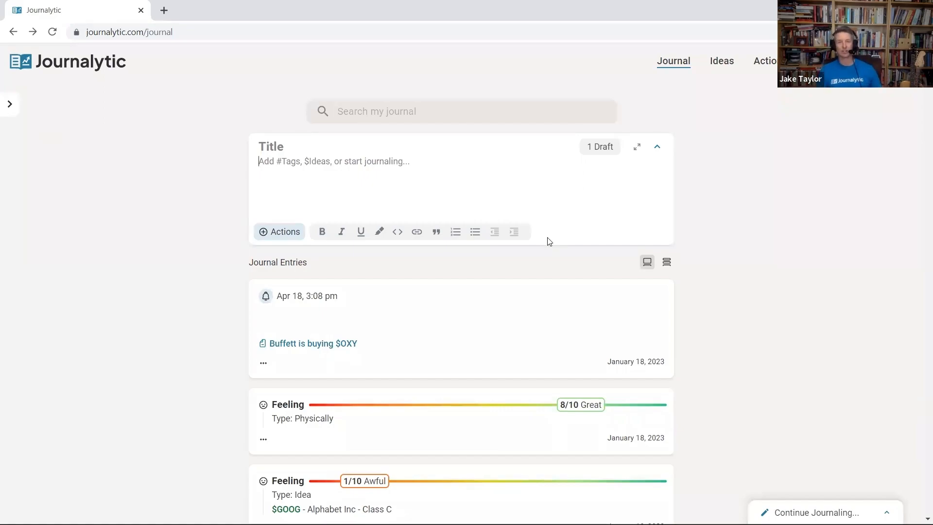
{"action": "mouse_move", "coordinate": [281, 237]}
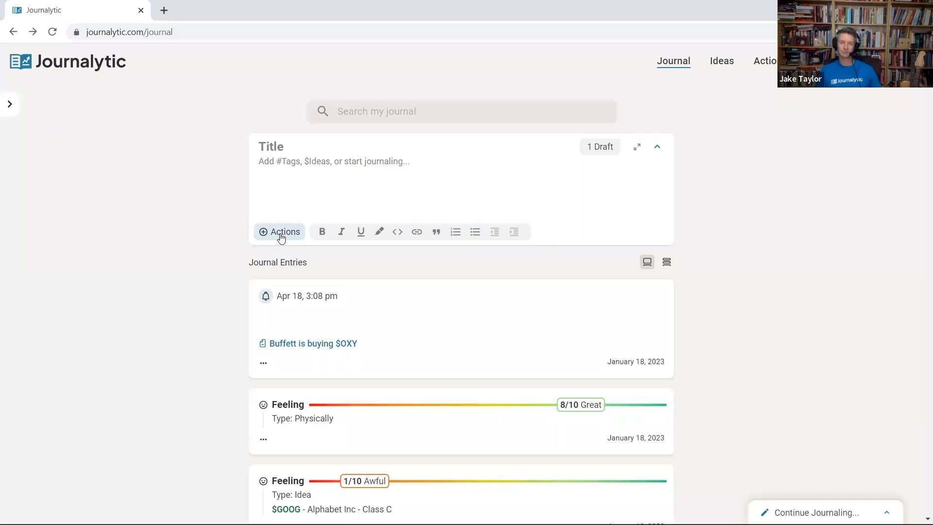
{"action": "left_click", "coordinate": [279, 232]}
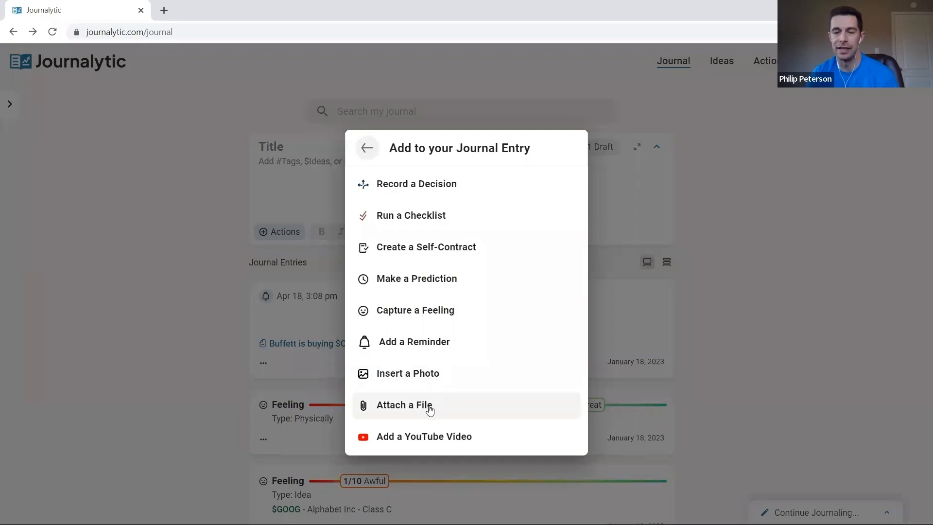
{"action": "mouse_move", "coordinate": [387, 177]}
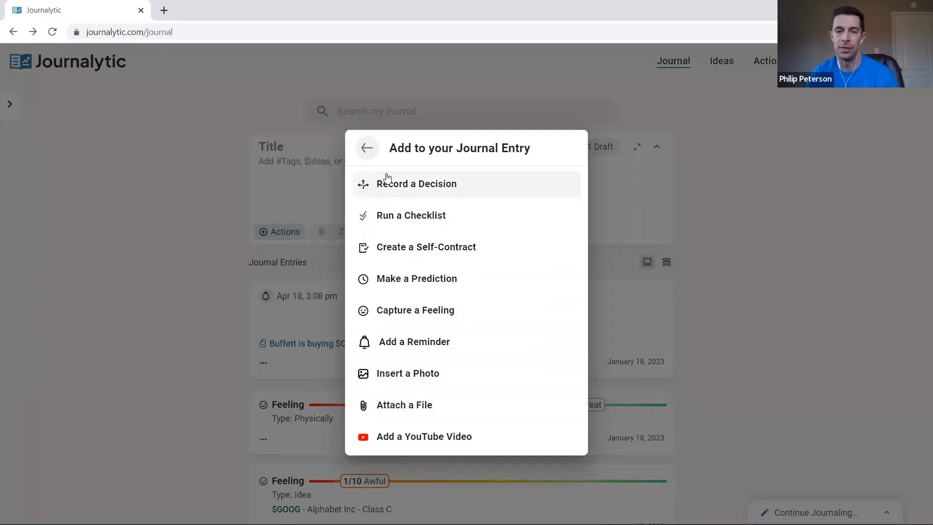
Step: Dismiss the add-to-entry list, open the sidebar, and browse All Tags and All Ideas
{"action": "left_click", "coordinate": [367, 148]}
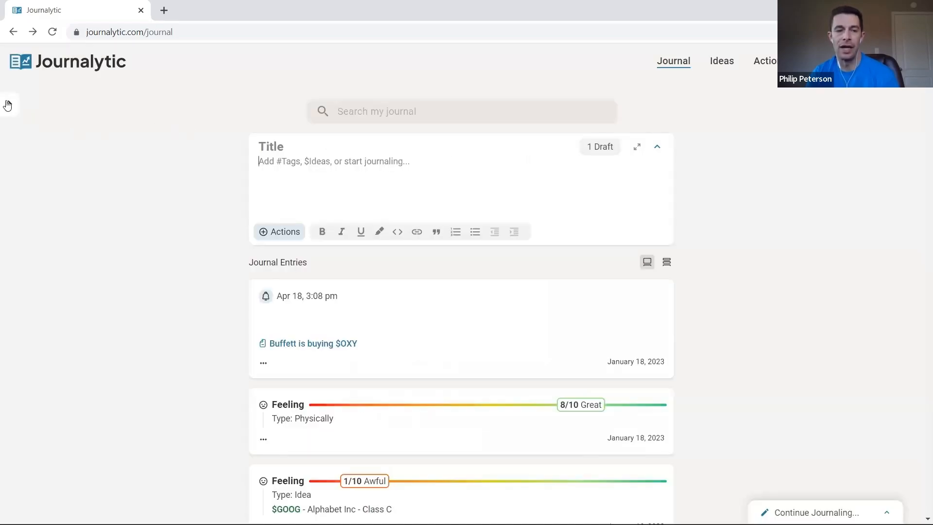
{"action": "left_click", "coordinate": [6, 104]}
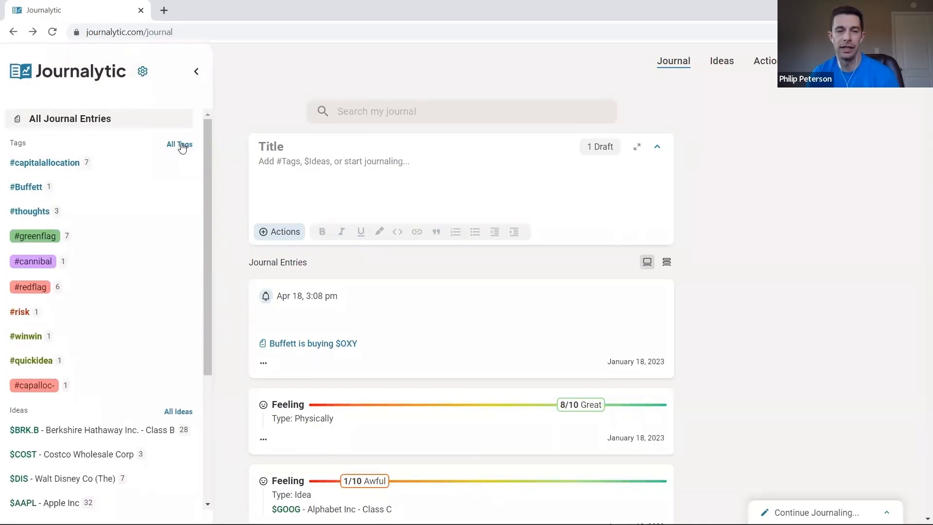
{"action": "left_click", "coordinate": [179, 144]}
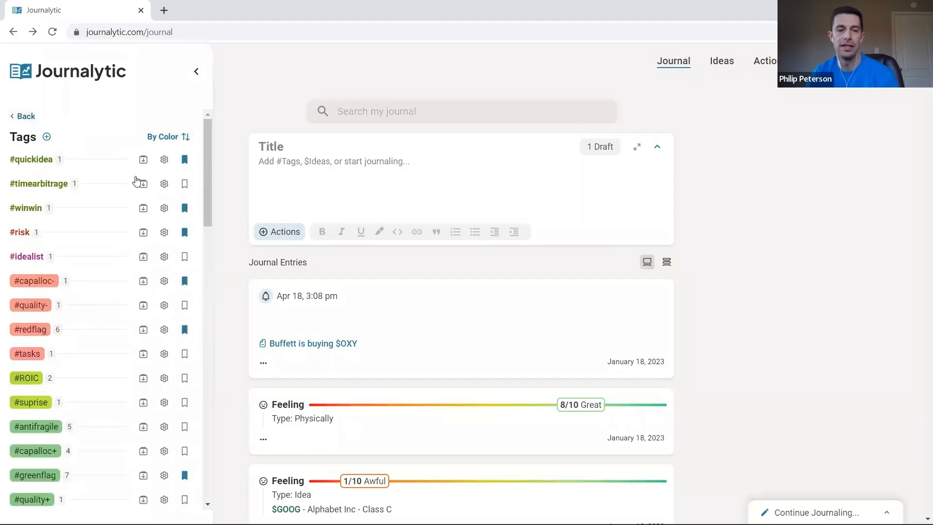
{"action": "scroll", "scroll_direction": "down", "scroll_amount": 3}
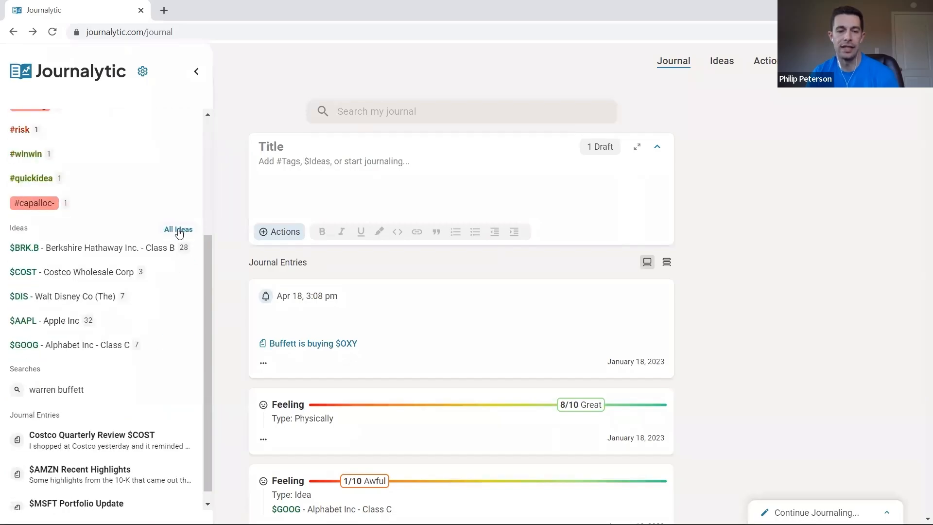
{"action": "left_click", "coordinate": [178, 229]}
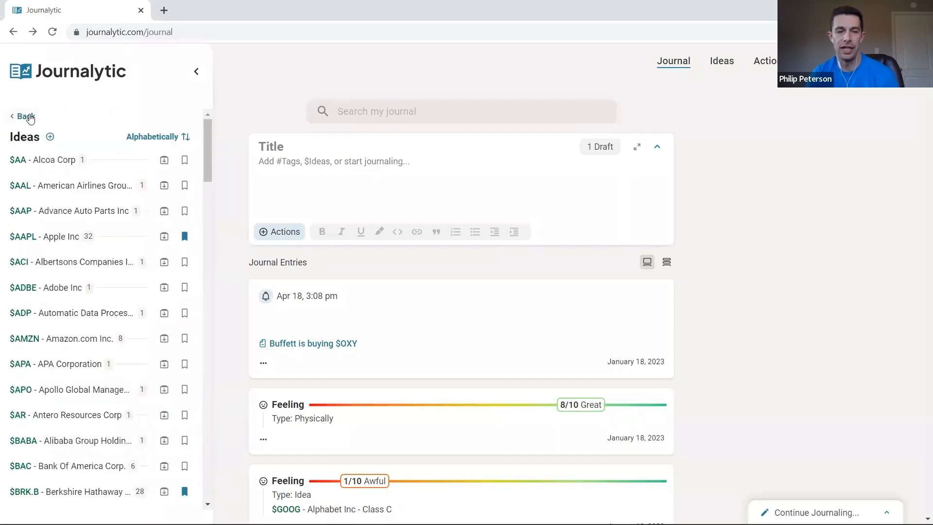
Step: Return to the sidebar overview, scroll through it, then collapse the side panel
{"action": "left_click", "coordinate": [22, 116]}
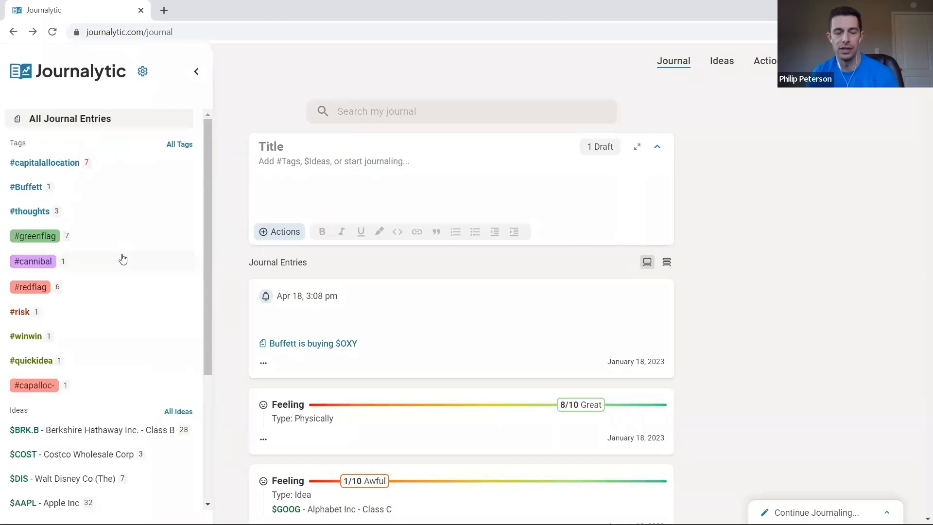
{"action": "scroll", "scroll_direction": "down", "scroll_amount": 3}
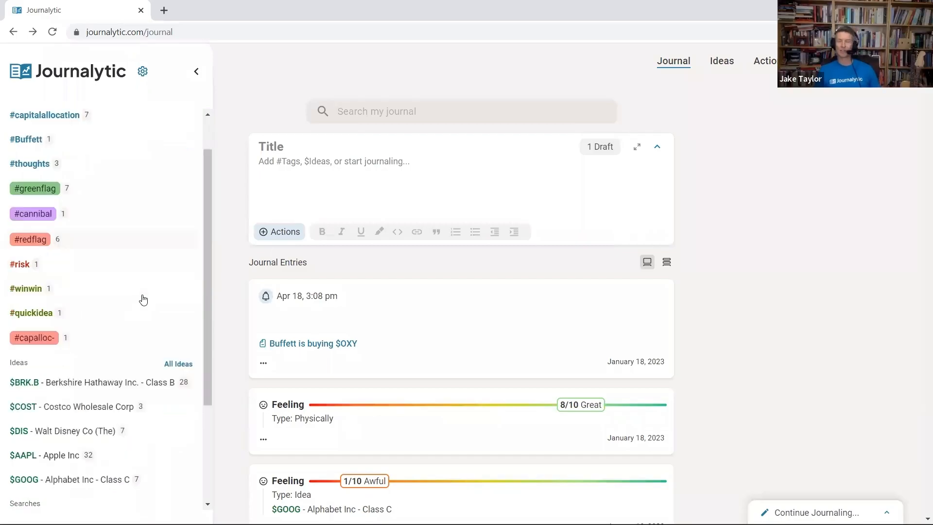
{"action": "scroll", "scroll_direction": "down", "scroll_amount": 3}
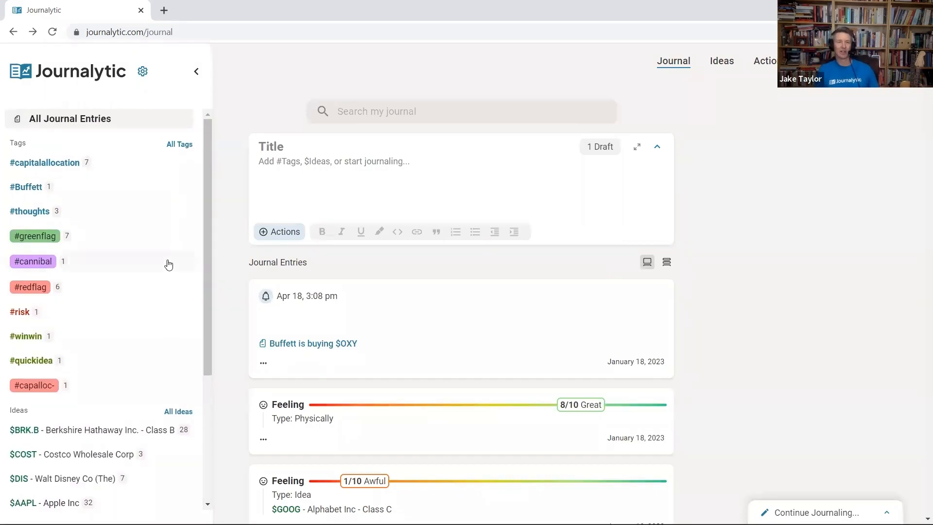
{"action": "scroll", "scroll_direction": "down", "scroll_amount": 3}
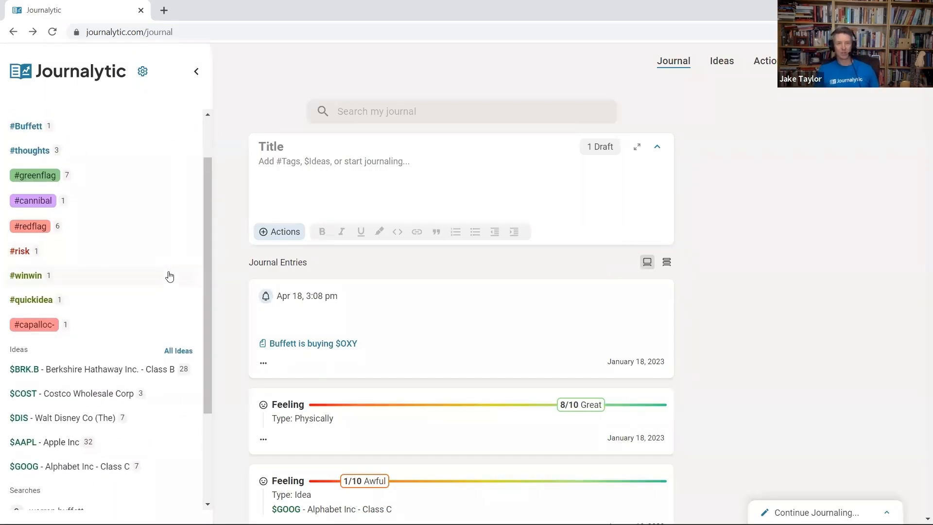
{"action": "scroll", "scroll_direction": "down", "scroll_amount": 3}
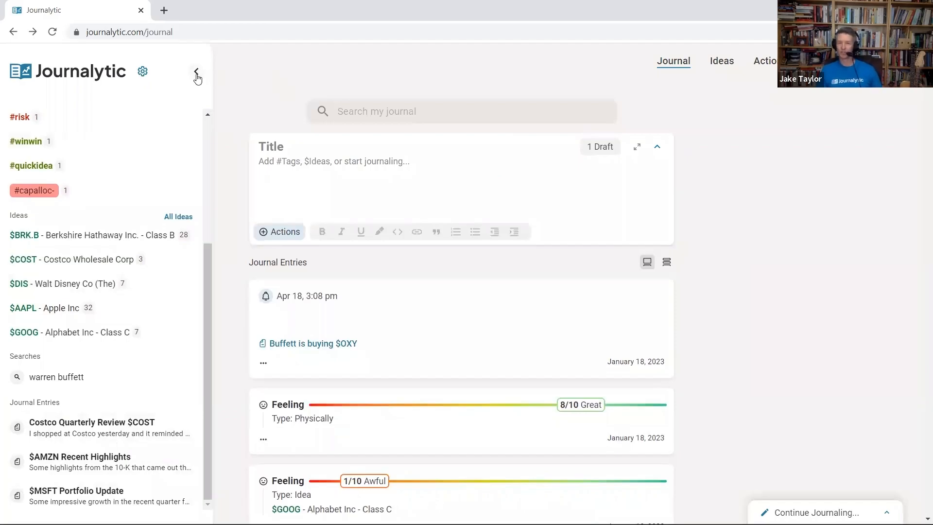
{"action": "left_click", "coordinate": [196, 72]}
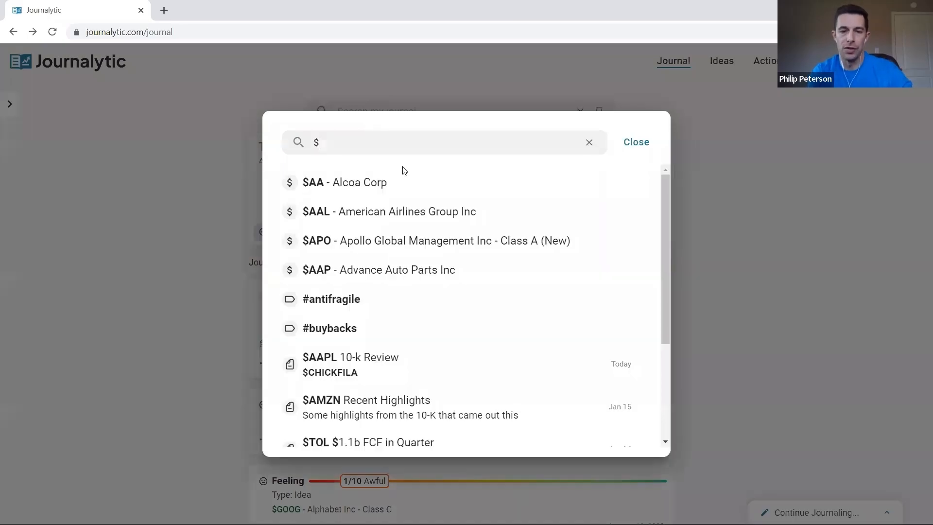
Step: Search for $AAPL and 'buffett', then scroll through the matching entries
{"action": "type", "text": "AAPL"}
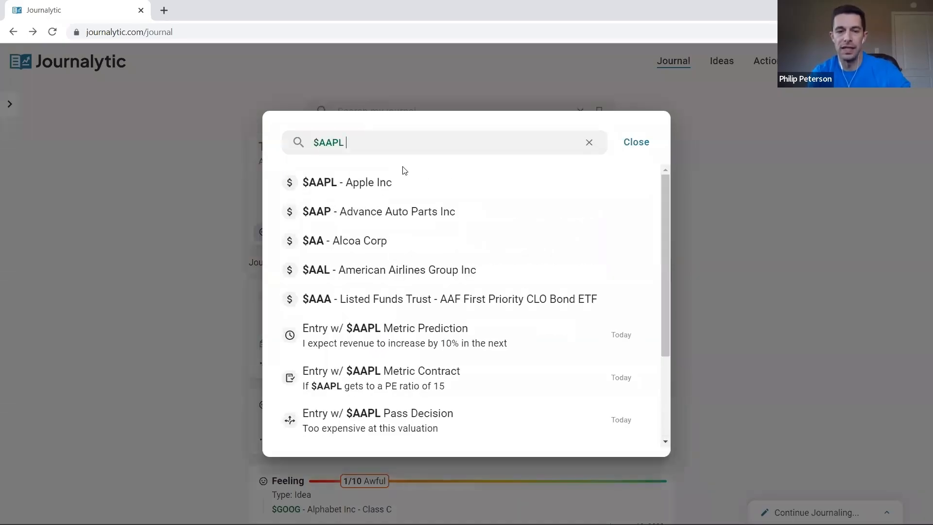
{"action": "type", "text": "buffett"}
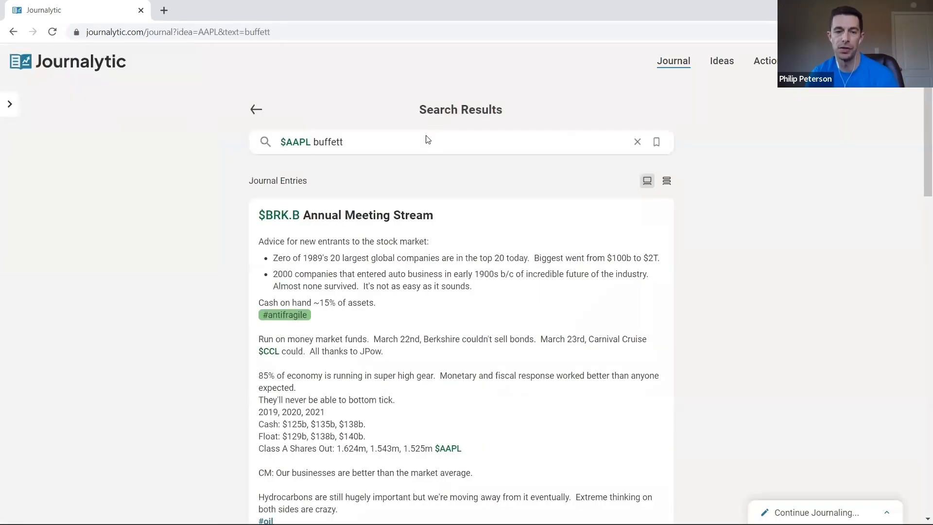
{"action": "scroll", "scroll_direction": "down", "scroll_amount": 3}
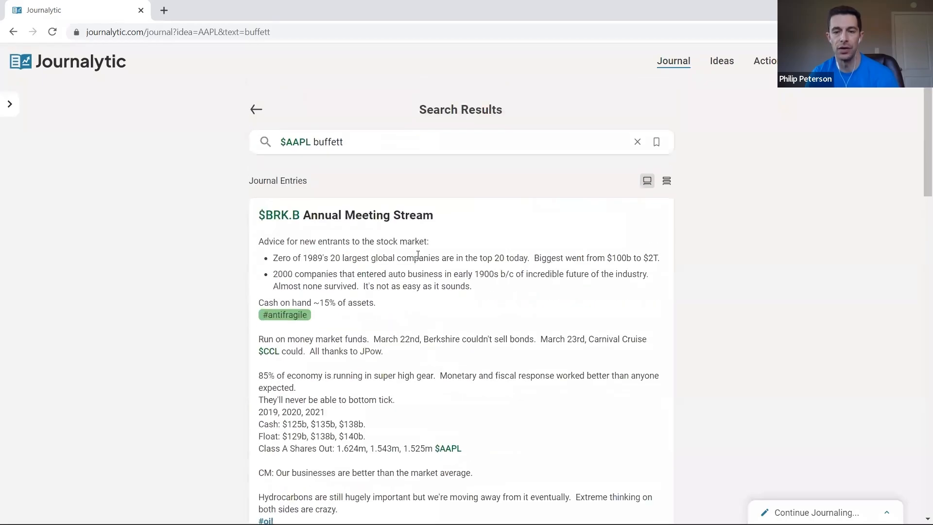
{"action": "mouse_move", "coordinate": [721, 62]}
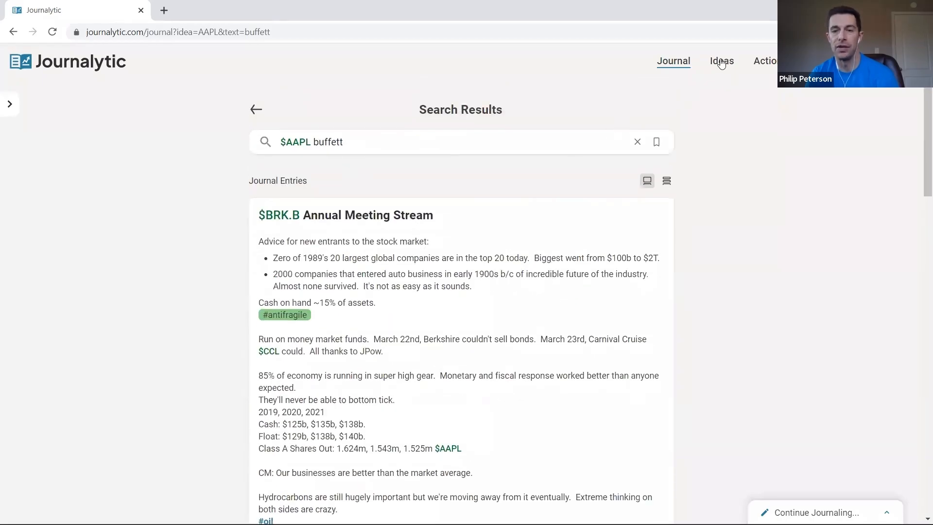
Step: Open the Ideas table of 93 ideas and scroll through their status and source
{"action": "left_click", "coordinate": [721, 61]}
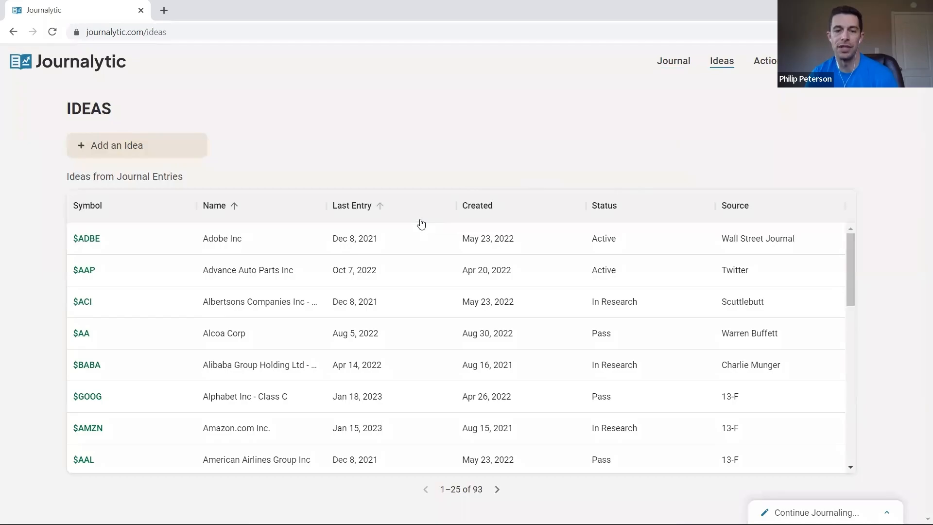
{"action": "left_click", "coordinate": [612, 205]}
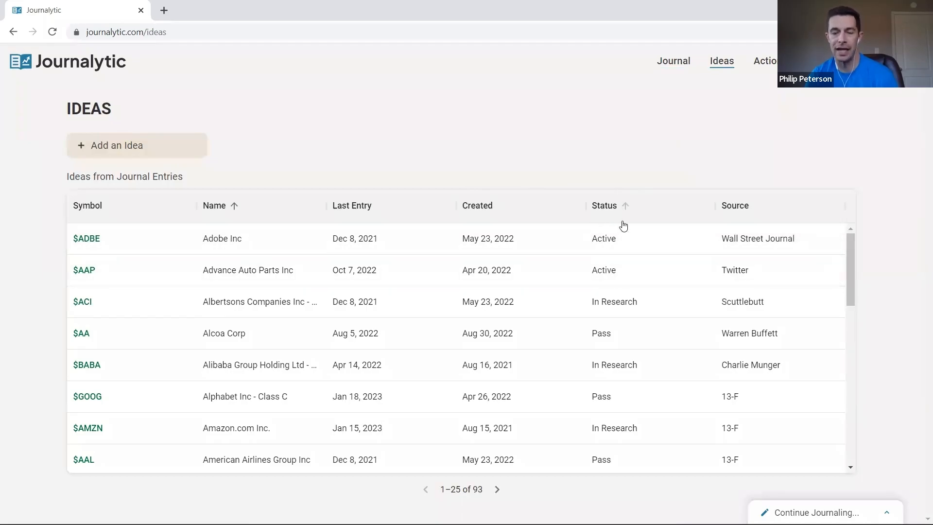
{"action": "scroll", "scroll_direction": "down", "scroll_amount": 3}
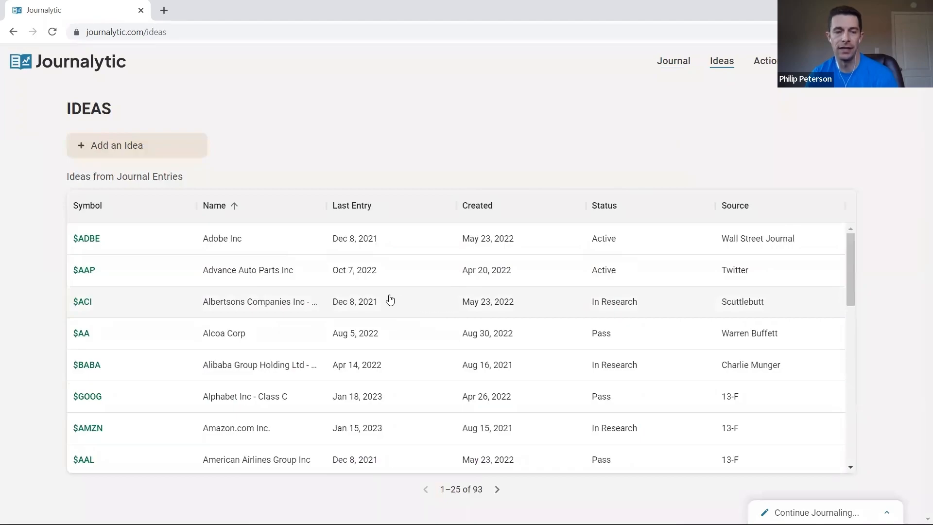
{"action": "mouse_move", "coordinate": [512, 362]}
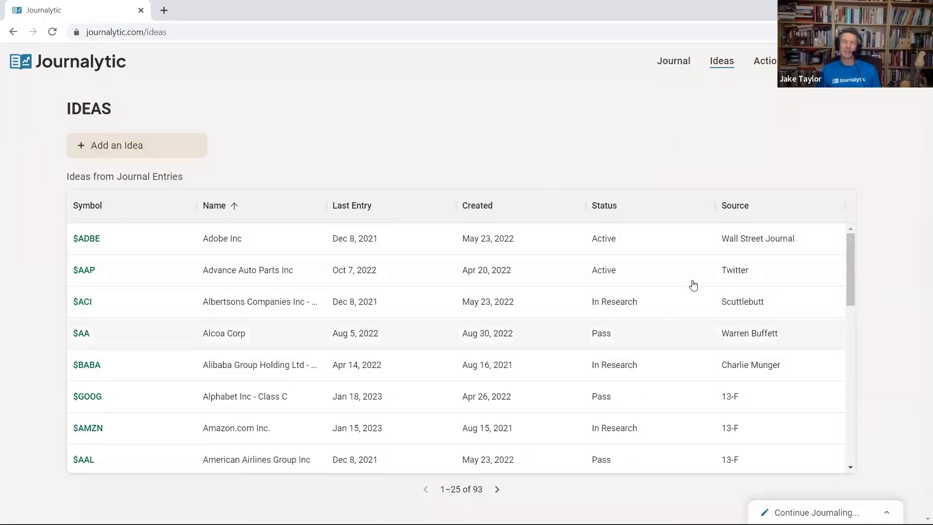
{"action": "mouse_move", "coordinate": [710, 320]}
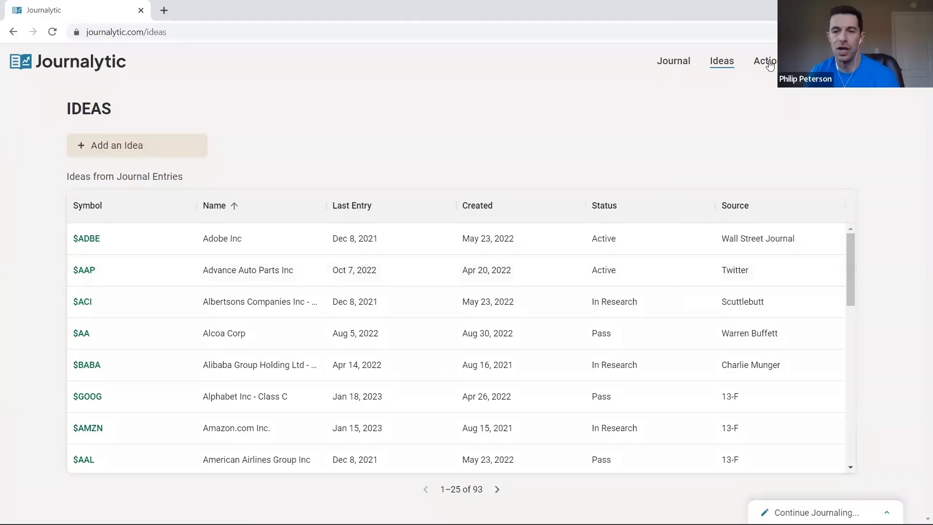
Step: In Actions, switch the listed type from decisions to contracts, predictions, then feelings
{"action": "left_click", "coordinate": [766, 60]}
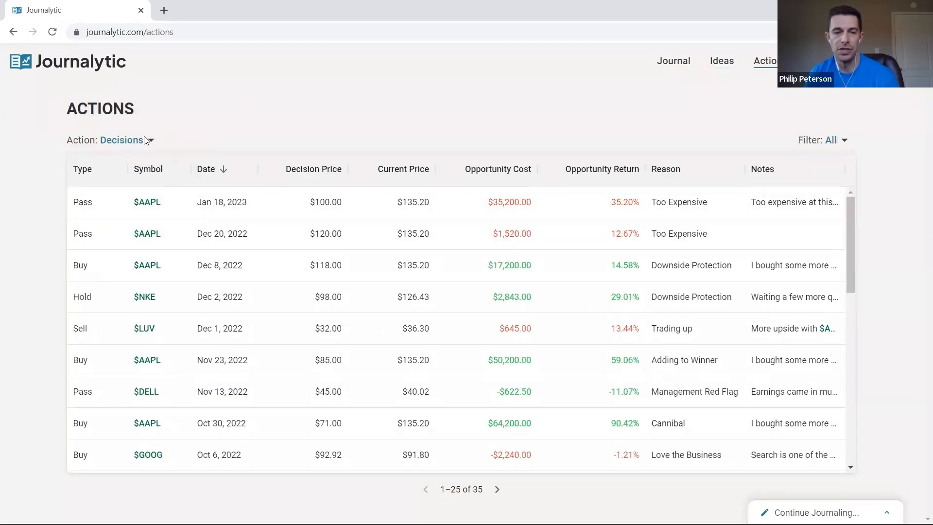
{"action": "left_click", "coordinate": [128, 188]}
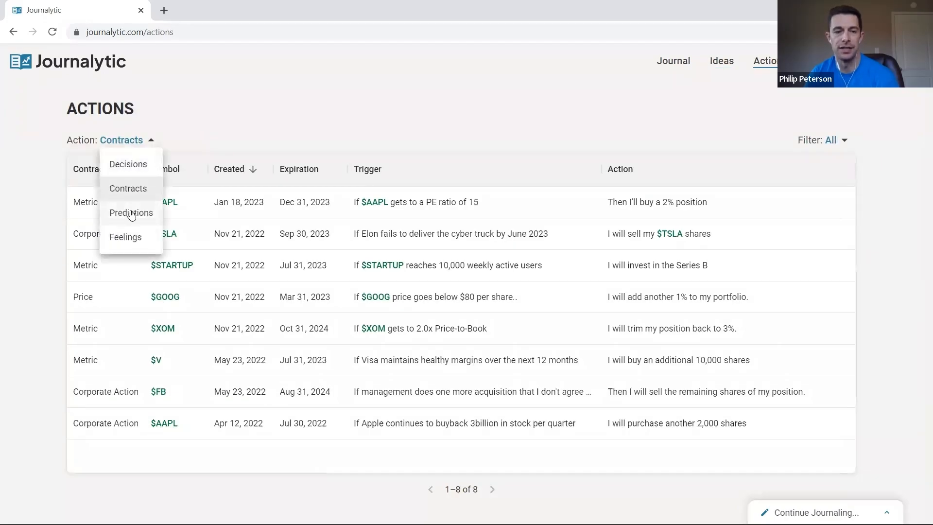
{"action": "left_click", "coordinate": [124, 236]}
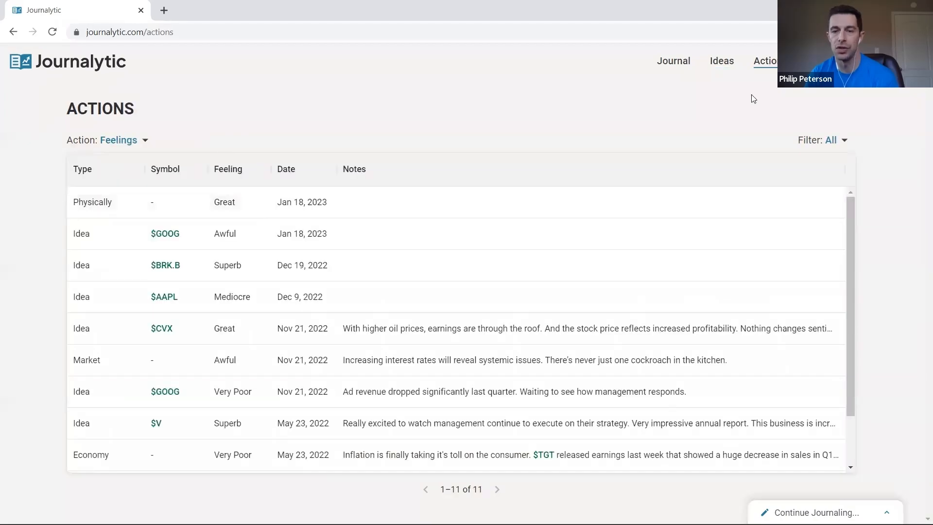
{"action": "left_click", "coordinate": [674, 60]}
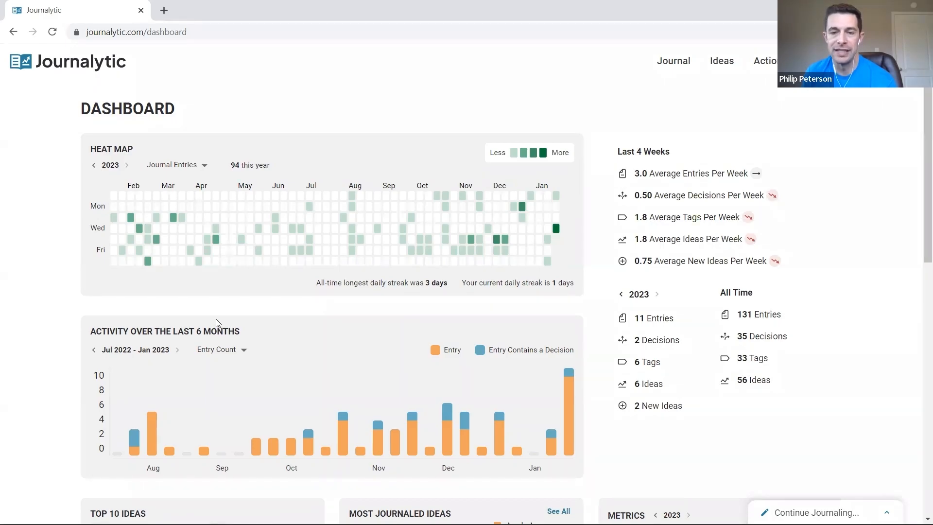
{"action": "mouse_move", "coordinate": [148, 259]}
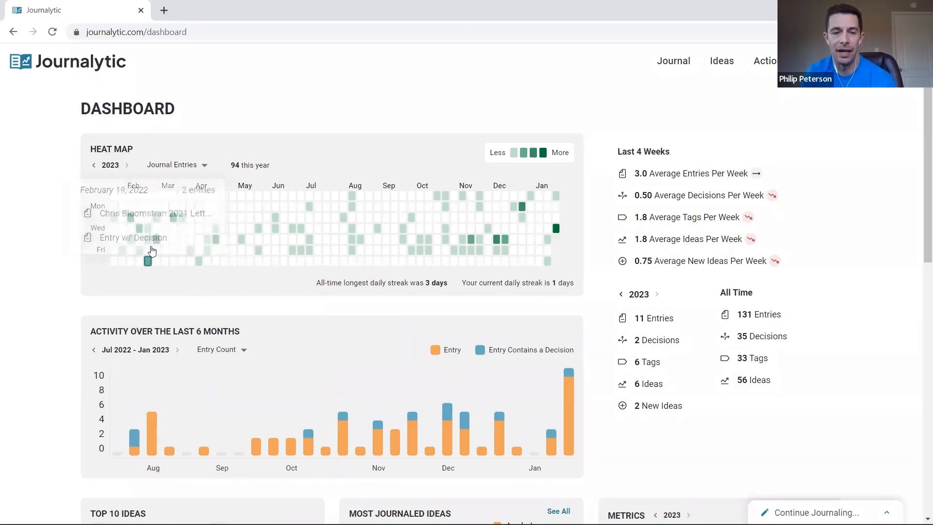
{"action": "mouse_move", "coordinate": [374, 255]}
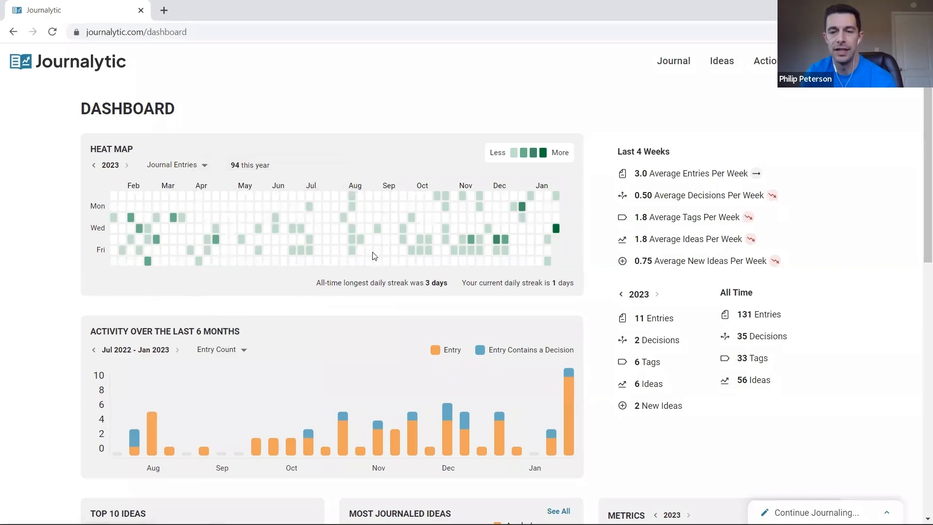
{"action": "mouse_move", "coordinate": [478, 305]}
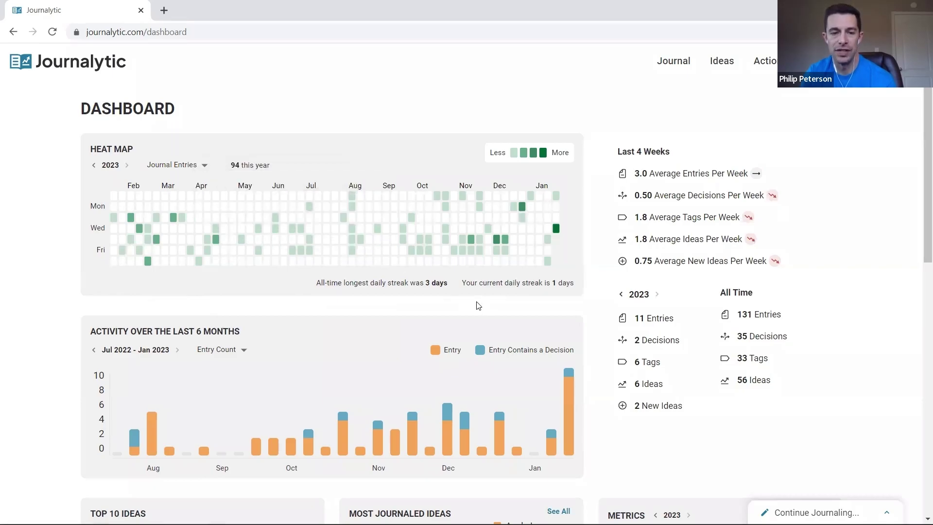
{"action": "scroll", "scroll_direction": "down", "scroll_amount": 3}
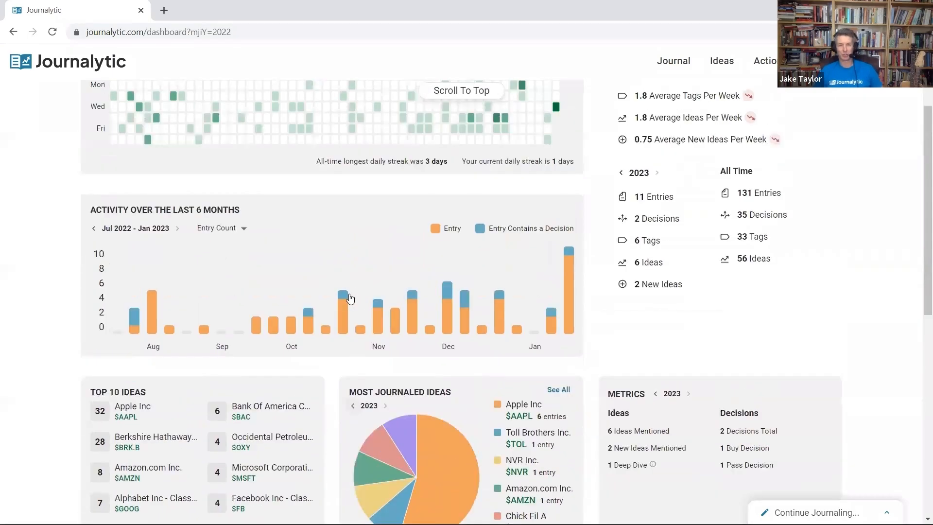
{"action": "mouse_move", "coordinate": [573, 301]}
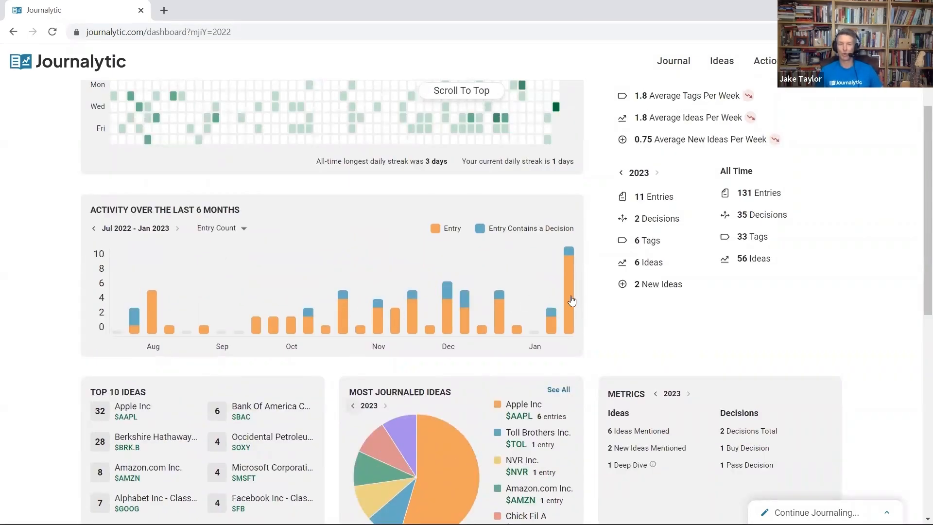
{"action": "left_click", "coordinate": [352, 405]}
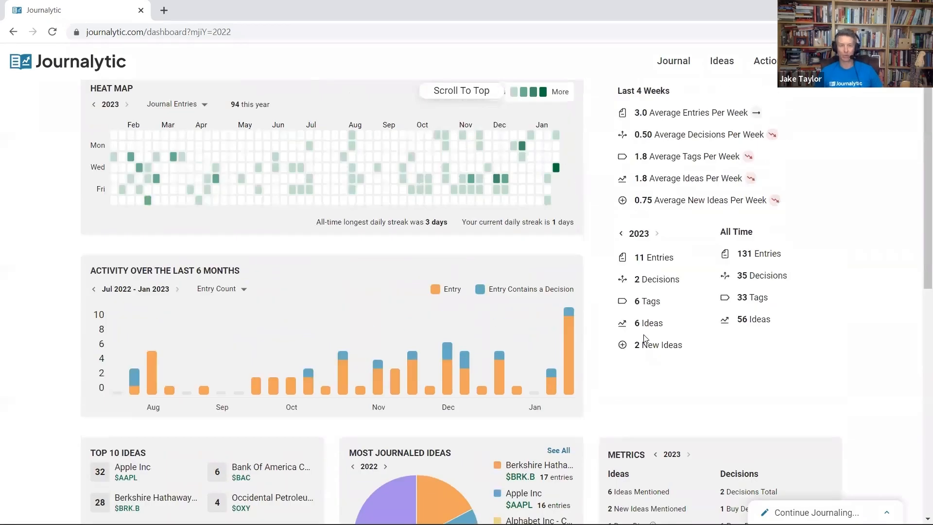
{"action": "mouse_move", "coordinate": [623, 332]}
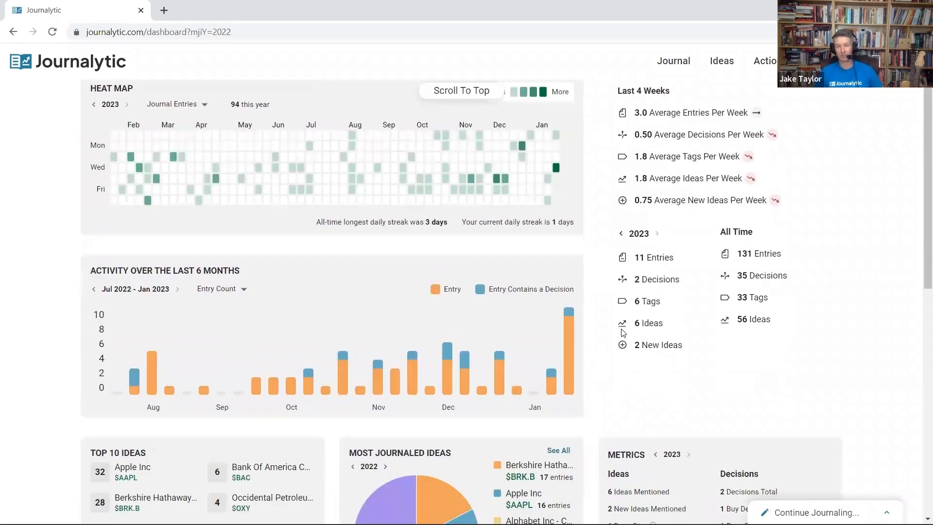
{"action": "scroll", "scroll_direction": "down", "scroll_amount": 3}
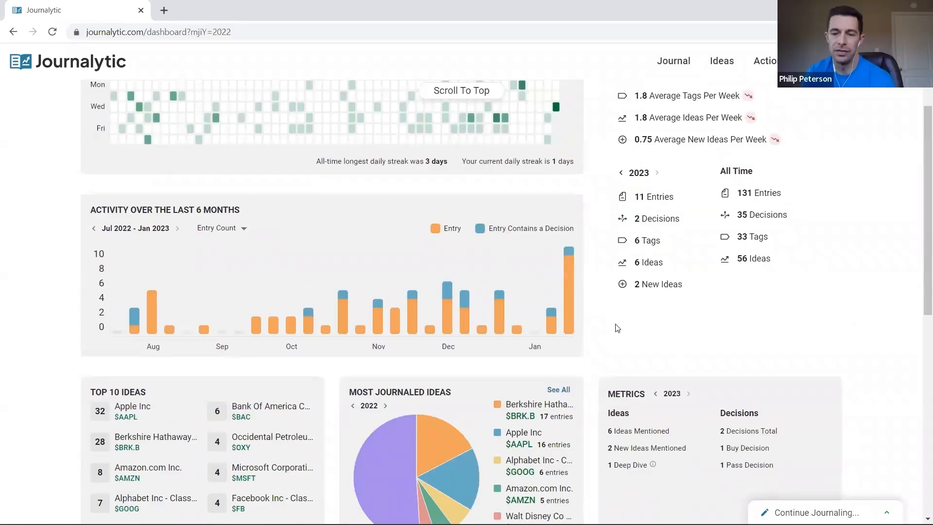
{"action": "mouse_move", "coordinate": [650, 294]}
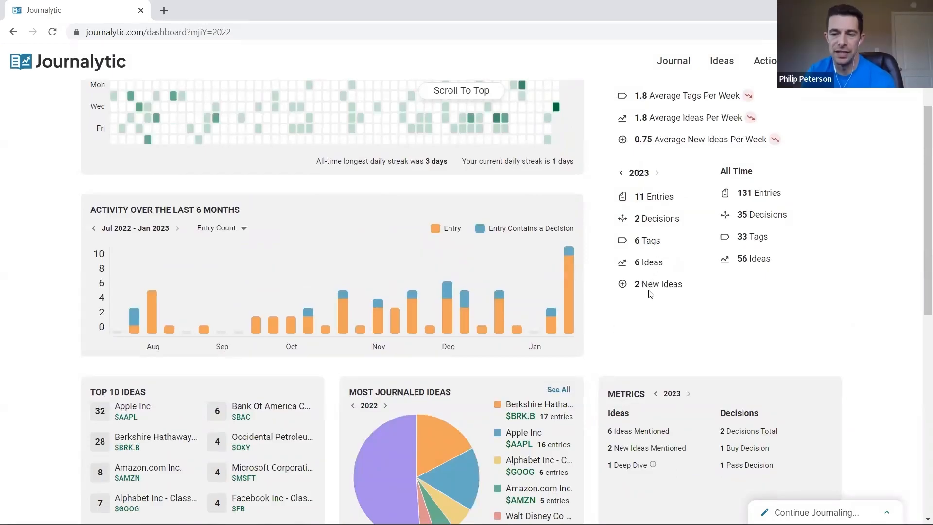
{"action": "mouse_move", "coordinate": [660, 312]}
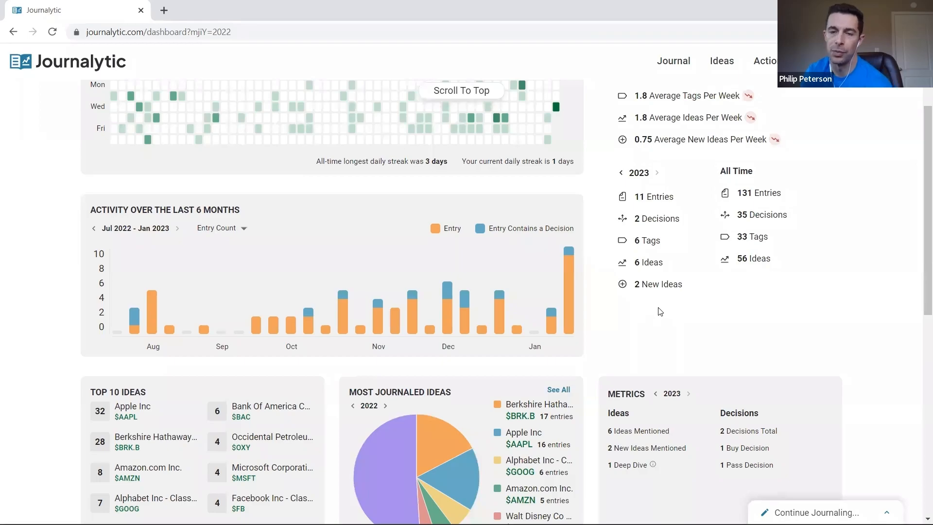
{"action": "mouse_move", "coordinate": [652, 310]}
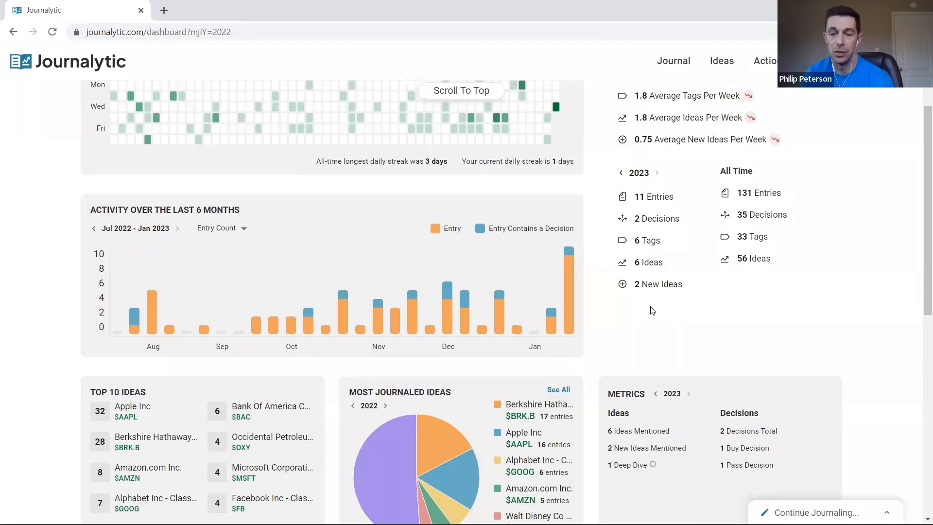
{"action": "scroll", "scroll_direction": "down", "scroll_amount": 3}
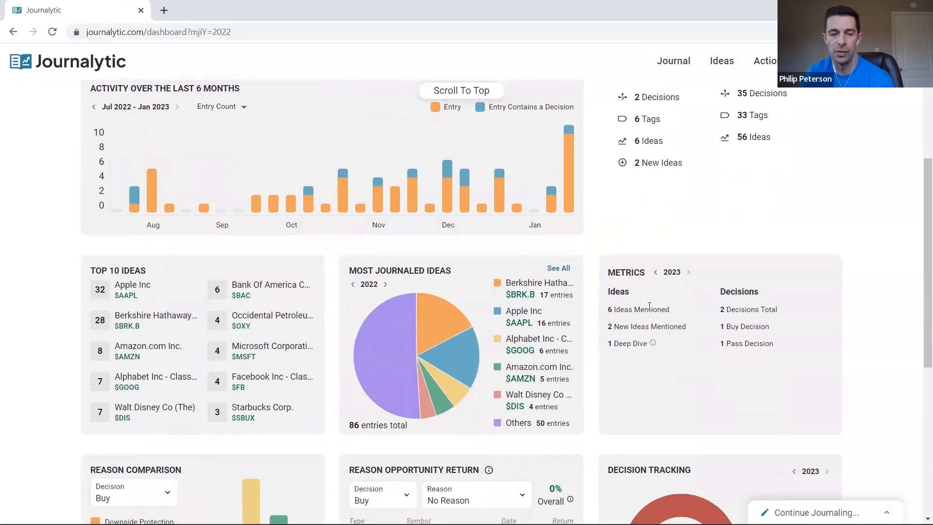
{"action": "scroll", "scroll_direction": "down", "scroll_amount": 3}
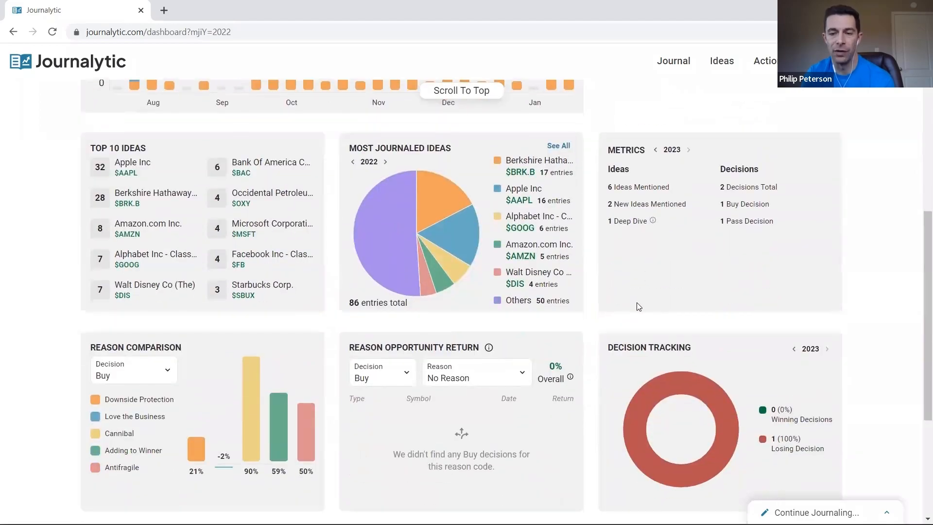
{"action": "scroll", "scroll_direction": "down", "scroll_amount": 3}
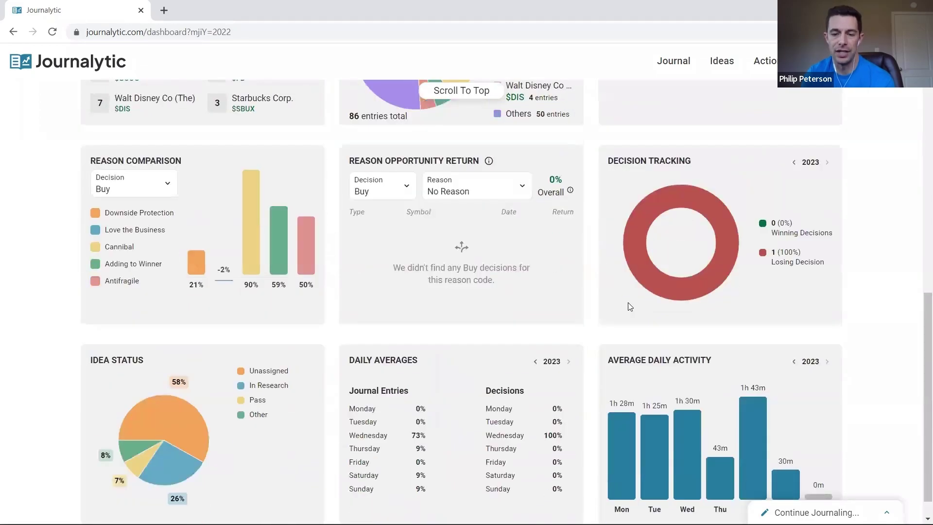
{"action": "scroll", "scroll_direction": "down", "scroll_amount": 3}
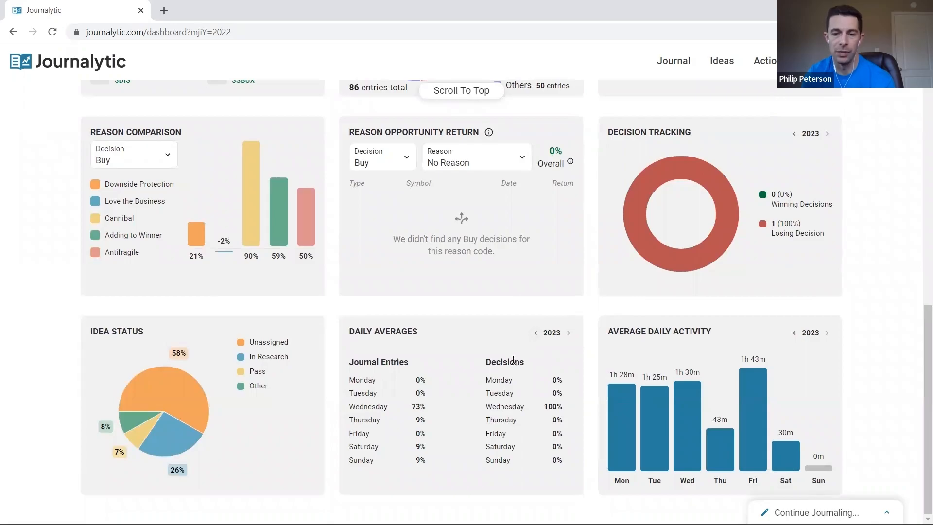
{"action": "mouse_move", "coordinate": [636, 411]}
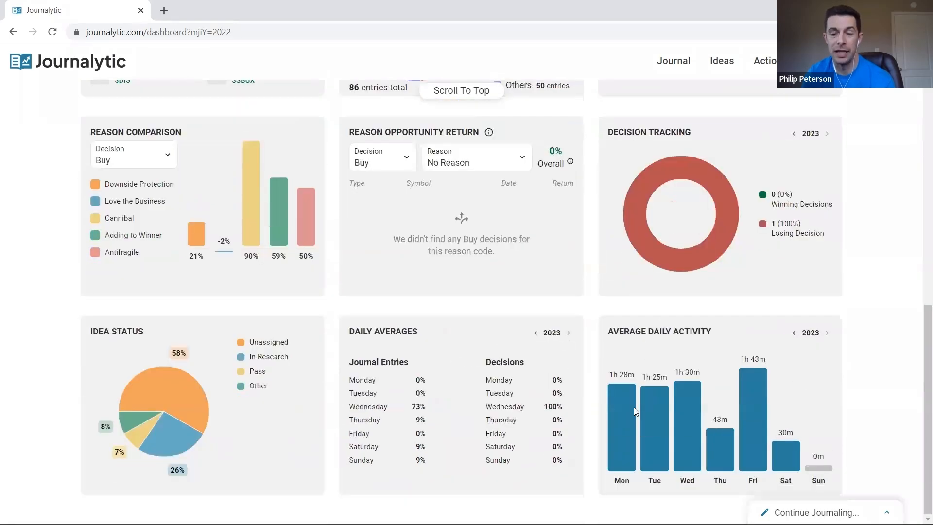
{"action": "mouse_move", "coordinate": [651, 392]}
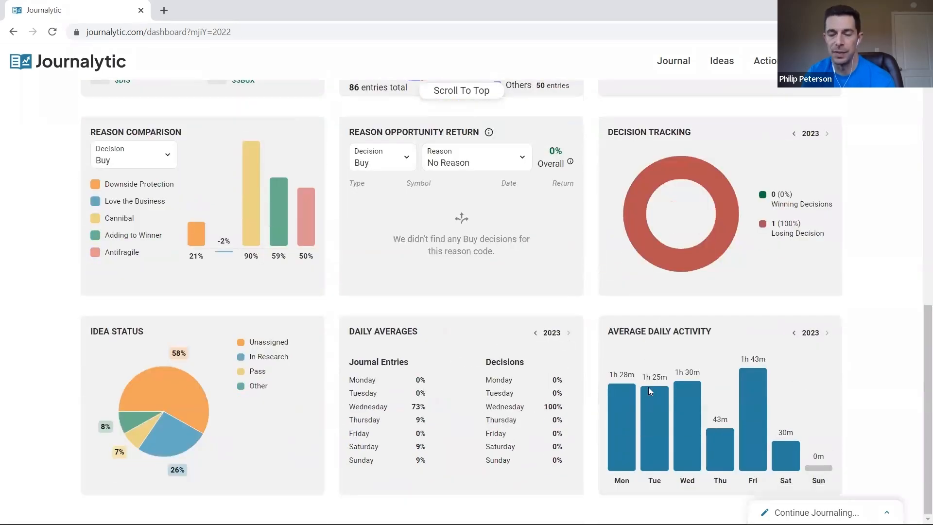
{"action": "scroll", "scroll_direction": "up", "scroll_amount": 3}
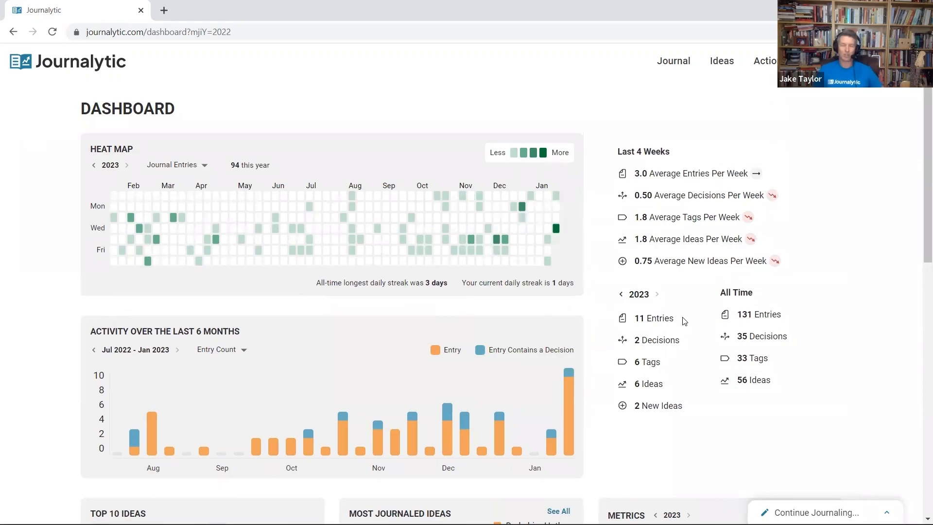
Step: Step Decision Tracking back to 2022, showing 8 winning and 6 losing decisions
{"action": "scroll", "scroll_direction": "down", "scroll_amount": 3}
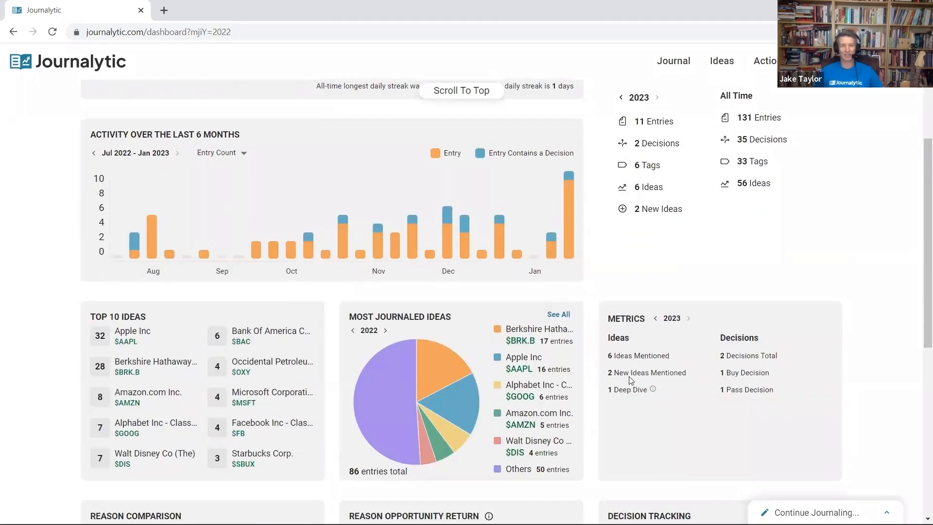
{"action": "scroll", "scroll_direction": "down", "scroll_amount": 3}
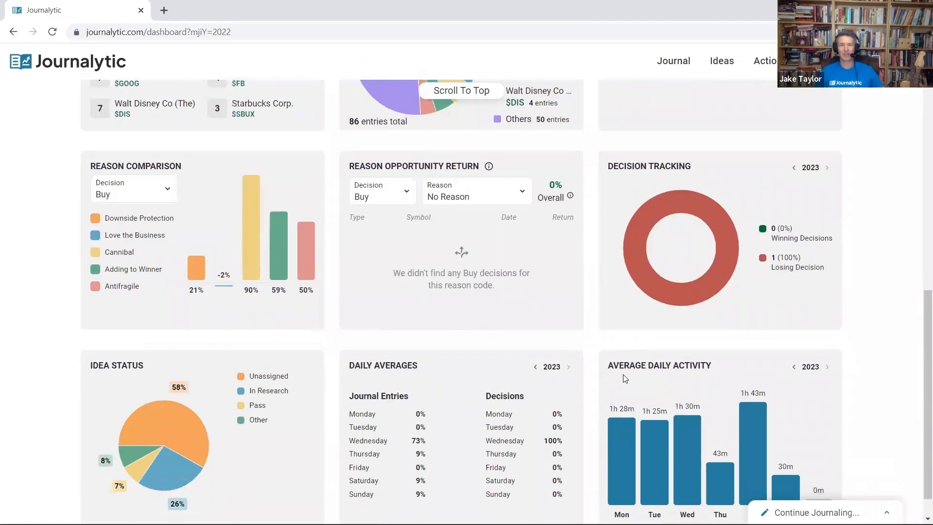
{"action": "scroll", "scroll_direction": "down", "scroll_amount": 3}
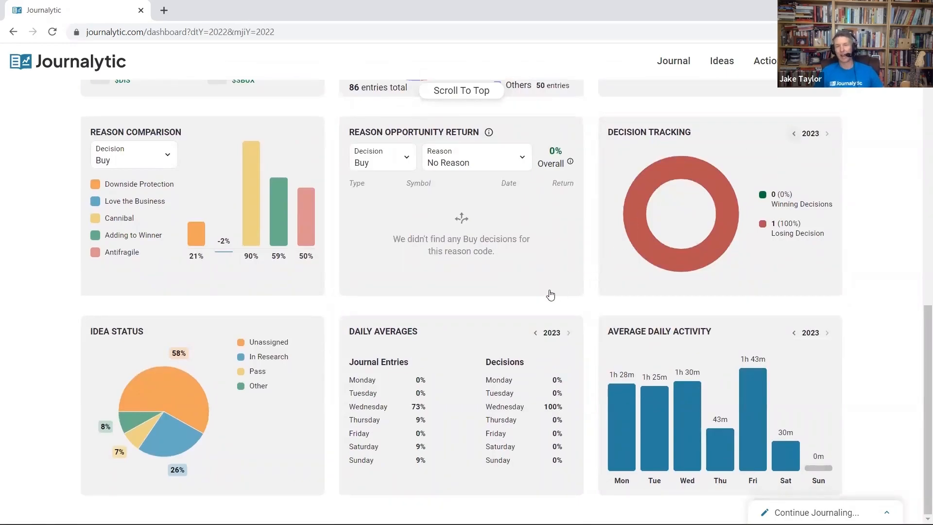
{"action": "mouse_move", "coordinate": [518, 383]}
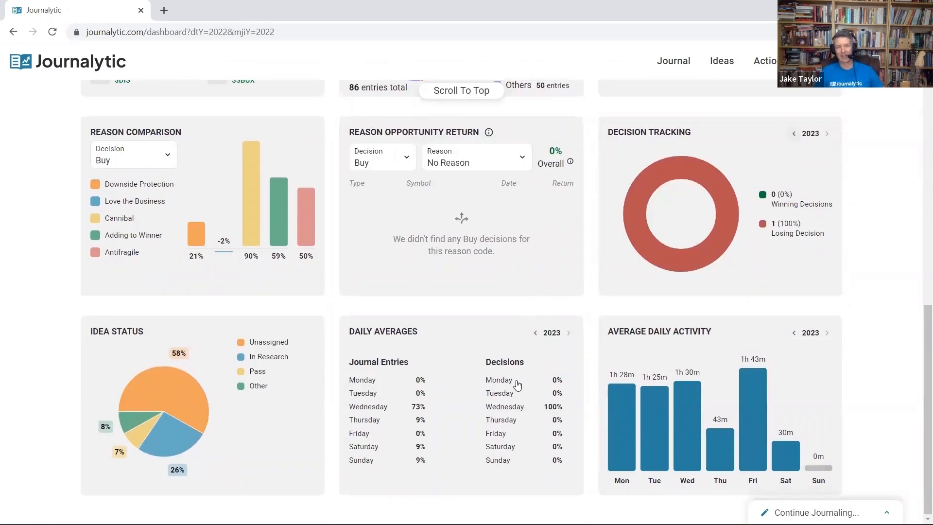
{"action": "left_click", "coordinate": [794, 133]}
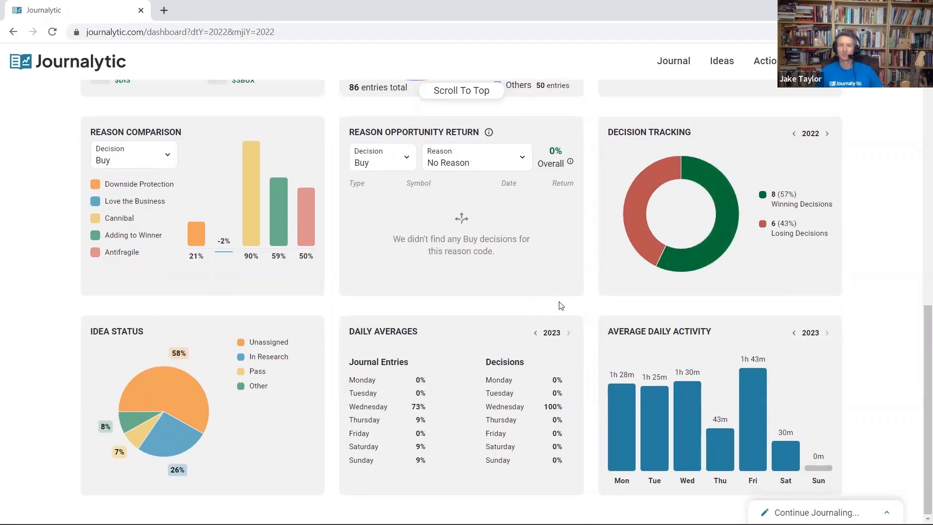
{"action": "mouse_move", "coordinate": [579, 327]}
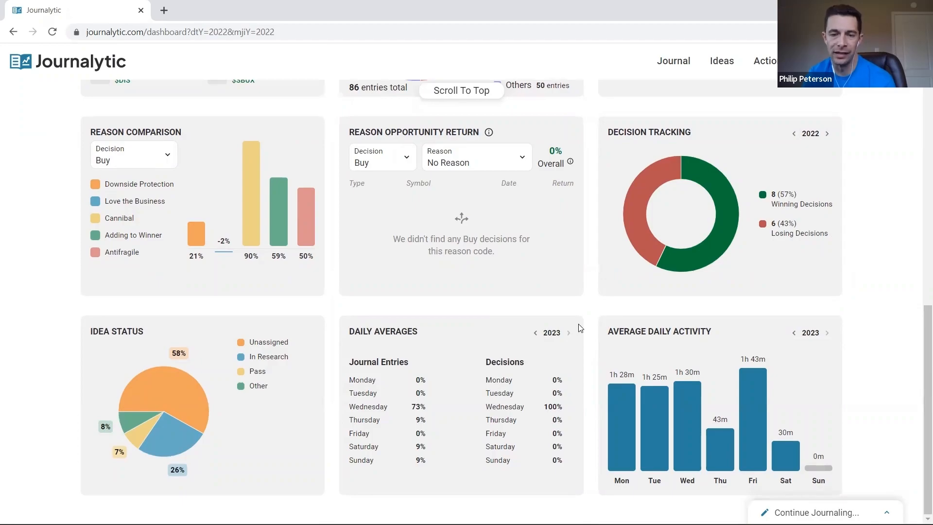
{"action": "scroll", "scroll_direction": "up", "scroll_amount": 3}
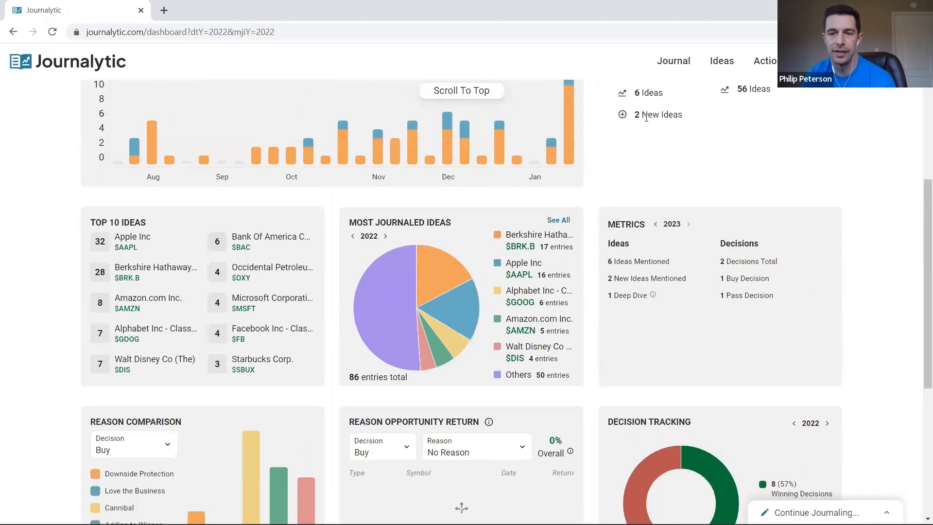
{"action": "left_click", "coordinate": [673, 61]}
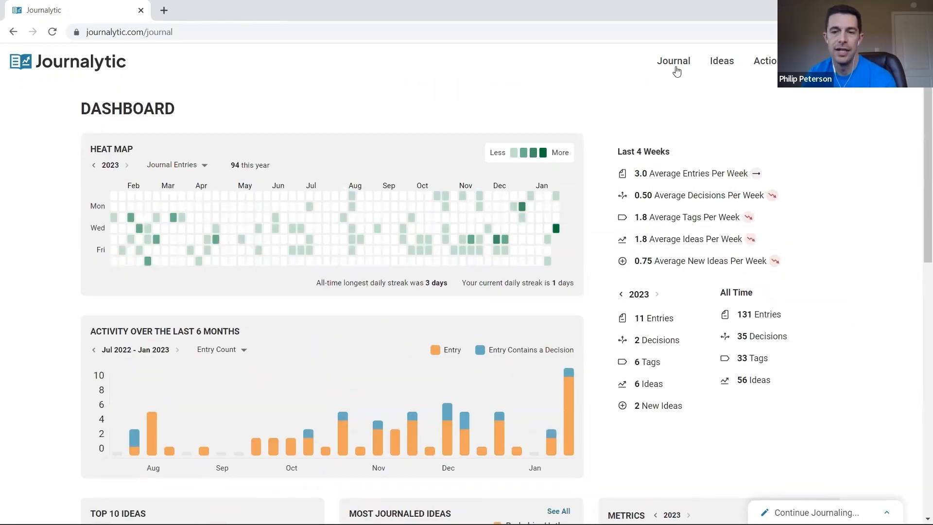
Step: Open the Journal page with the empty new-entry editor above the Apr 18 reminder
{"action": "left_click", "coordinate": [674, 61]}
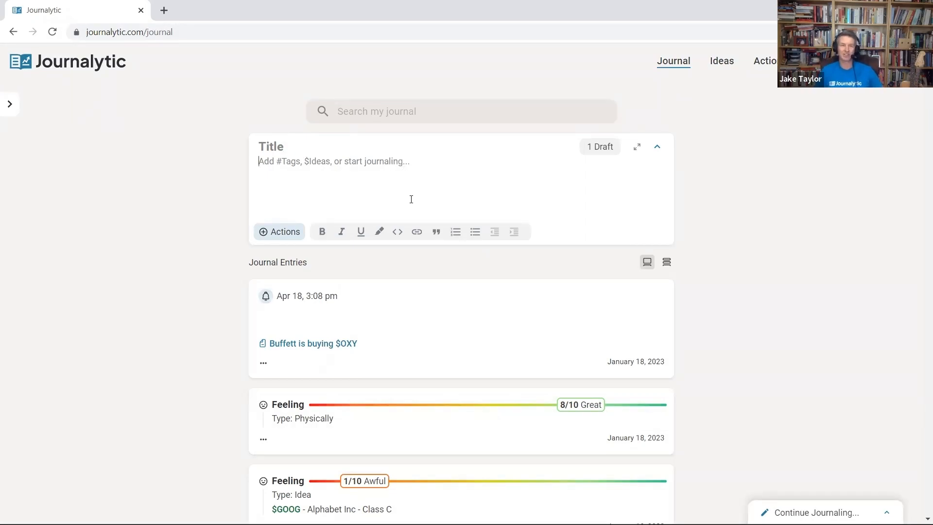
{"action": "mouse_move", "coordinate": [413, 206]}
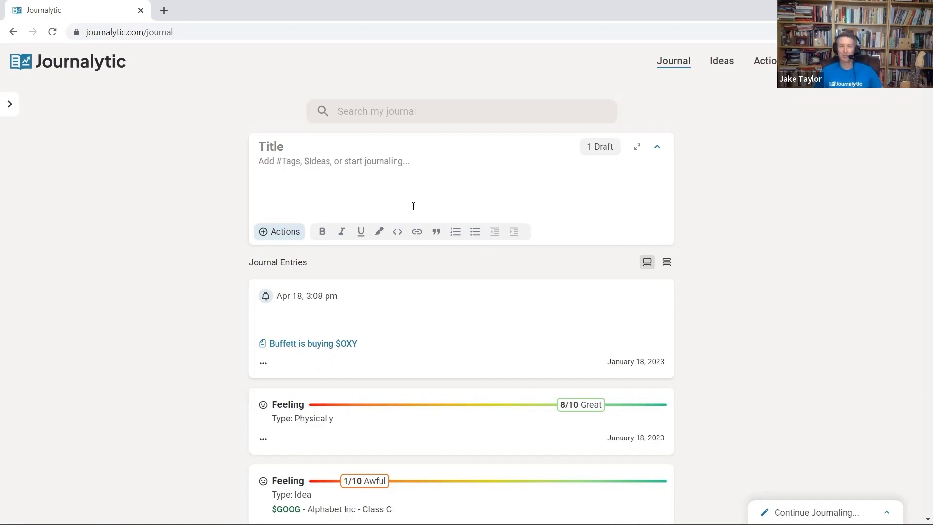
{"action": "mouse_move", "coordinate": [413, 224]}
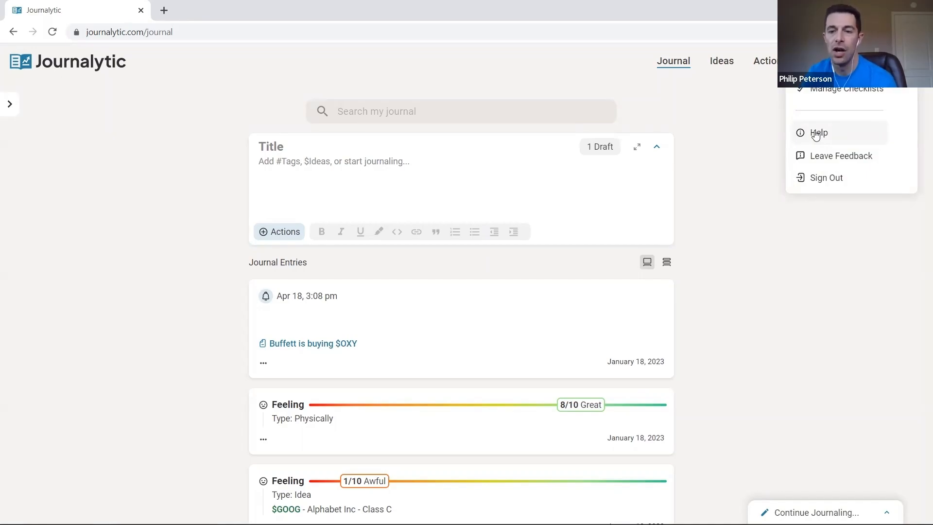
{"action": "mouse_move", "coordinate": [822, 152]}
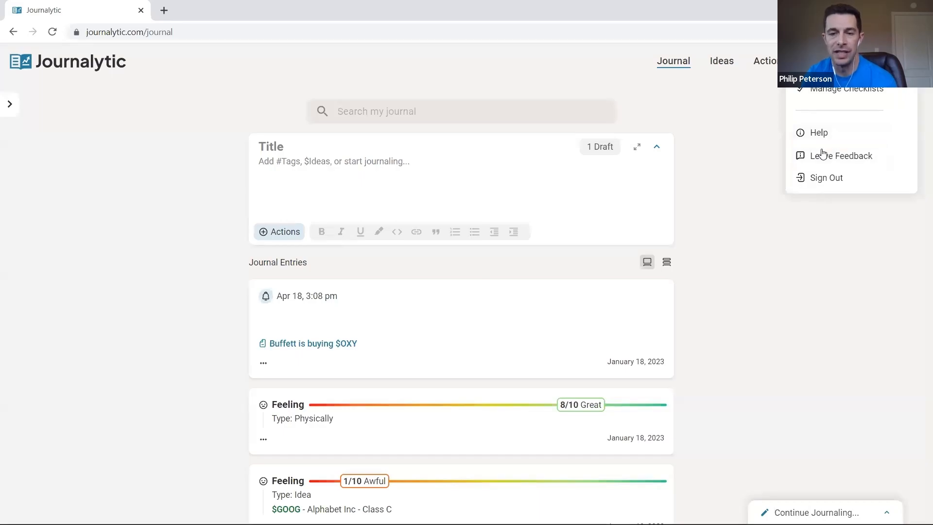